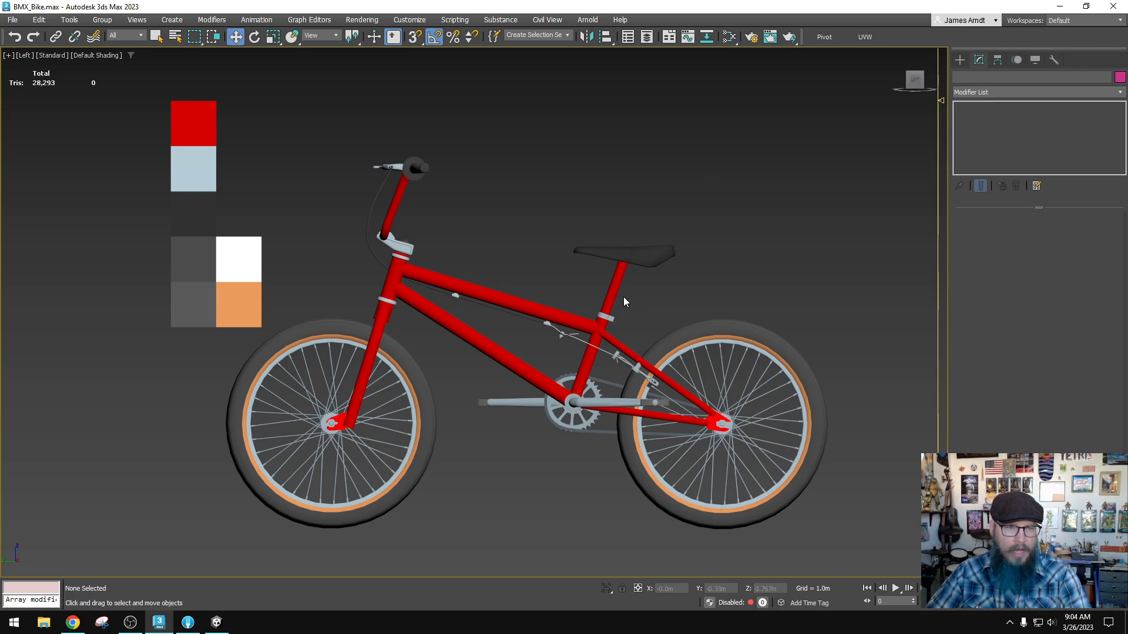
mouse_move(529, 252)
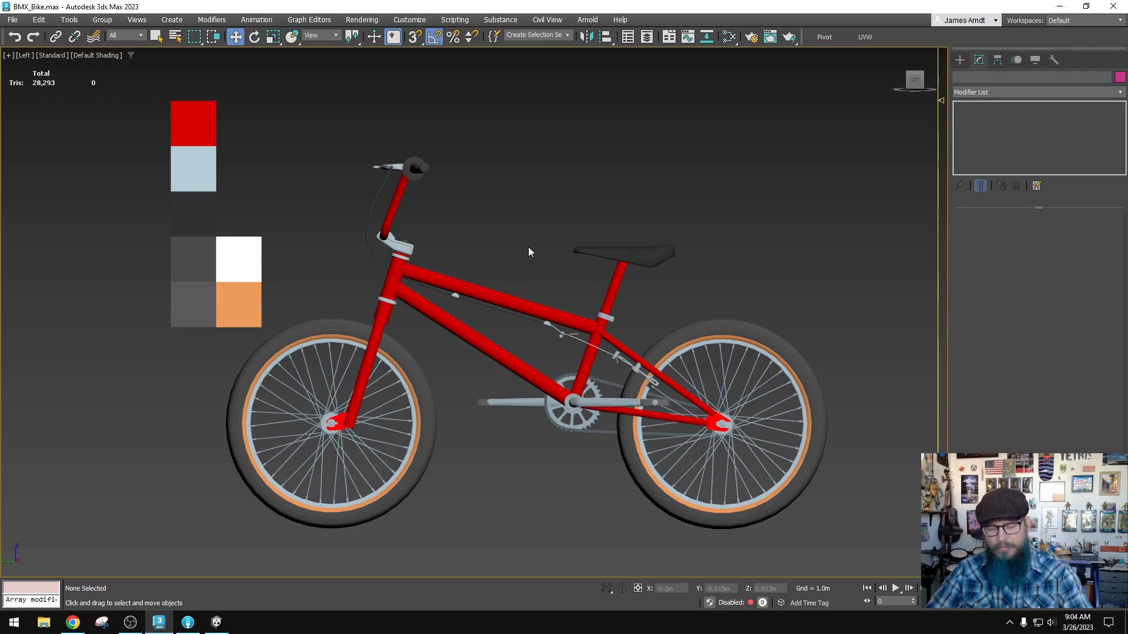
- Turn on Edged Faces with F4 to overlay mesh edges on the shaded bike
key("F4")
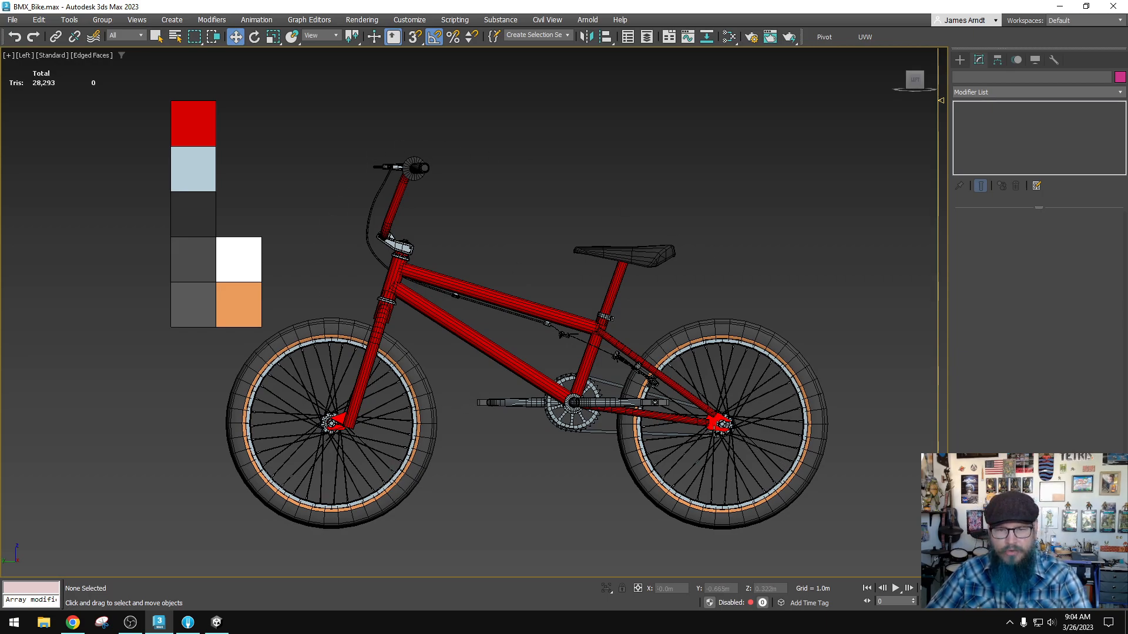
mouse_move(474, 288)
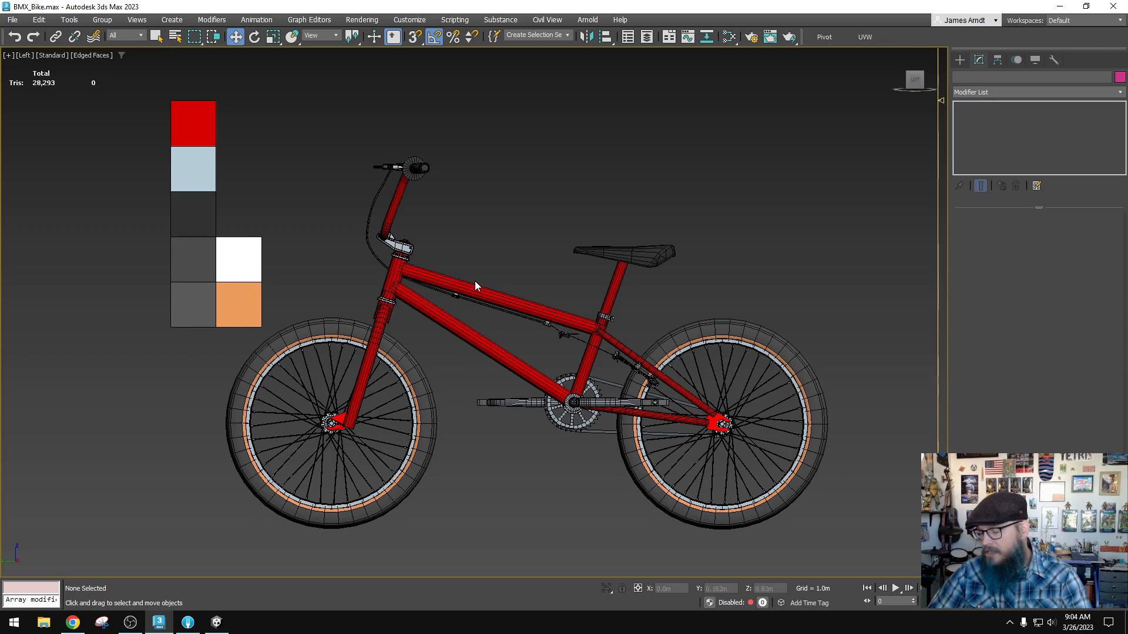
mouse_move(474, 281)
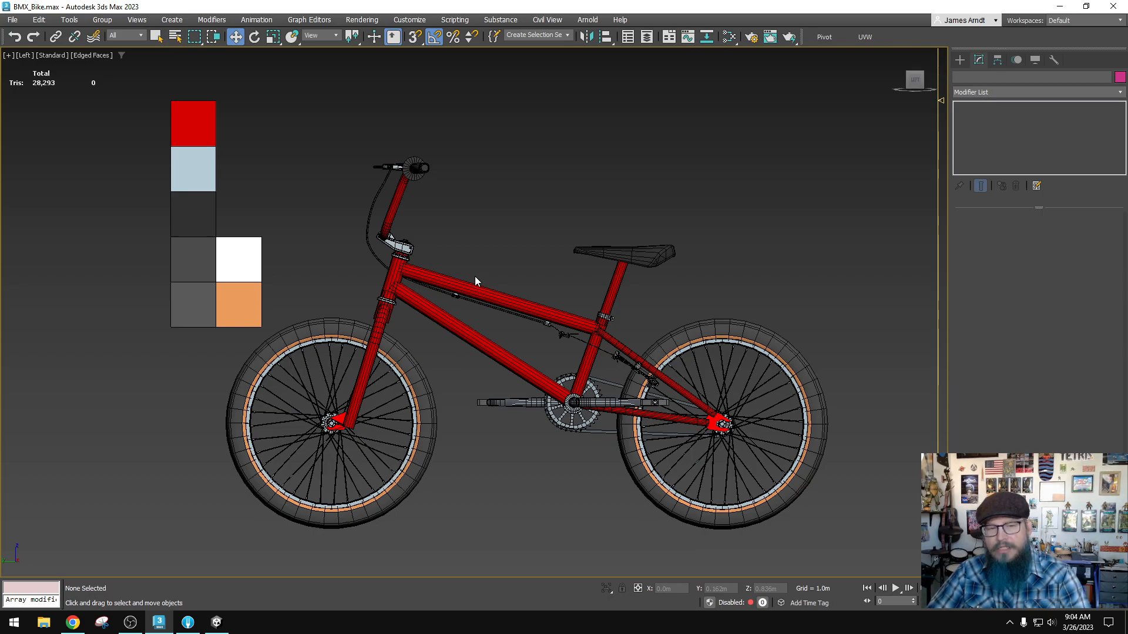
mouse_move(464, 264)
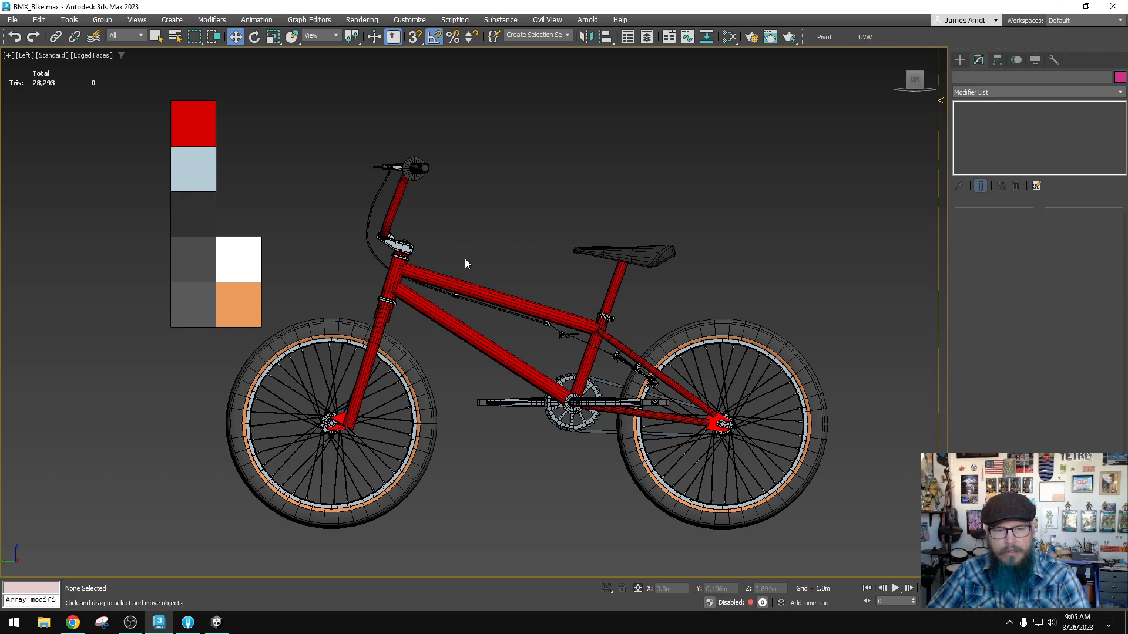
mouse_move(473, 256)
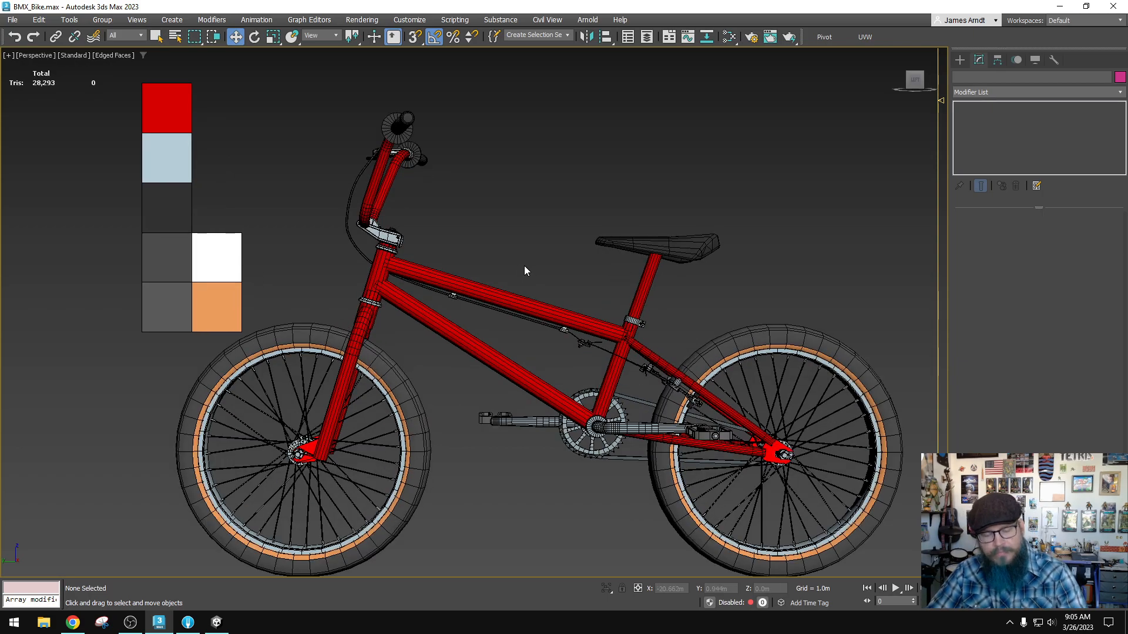
- Orbit around the shaded bike, turn Edged Faces back off, and zoom in close
left_click_drag(525, 270, 536, 271)
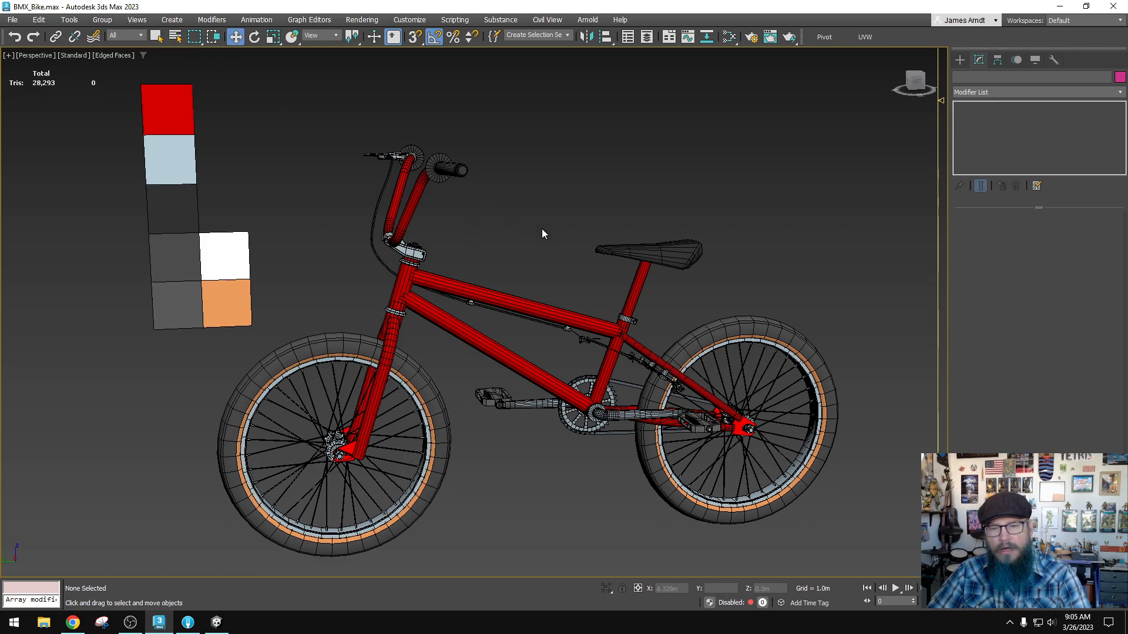
mouse_move(566, 254)
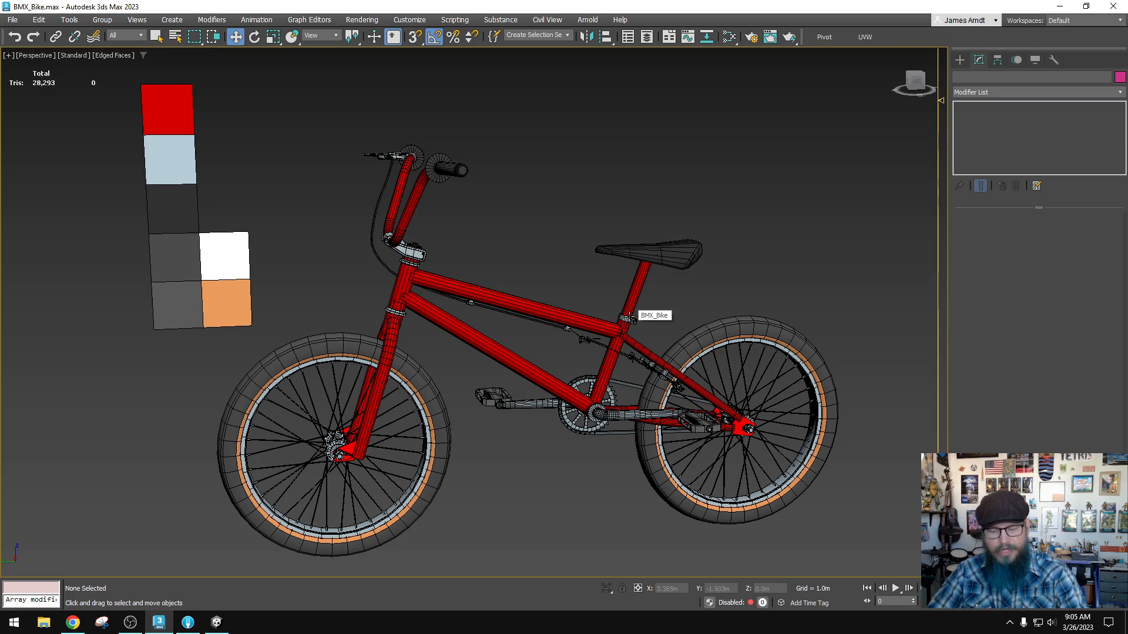
mouse_move(620, 314)
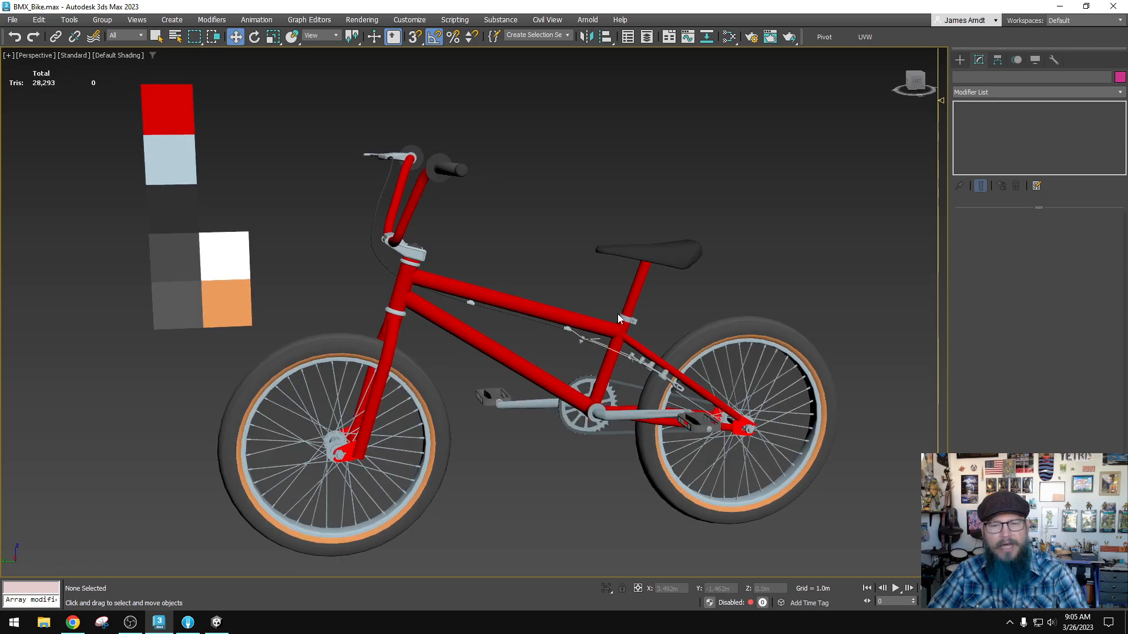
left_click_drag(618, 319, 647, 313)
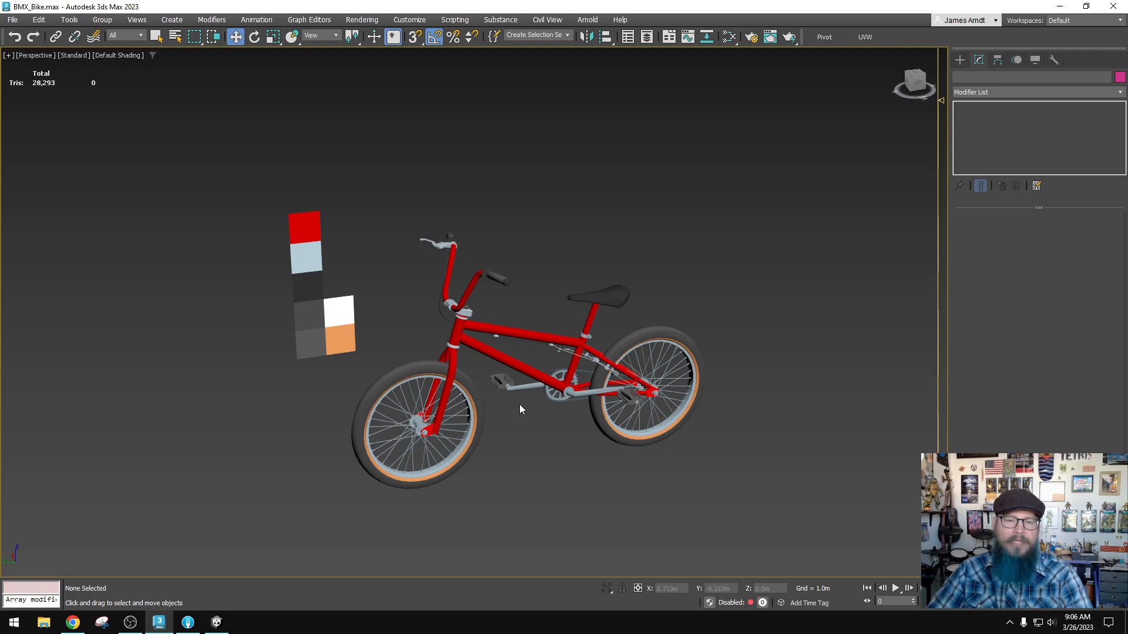
left_click_drag(521, 410, 500, 372)
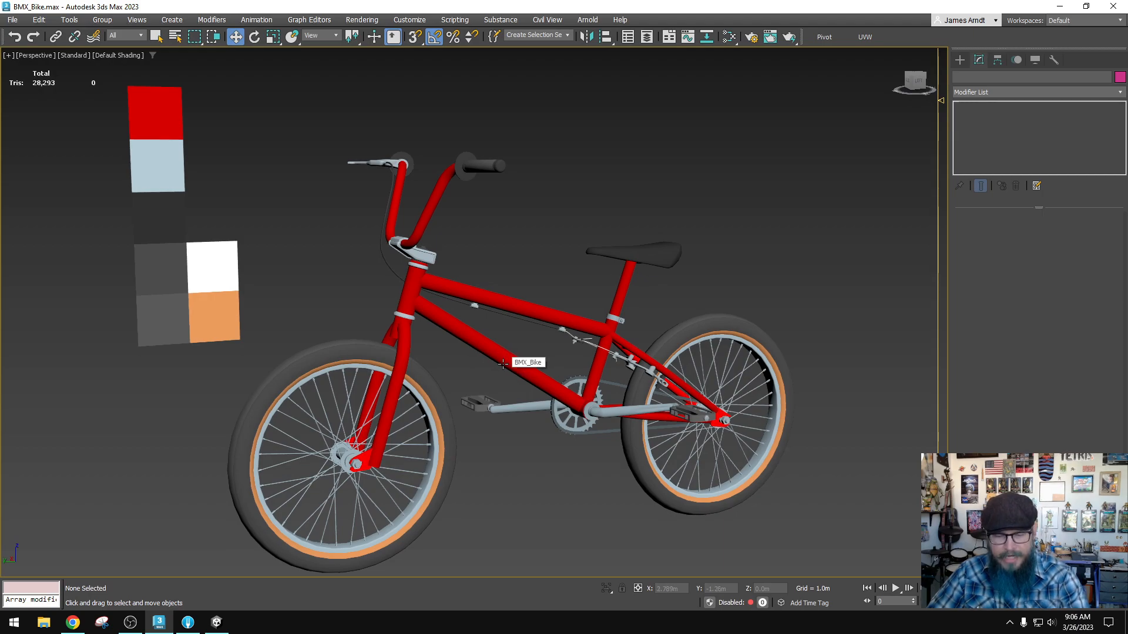
- Select BMX_Bike and apply VertexPaint from the Modifier List
left_click(498, 360)
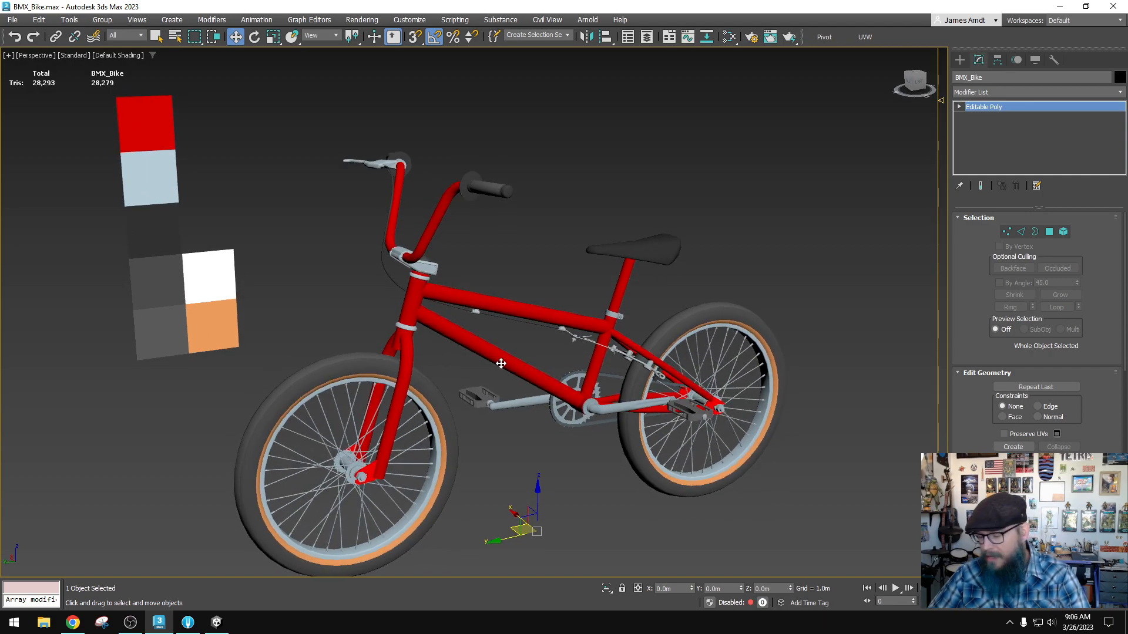
mouse_move(500, 317)
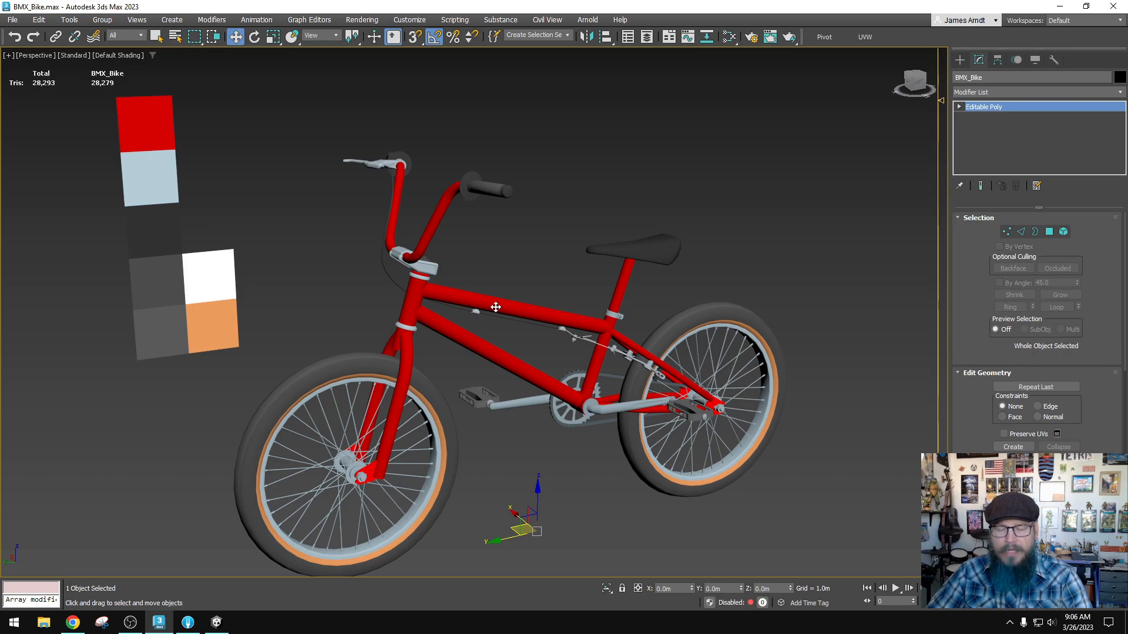
left_click(1036, 92)
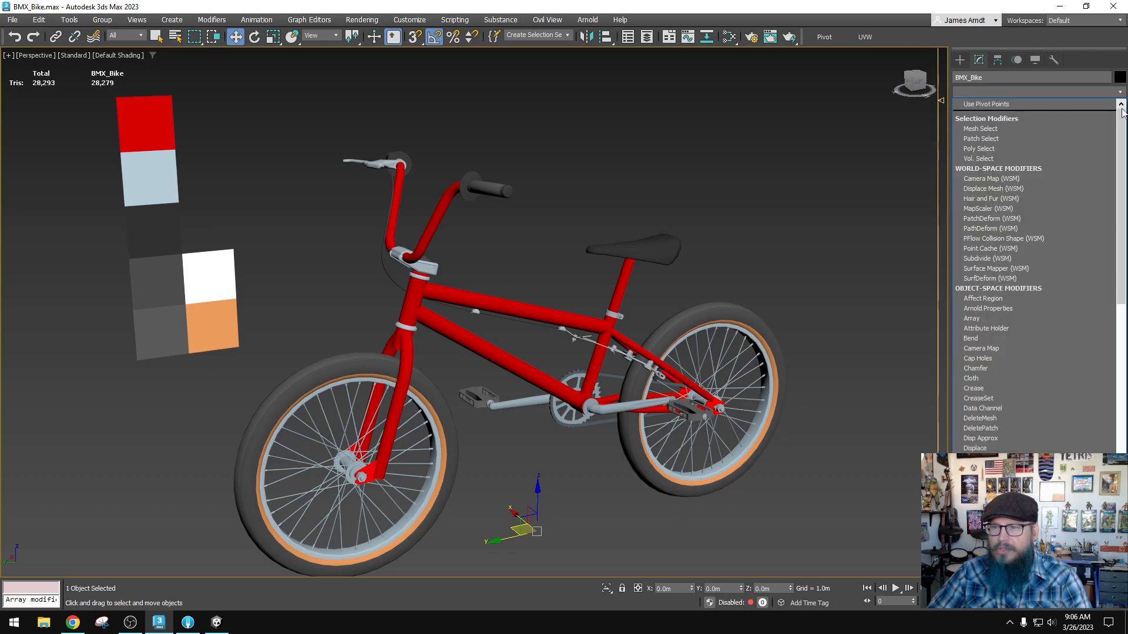
scroll("down", 3)
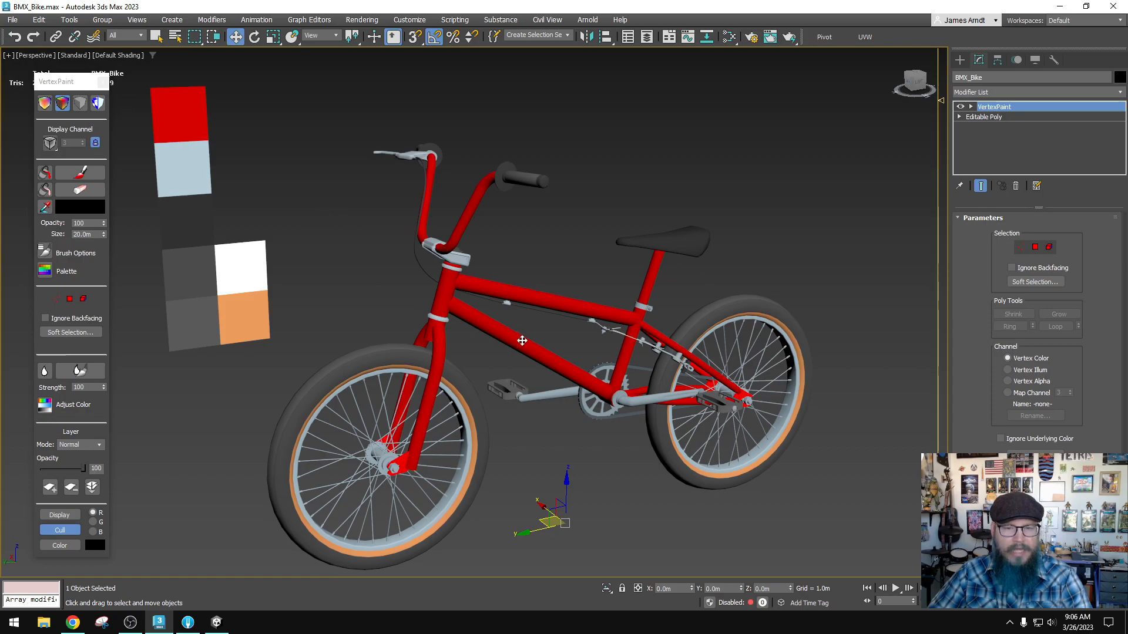
- Fill the selected top tube and down tube faces with a cyan vertex colour
right_click(521, 340)
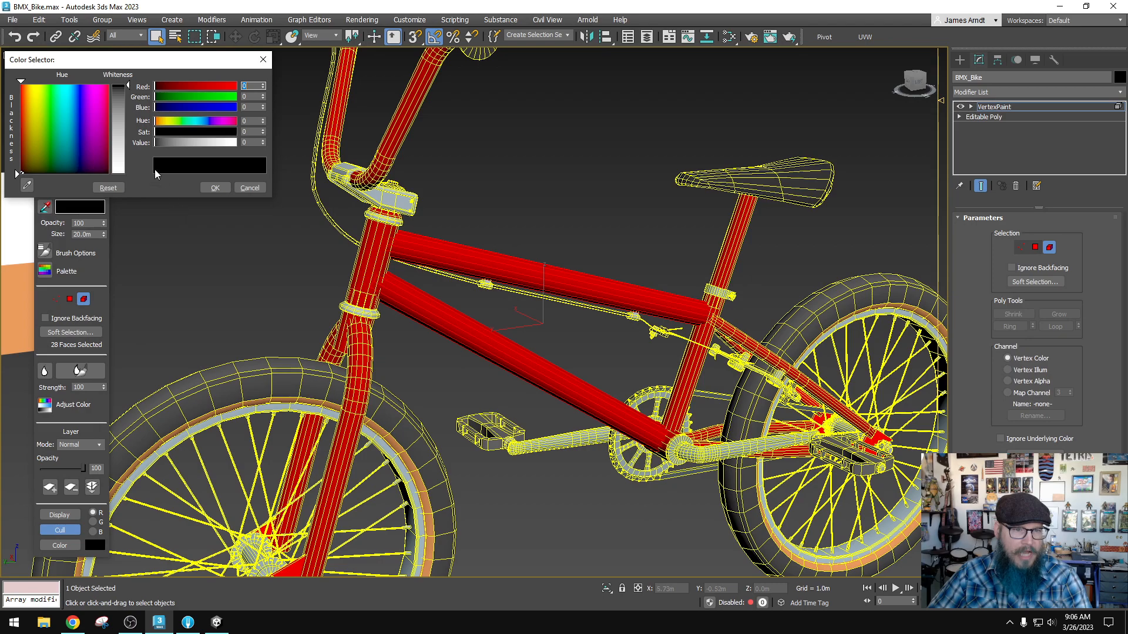
left_click(65, 87)
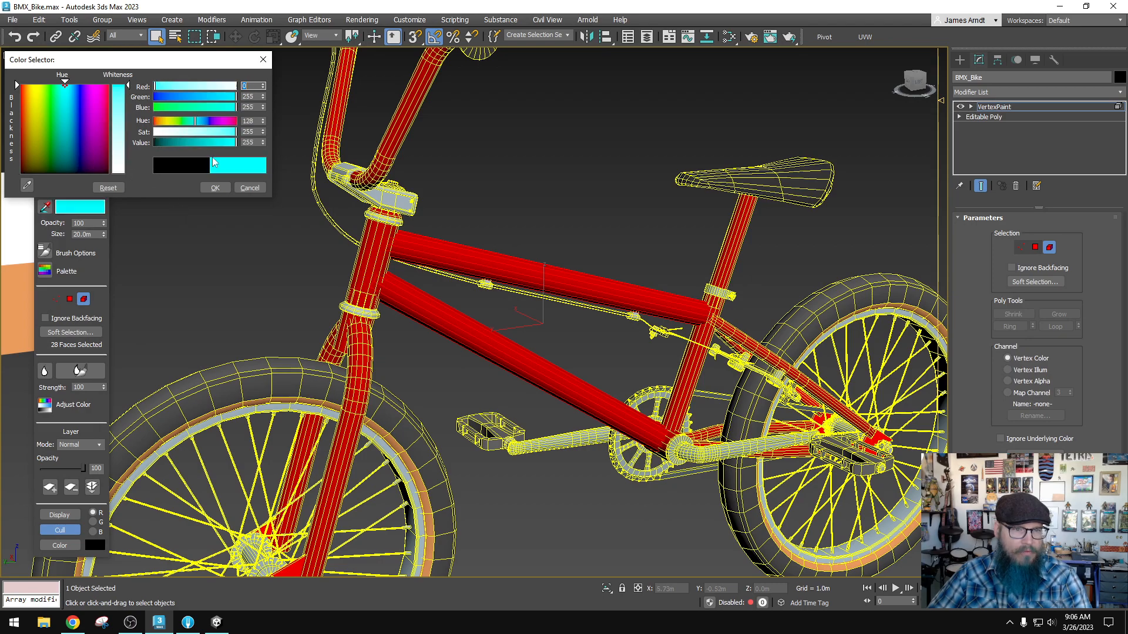
left_click(215, 188)
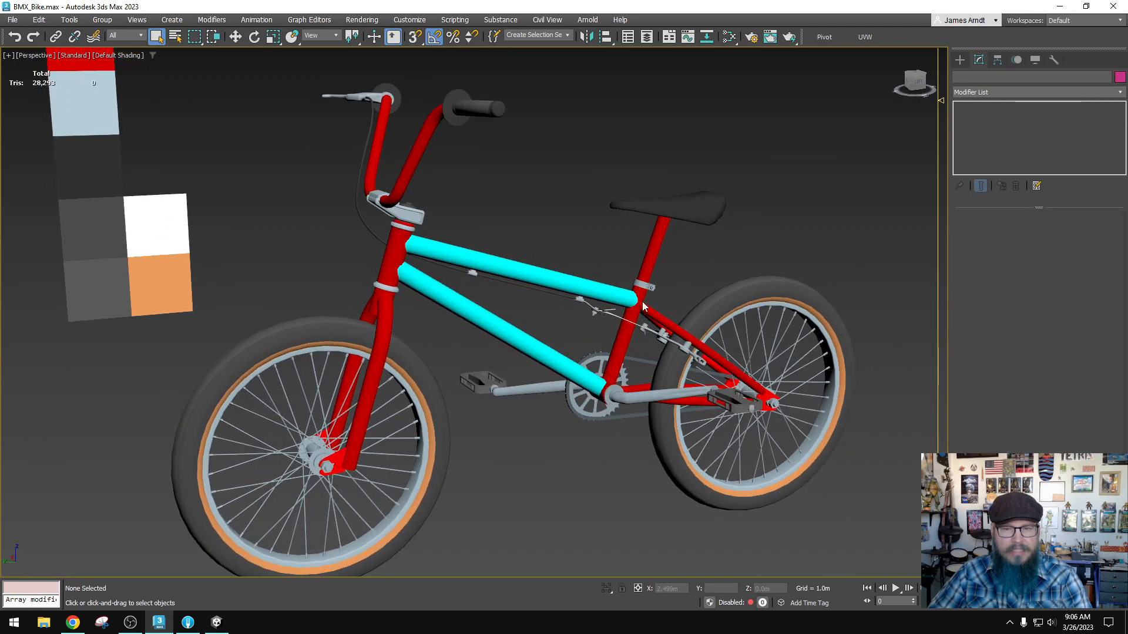
mouse_move(503, 262)
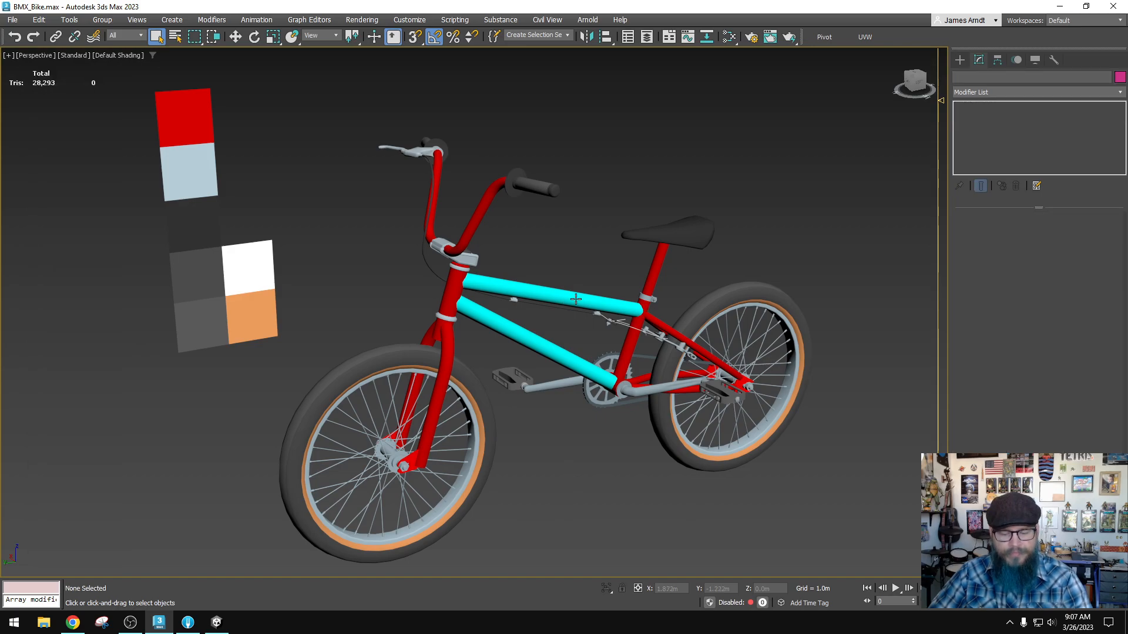
- Enter Polygon sub-object level and show the top tube's Polygon: Vertex Colors, reading cyan
right_click(994, 106)
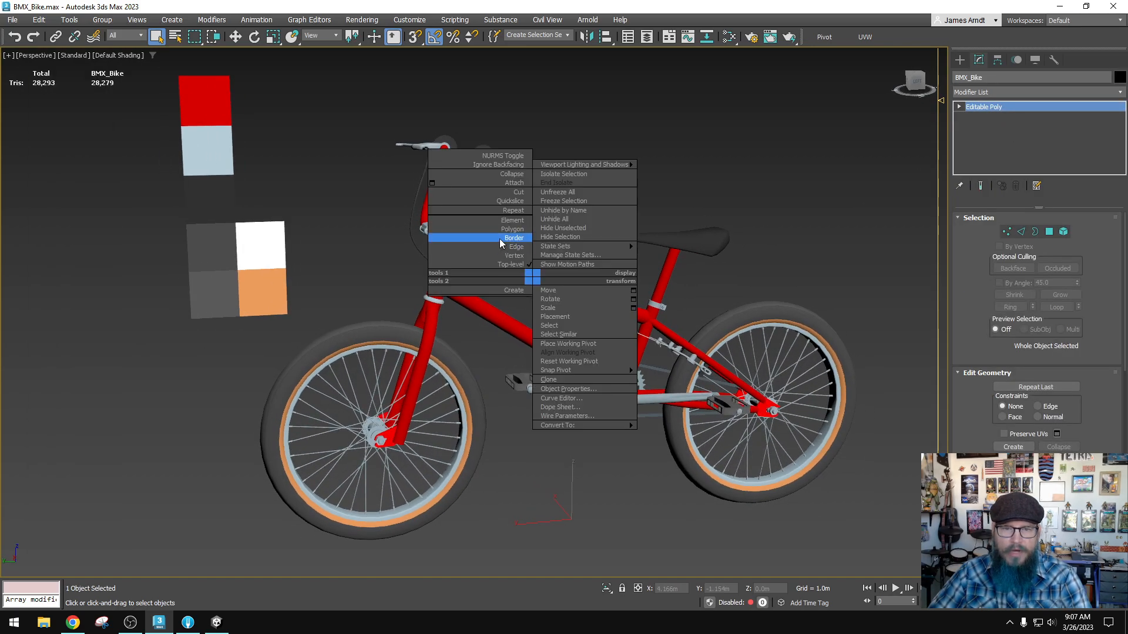
left_click(512, 228)
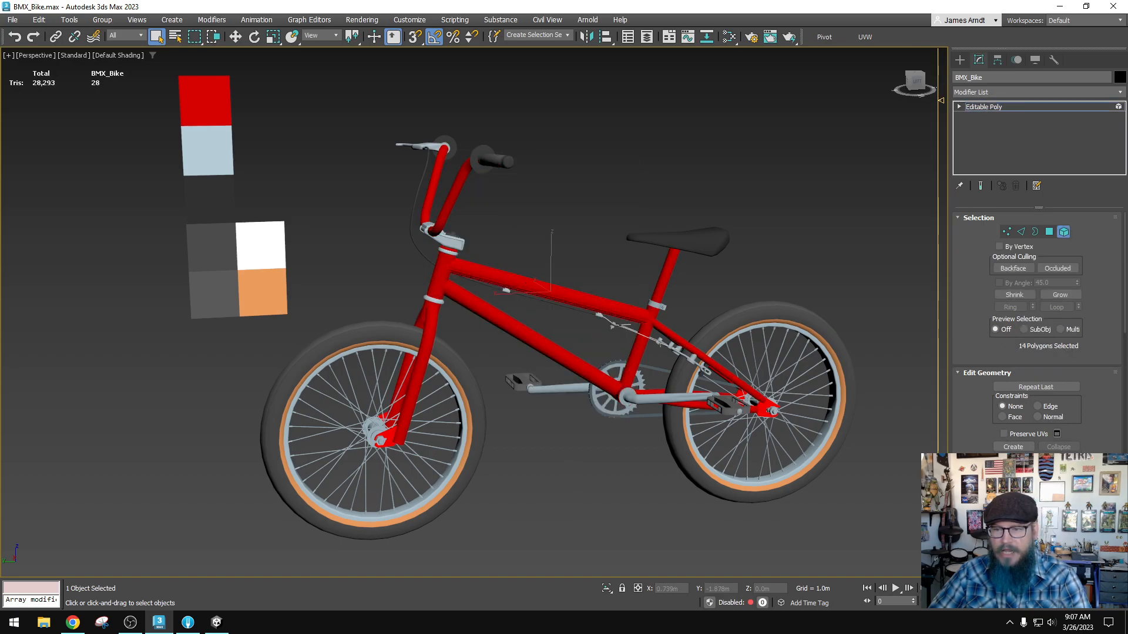
left_click(978, 217)
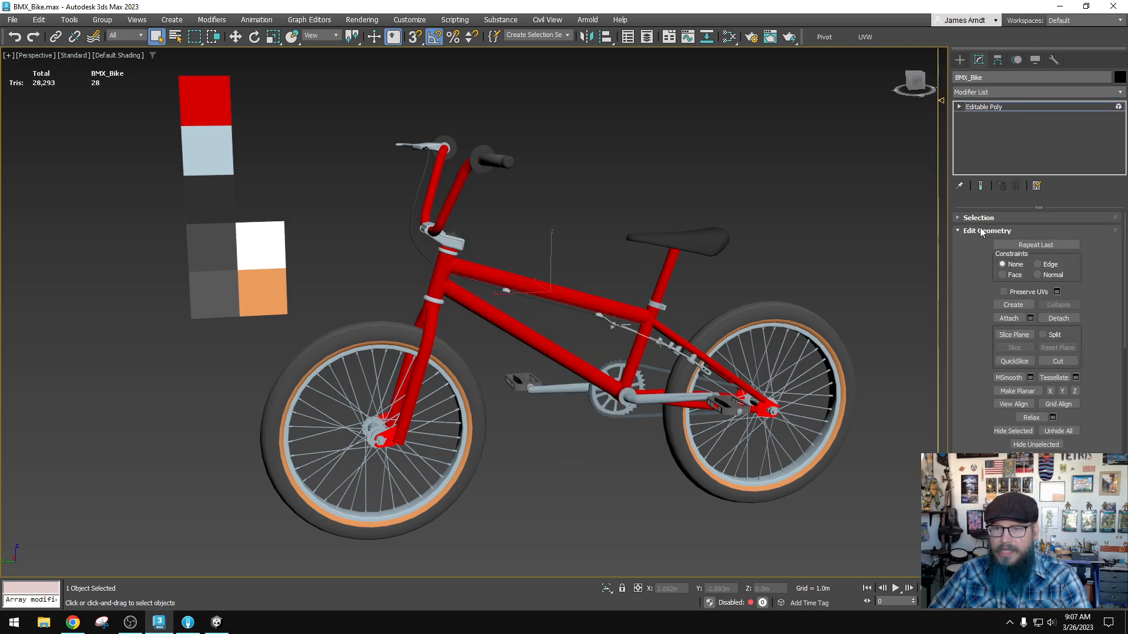
left_click(986, 230)
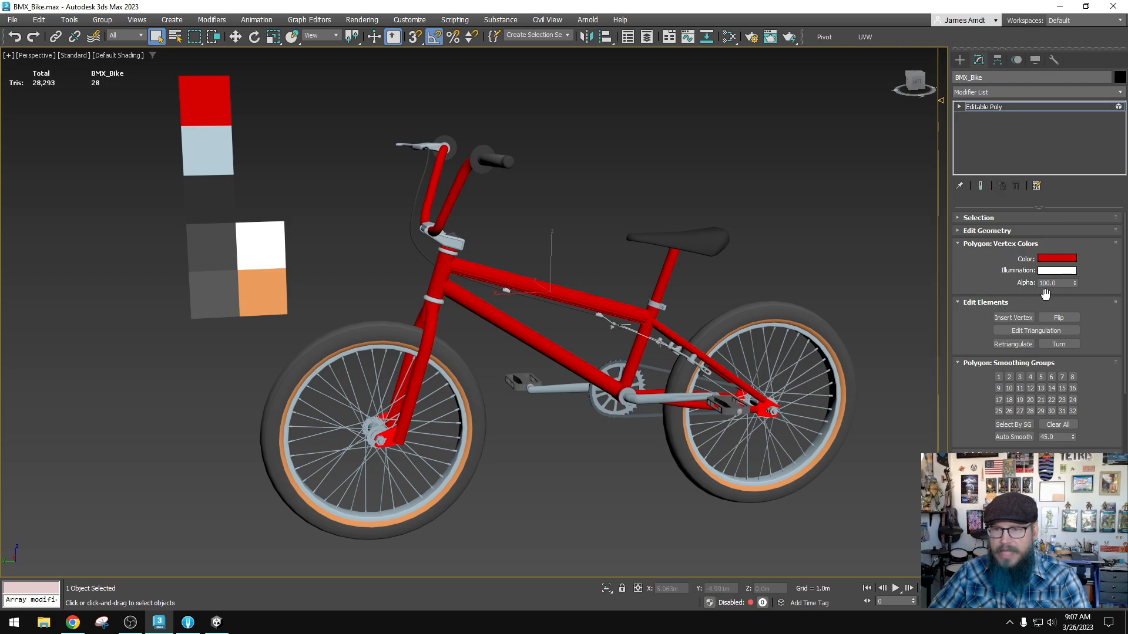
left_click(1056, 258)
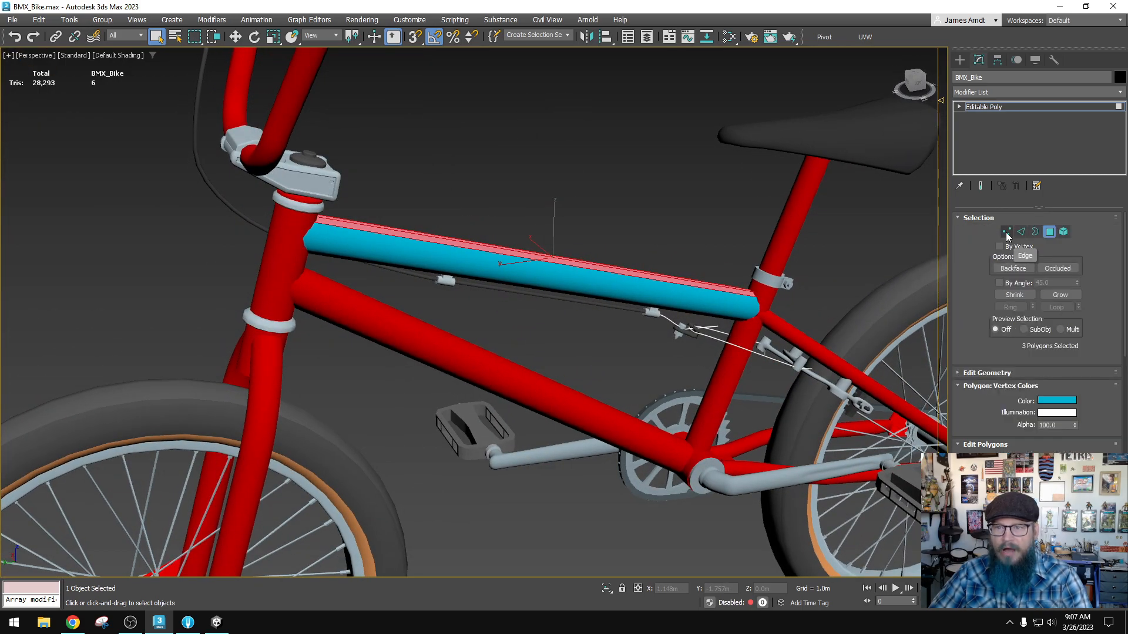
- Set the top tube's vertex colour to RGB 33, 135, 182
left_click(1008, 232)
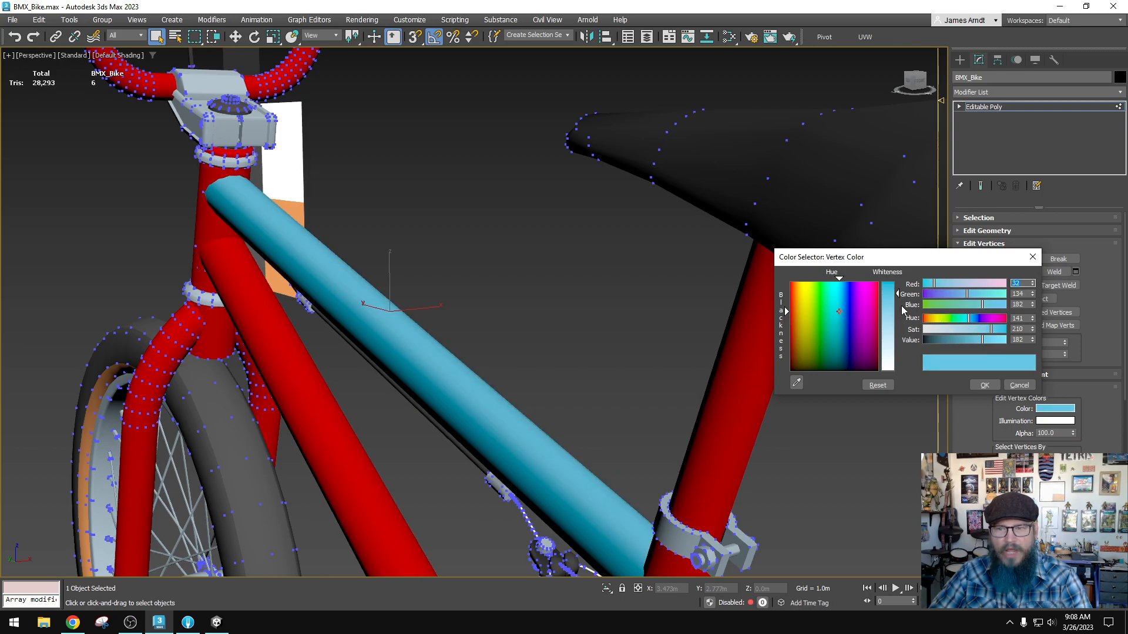
left_click_drag(993, 330, 960, 330)
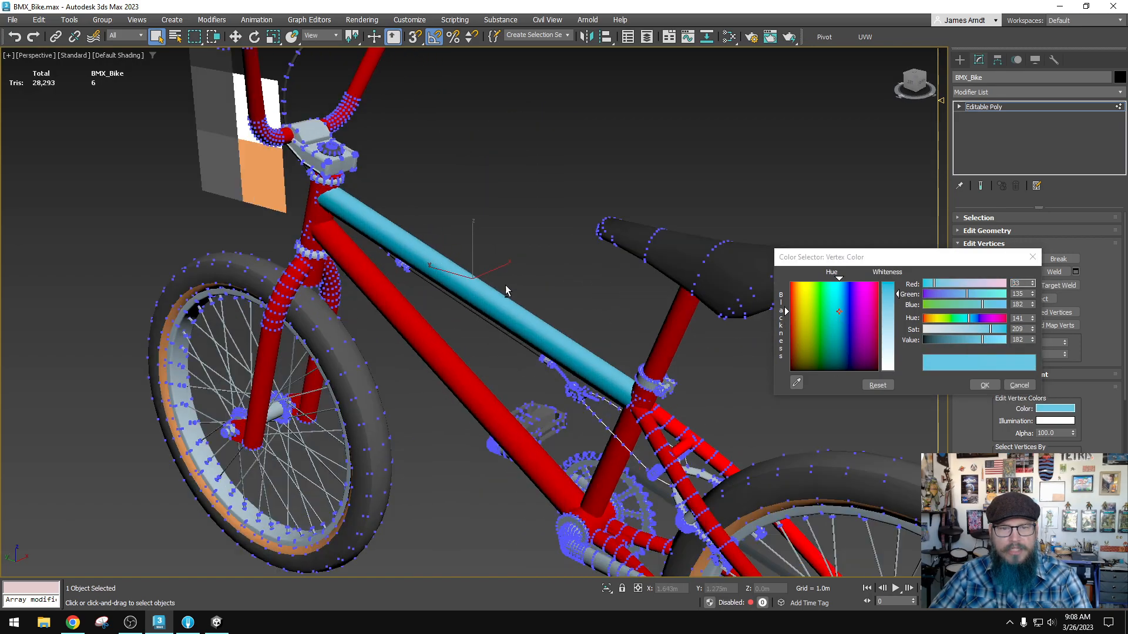
left_click_drag(503, 288, 554, 342)
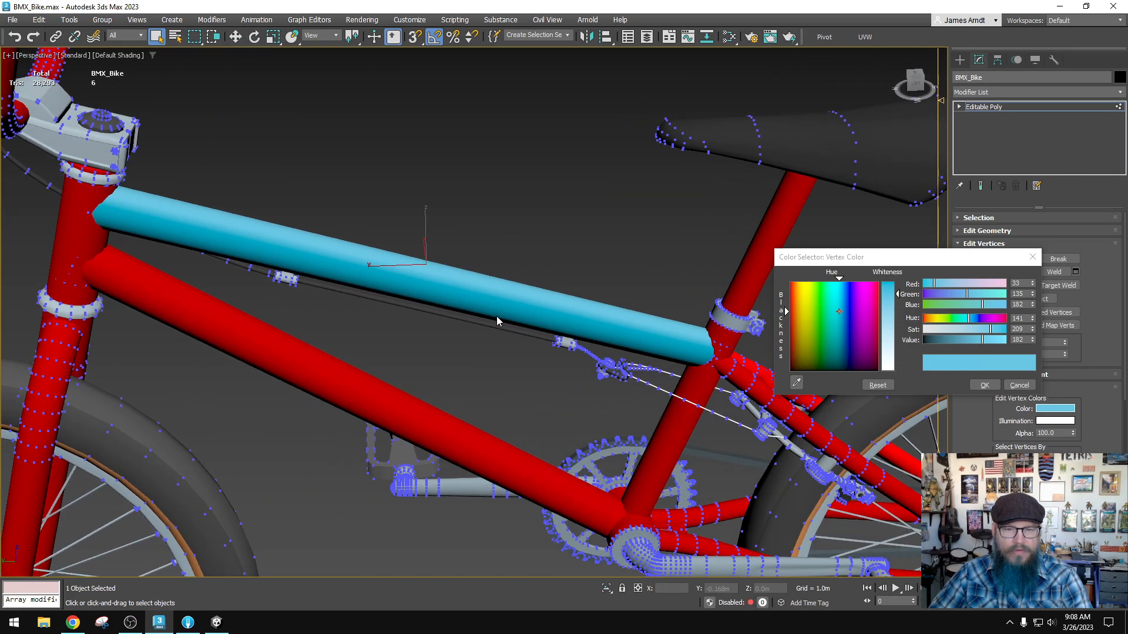
left_click(983, 385)
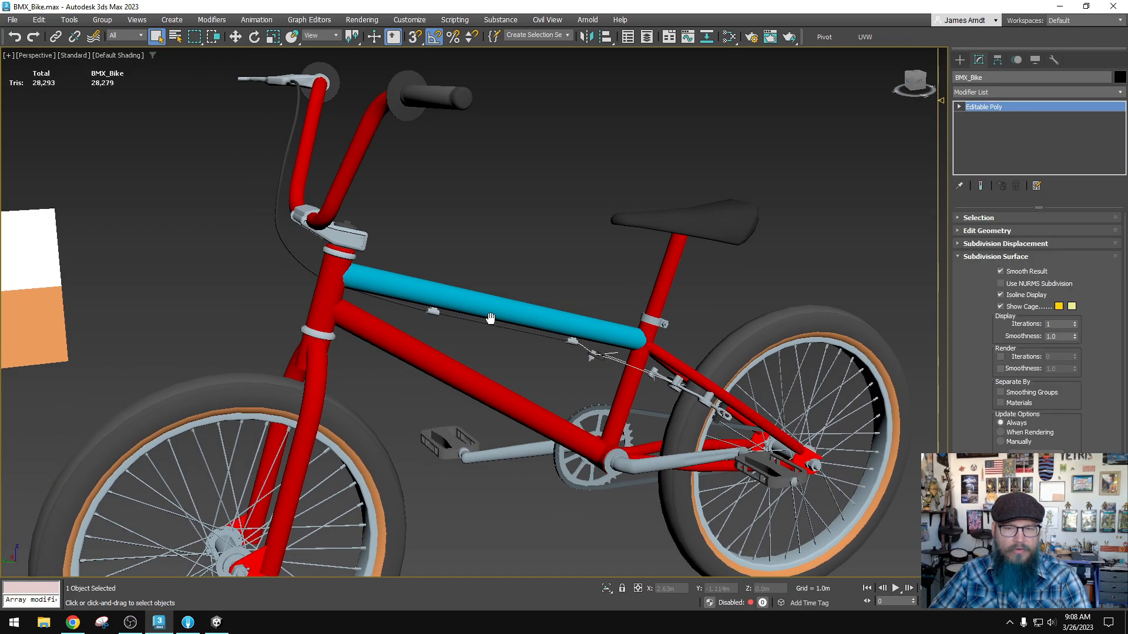
- Zoom to the front wheel, deselect everything, and enable Edged Faces to inspect the tyre
left_click_drag(490, 316, 524, 322)
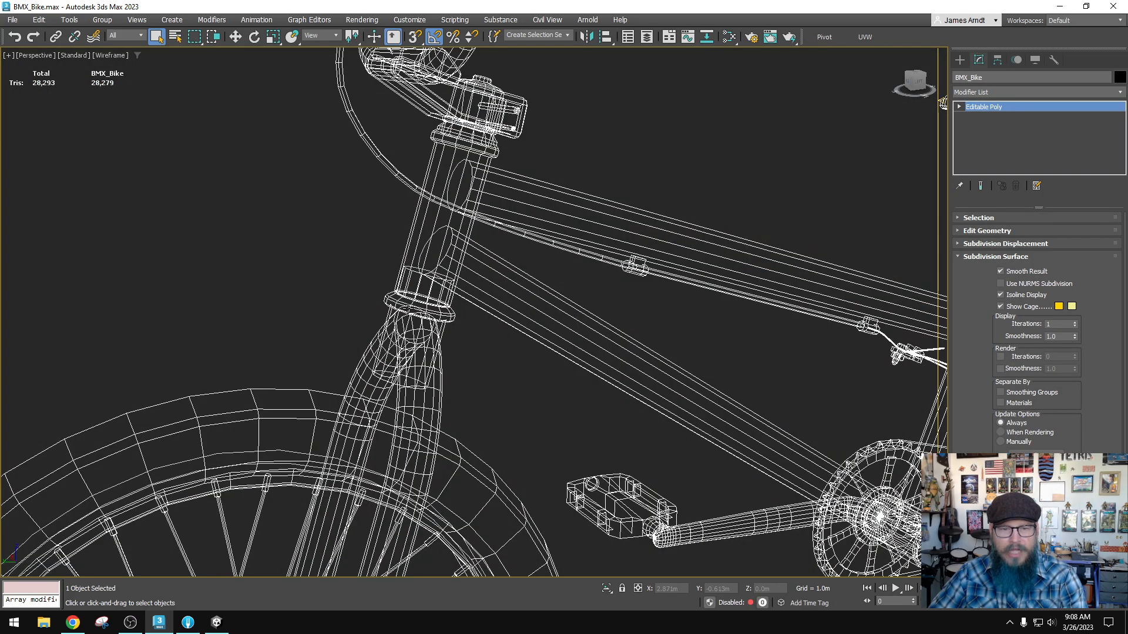
left_click(979, 186)
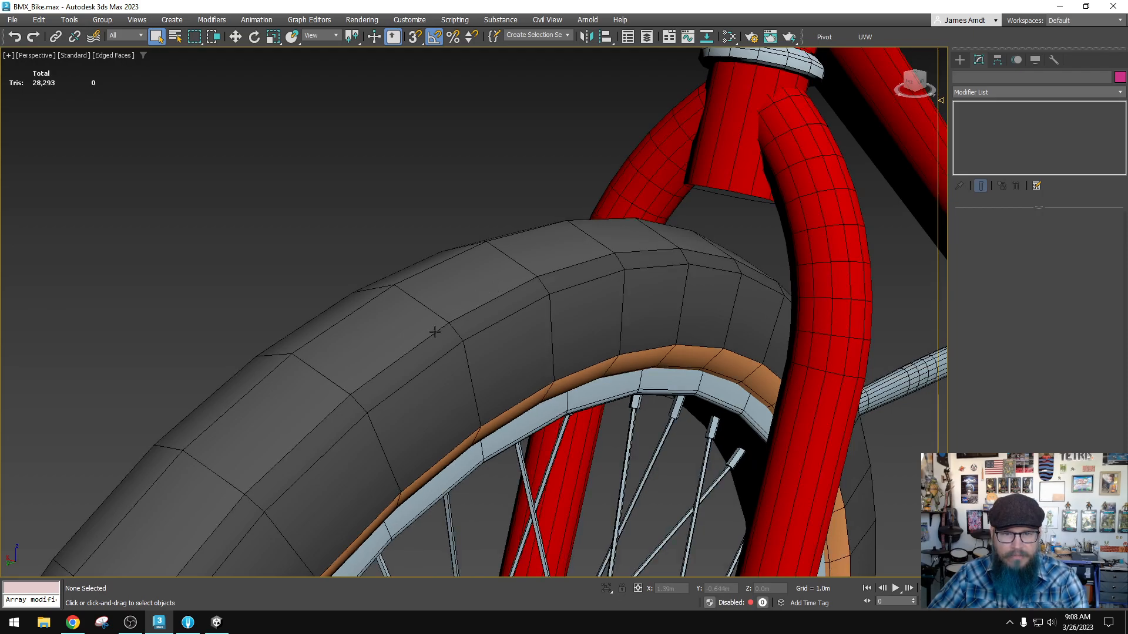
- Colour the front tyre vertices dark grey (RGB 36, 36, 36) and toggle Edged Faces with F4
left_click(446, 323)
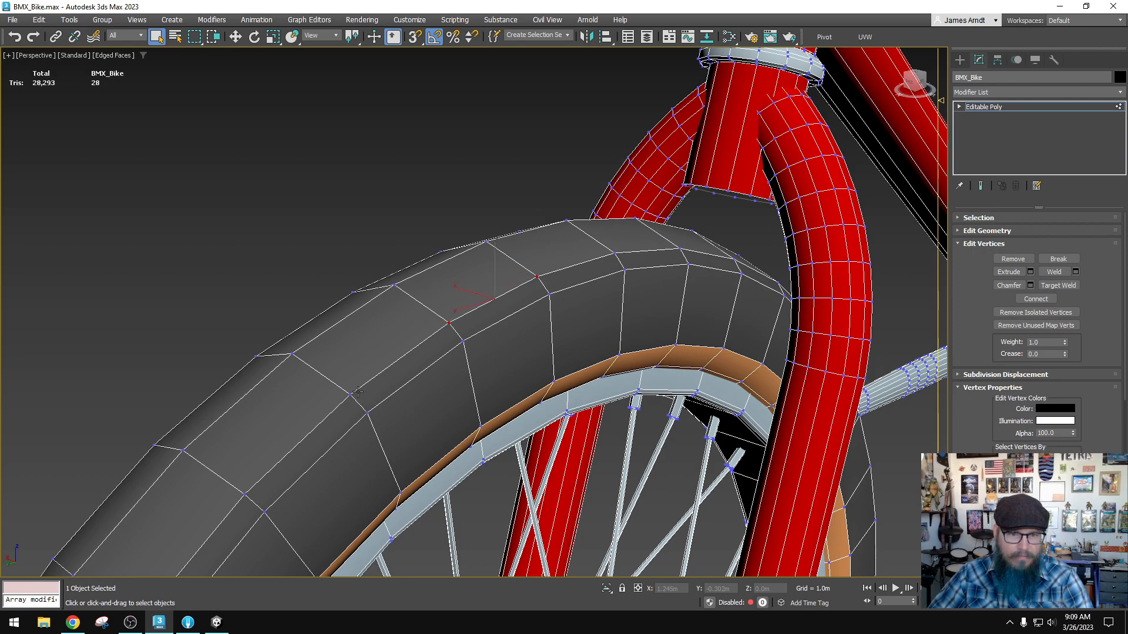
left_click(1054, 409)
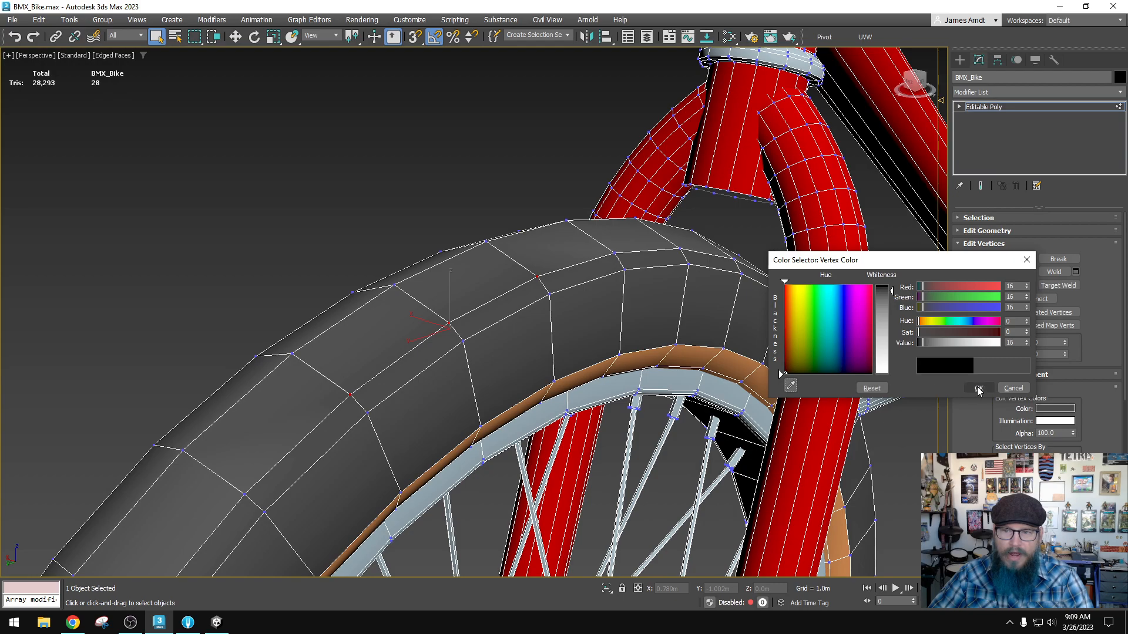
left_click(977, 388)
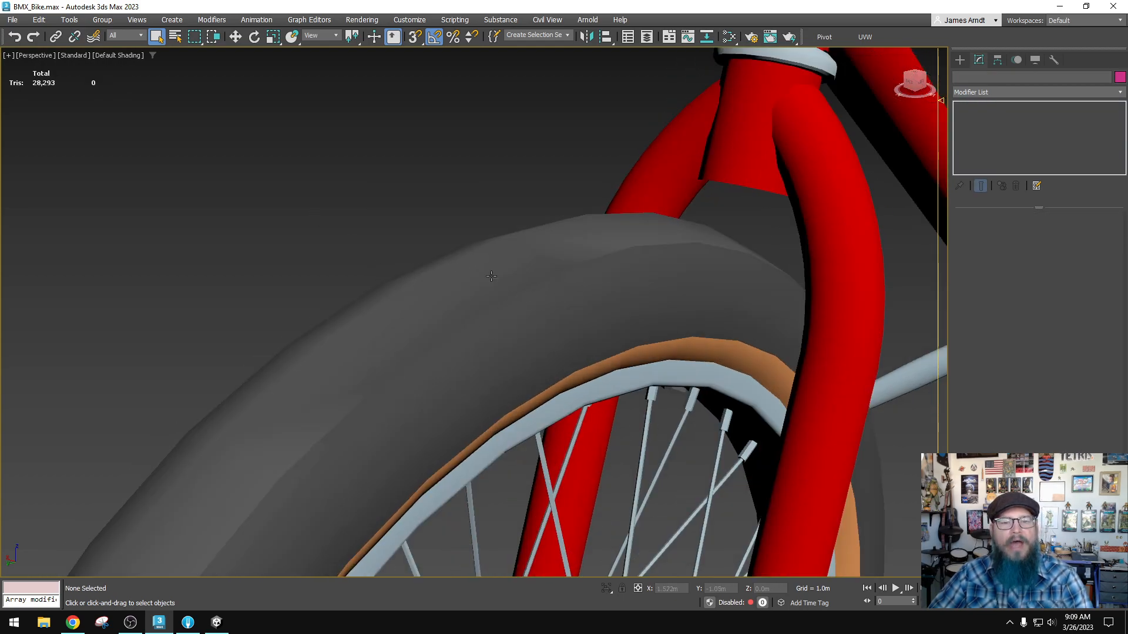
left_click(491, 276)
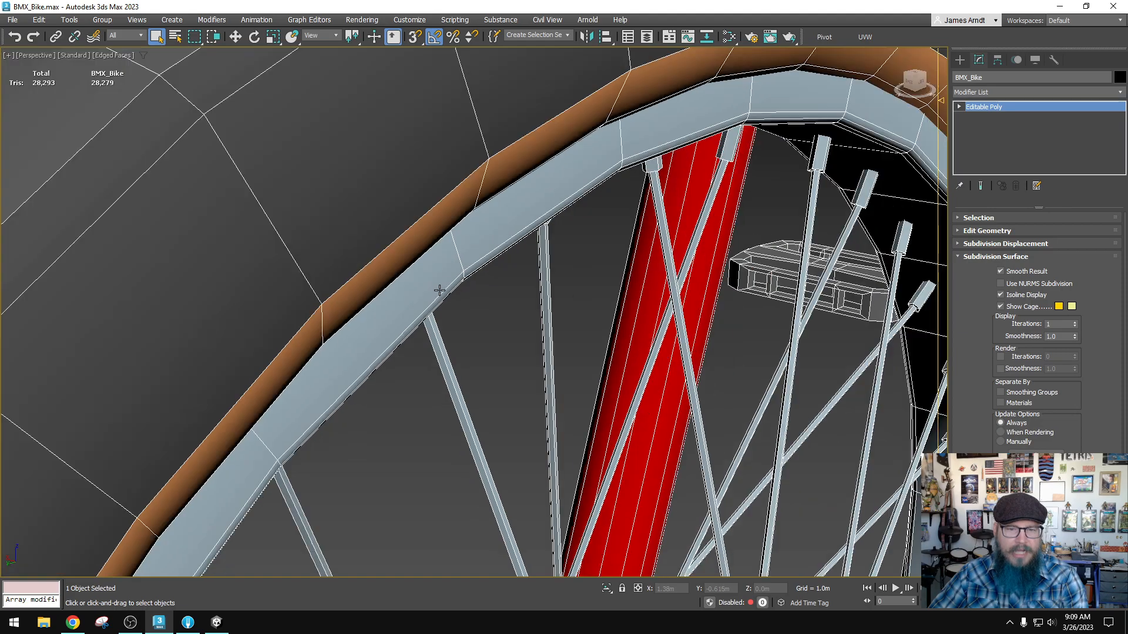
scroll("down", 3)
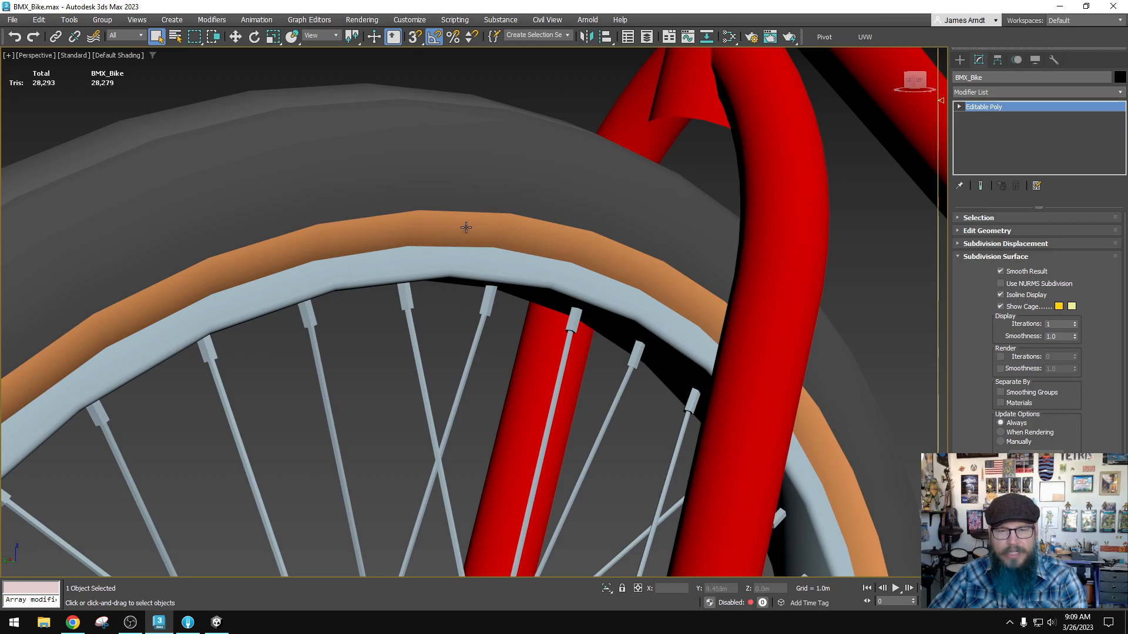
mouse_move(382, 209)
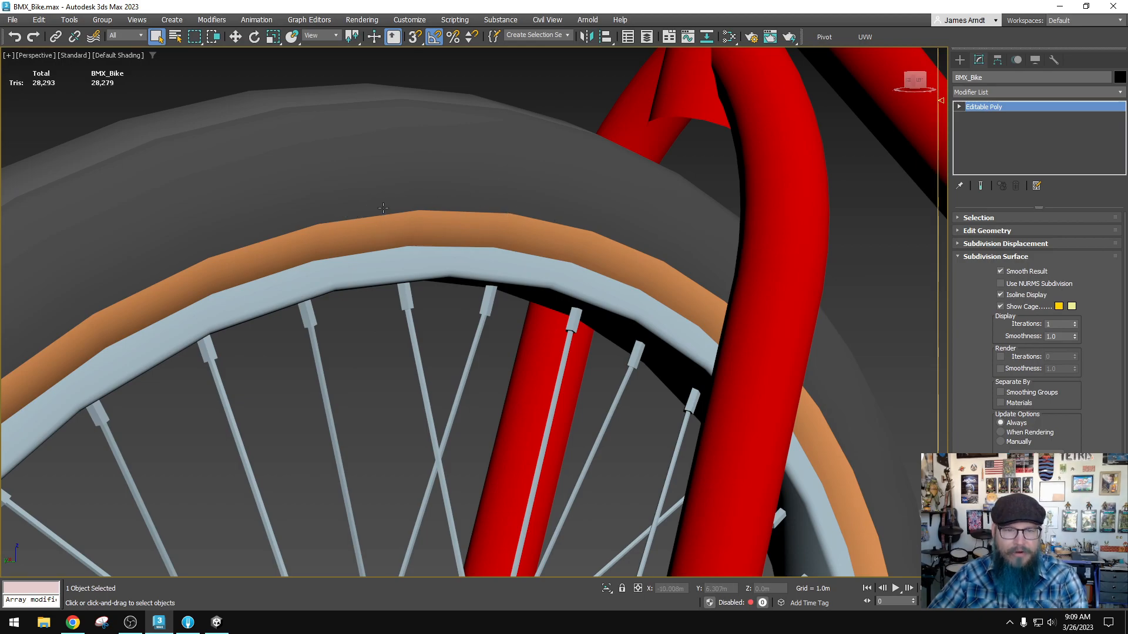
key("F4")
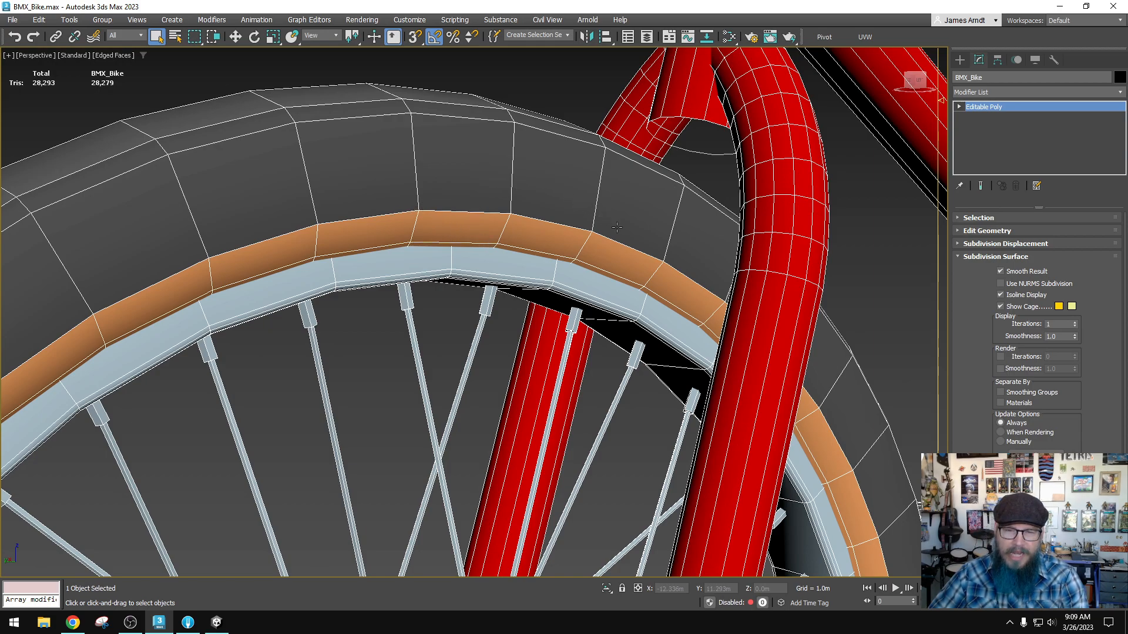
mouse_move(400, 225)
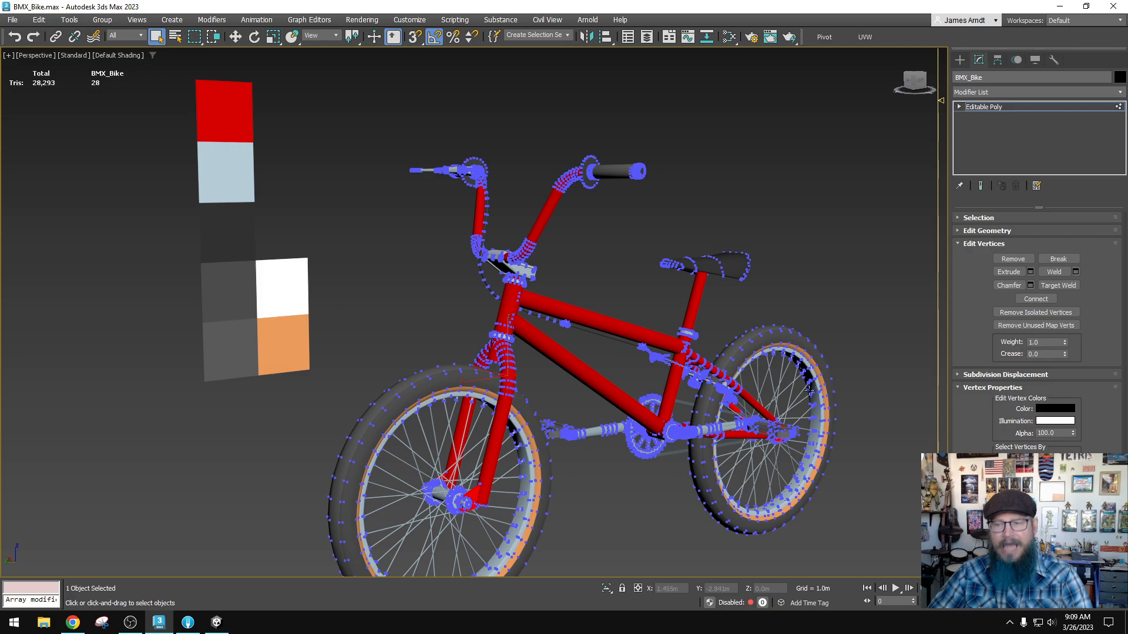
- Assign the remaining vertex colours: red frame, light grey parts, dark tyres, orange rim strips
left_click(1054, 408)
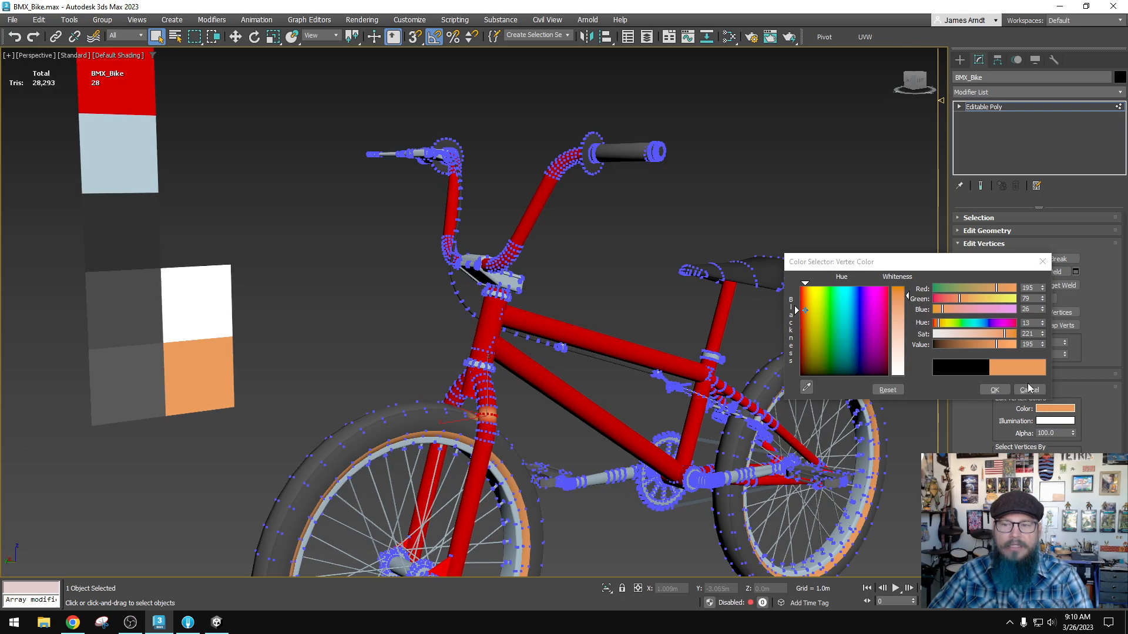
left_click(1028, 389)
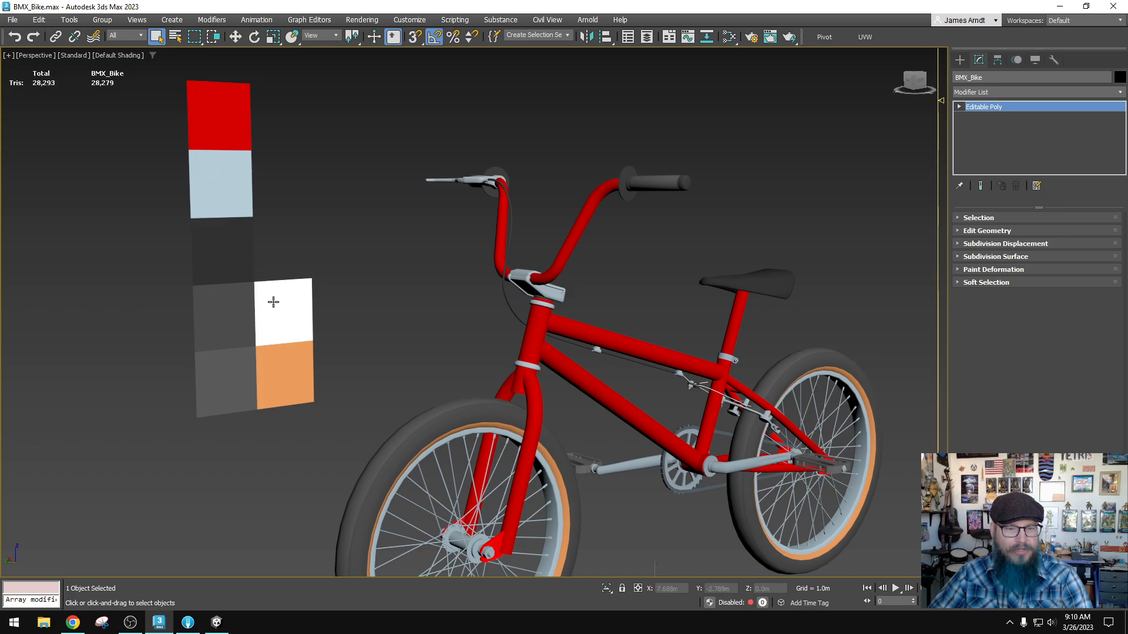
mouse_move(325, 318)
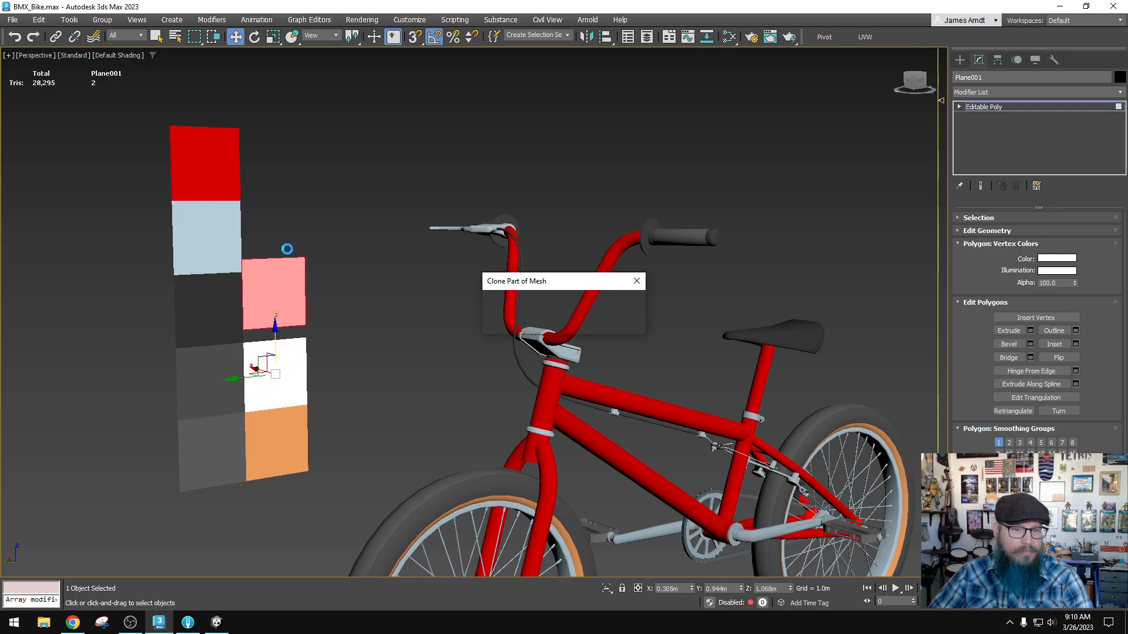
- Clone a Plane001 swatch above the white one, colour it light grey, and move to Unity
left_click(636, 280)
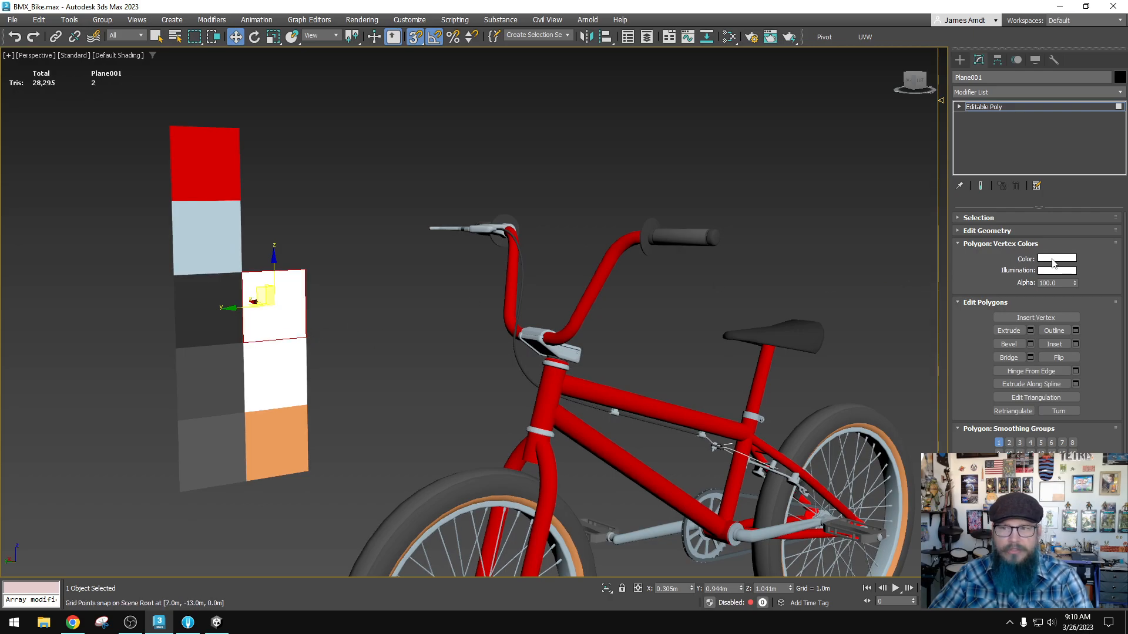
left_click(1053, 258)
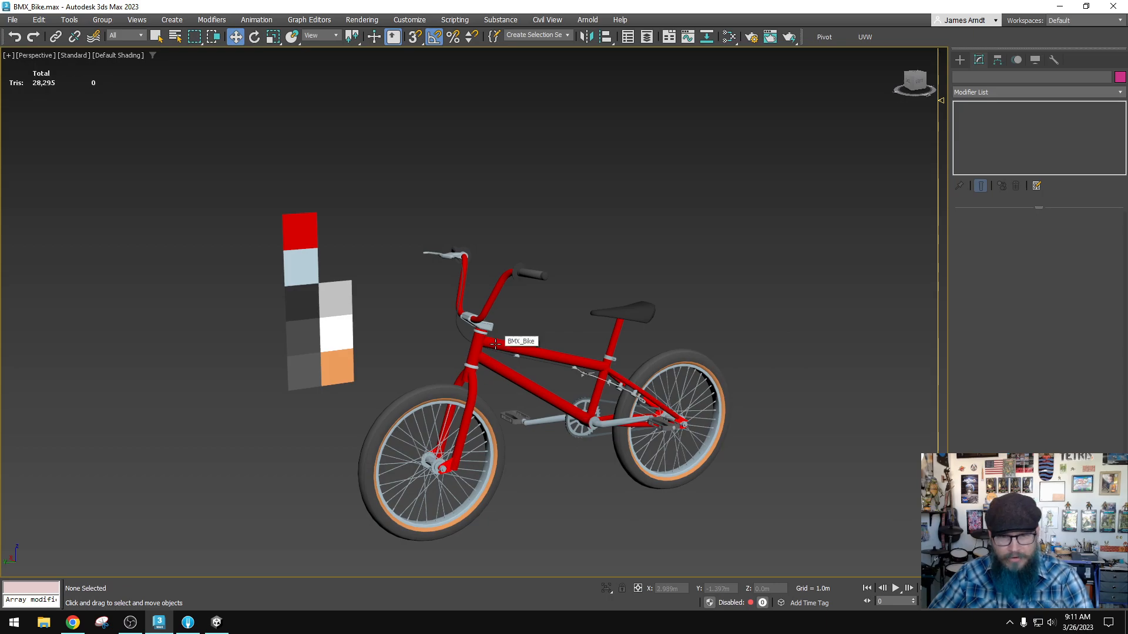
left_click_drag(496, 345, 513, 368)
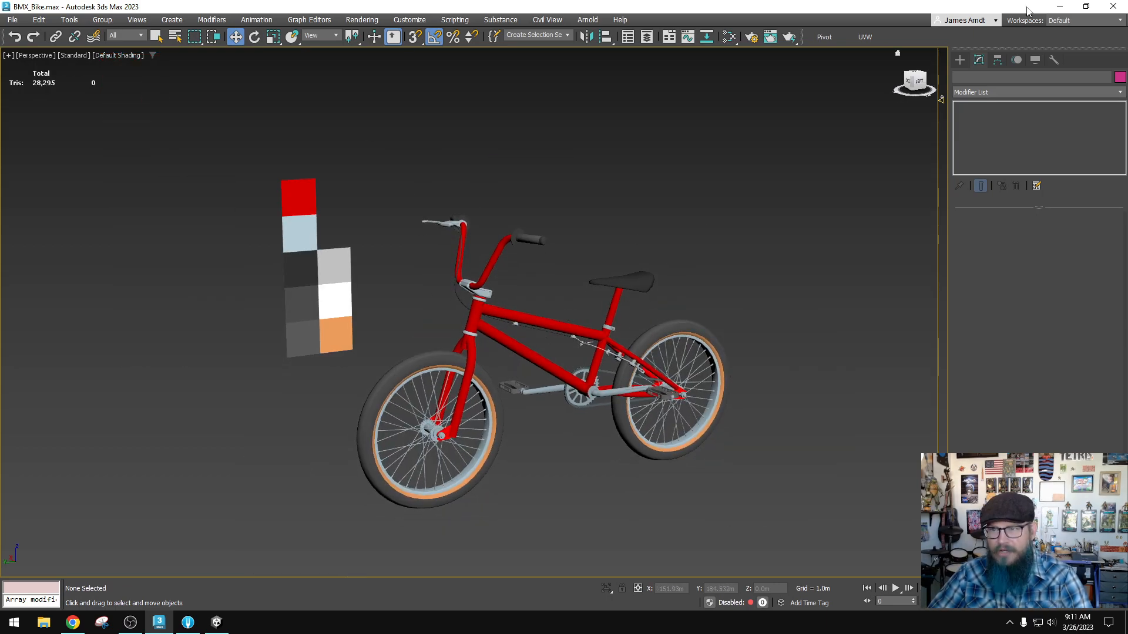
left_click(188, 622)
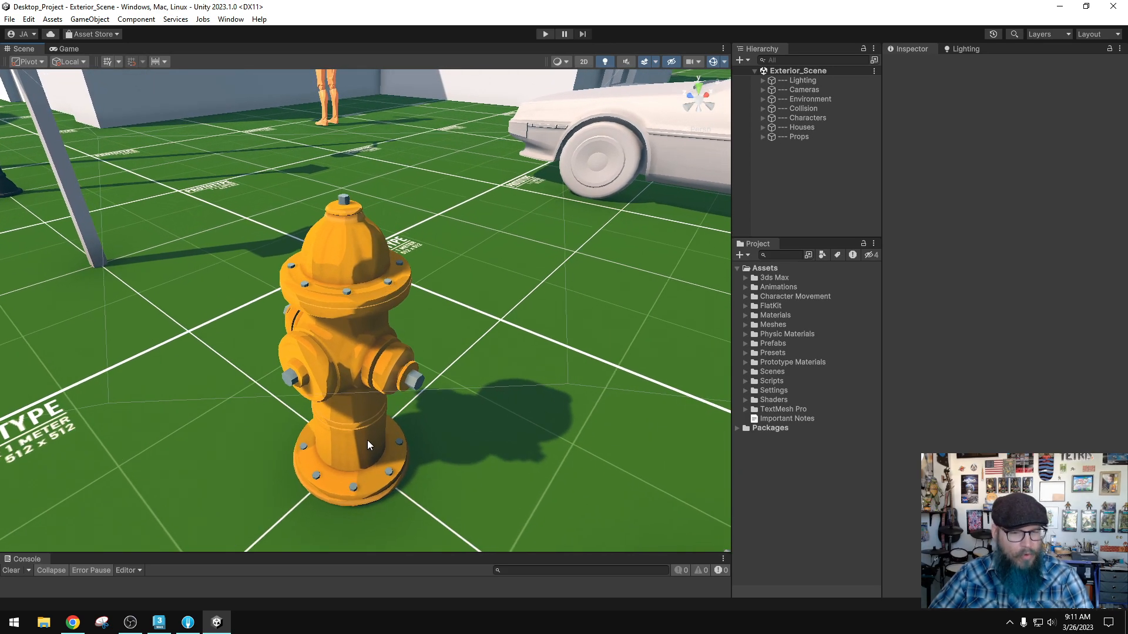
mouse_move(358, 353)
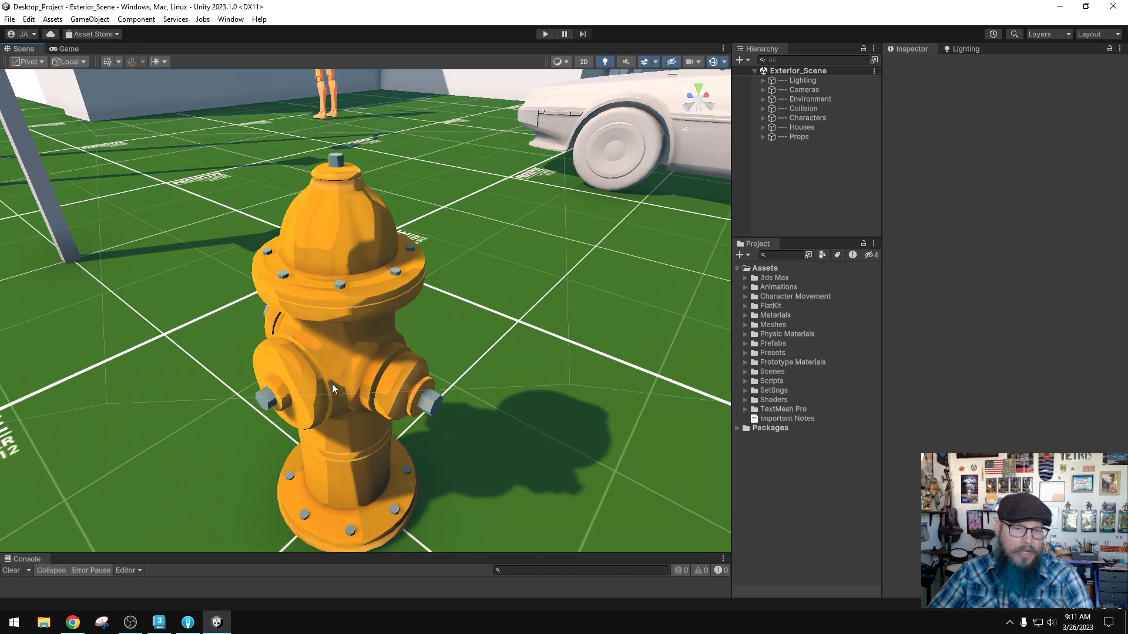
mouse_move(378, 318)
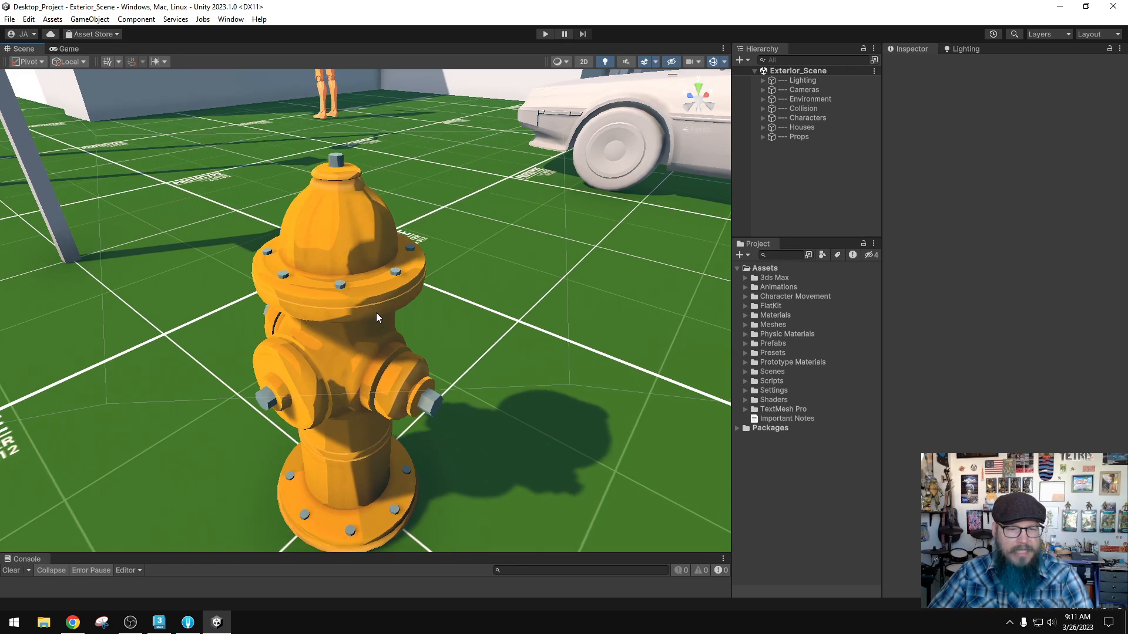
mouse_move(428, 352)
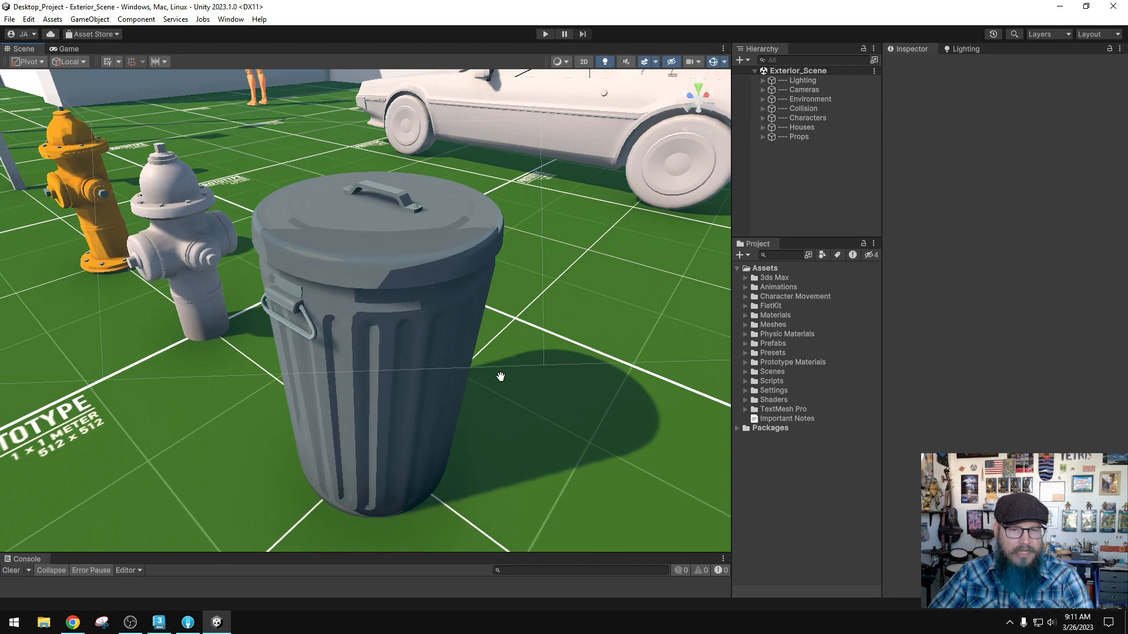
left_click_drag(500, 375, 494, 404)
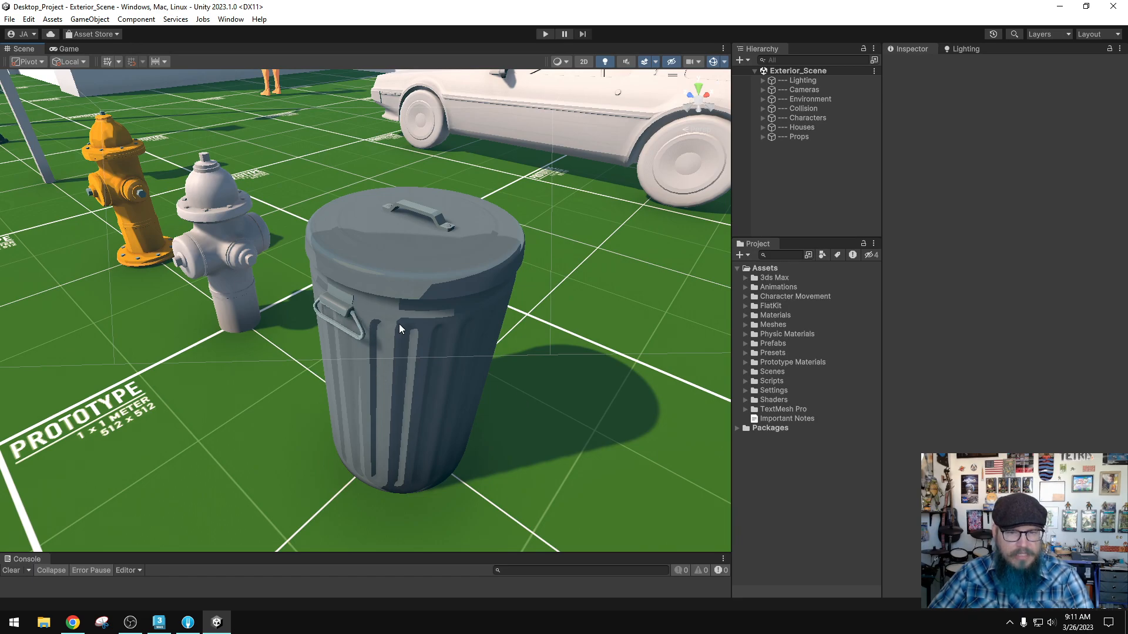
mouse_move(451, 247)
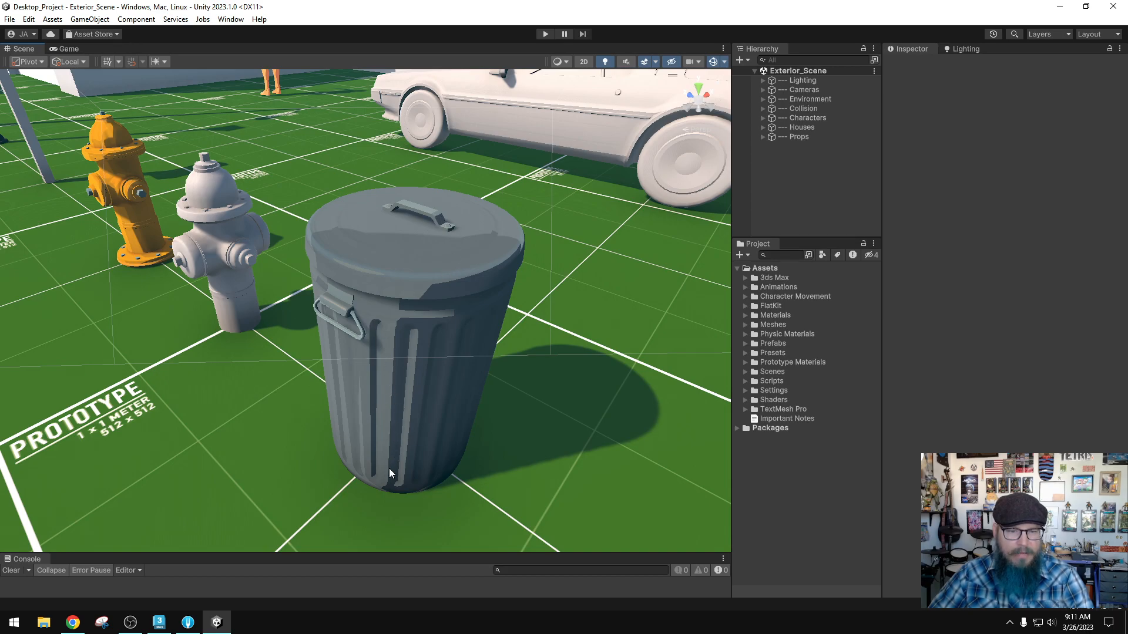
mouse_move(392, 329)
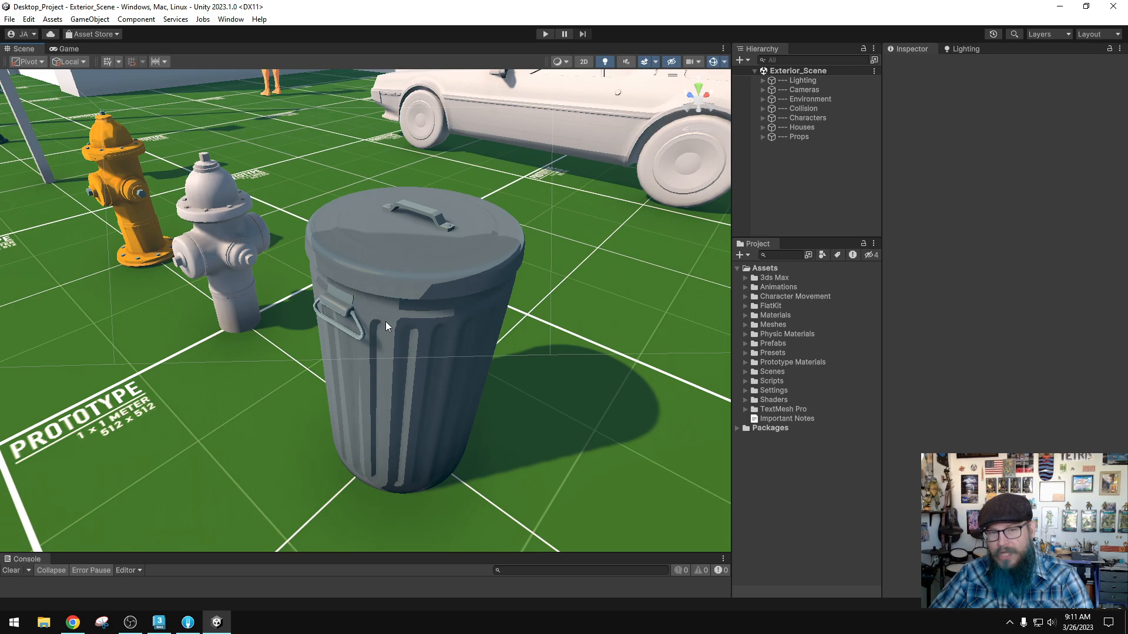
mouse_move(373, 245)
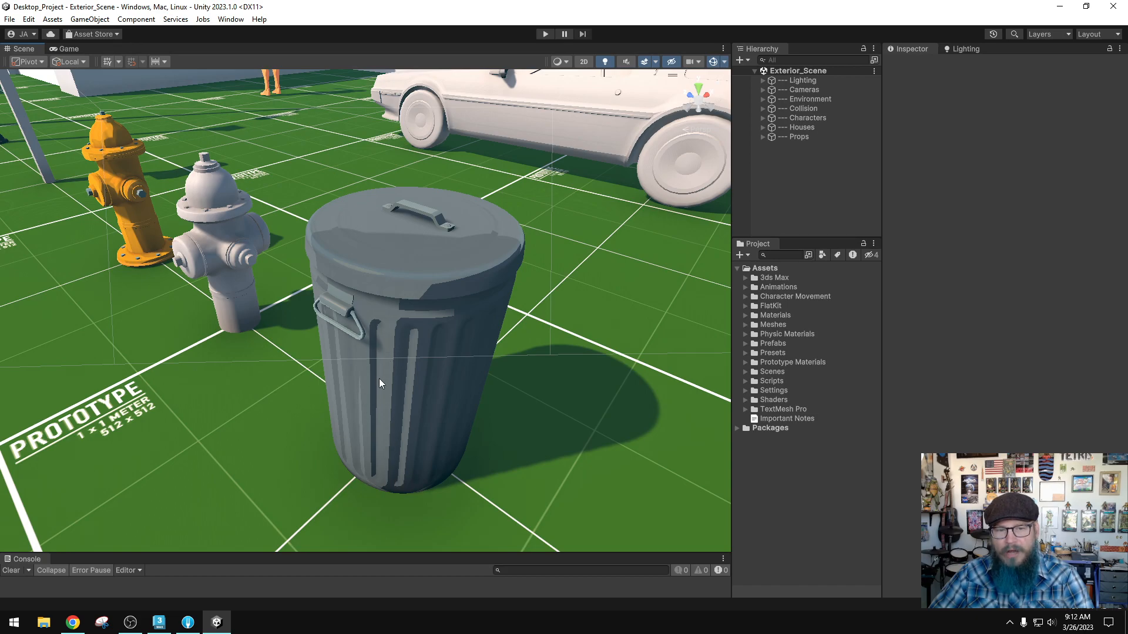
mouse_move(372, 436)
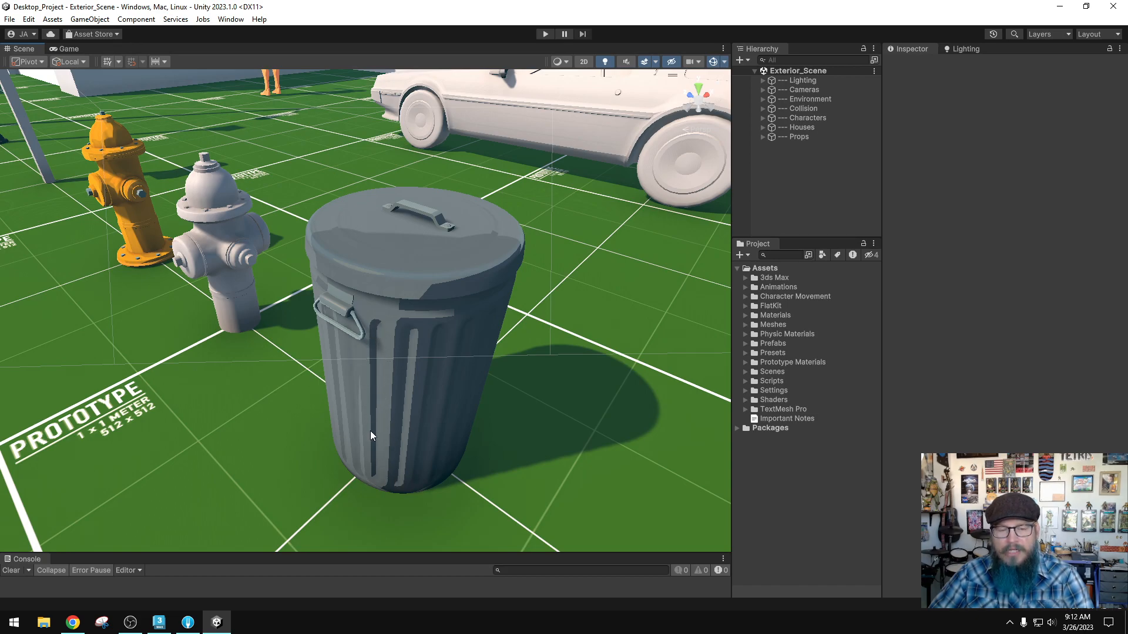
mouse_move(377, 434)
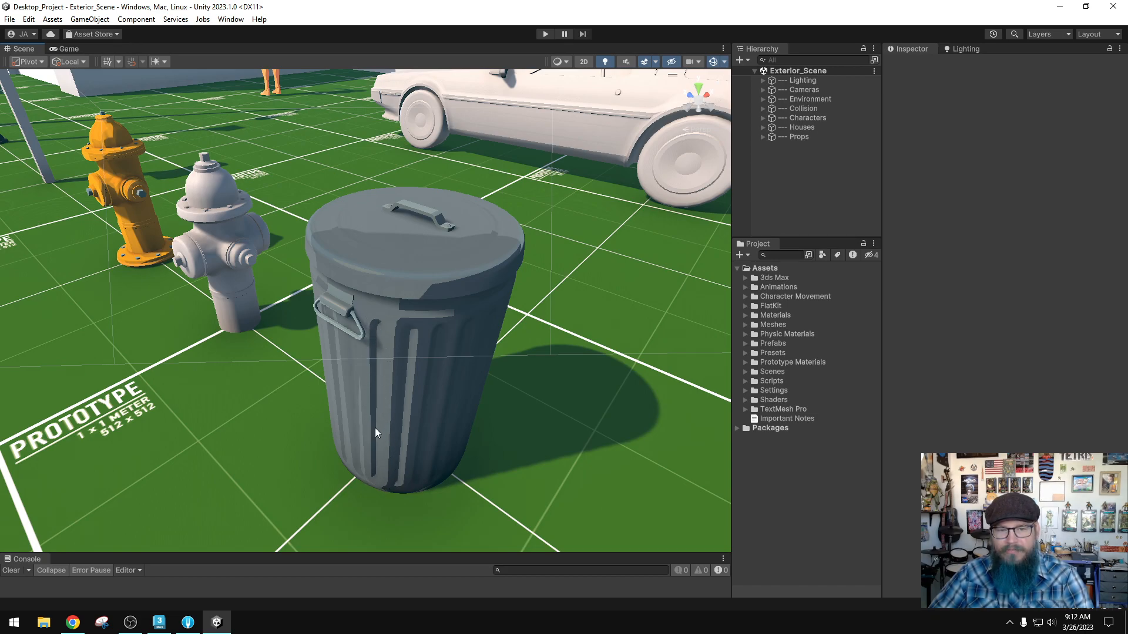
mouse_move(383, 471)
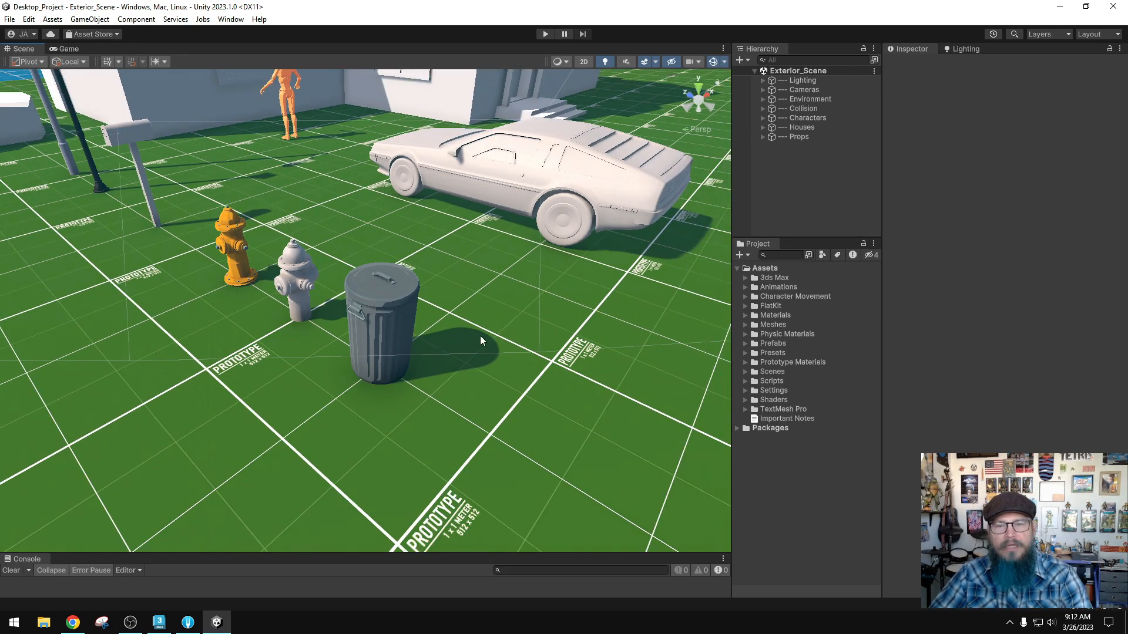
- Expand the Scenes folder and double-click Interior_Scene to open it
left_click(746, 371)
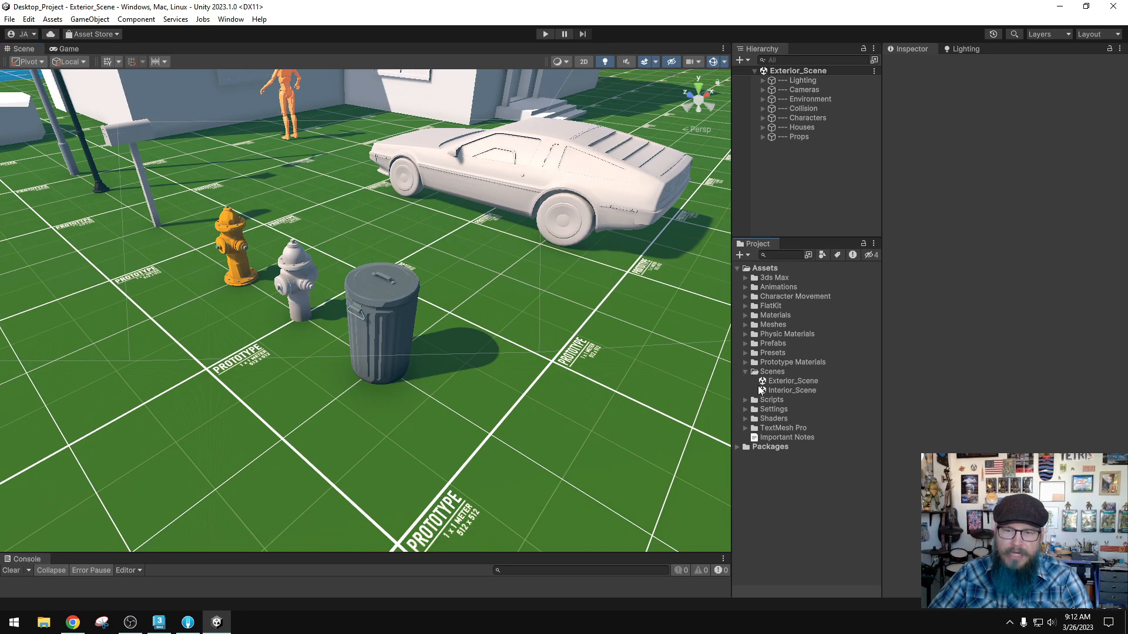
left_click(544, 34)
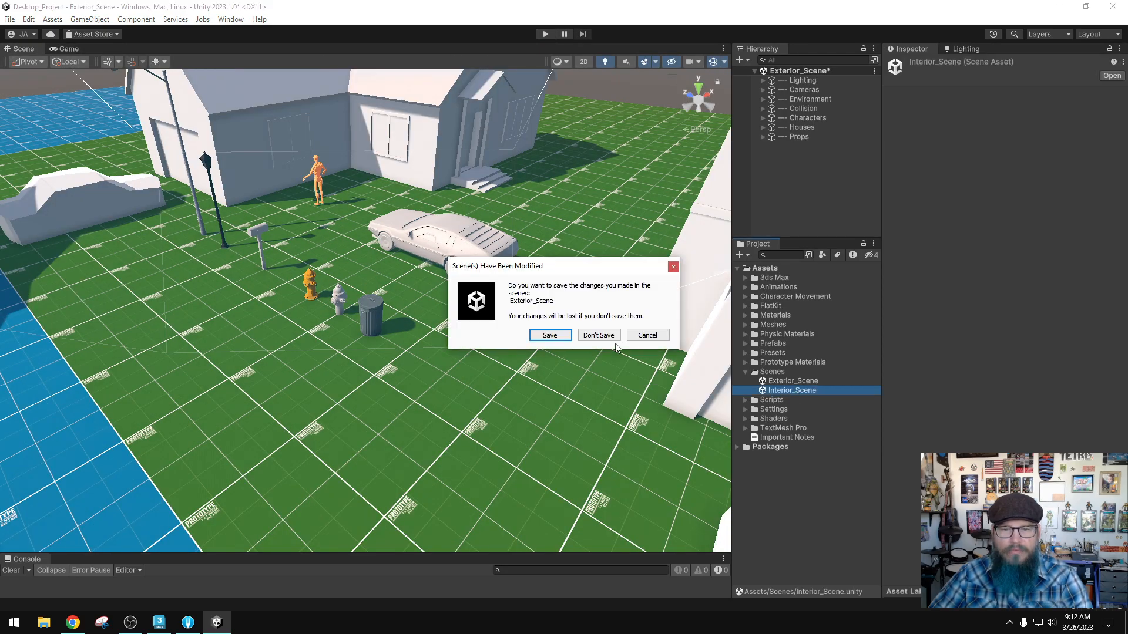
- Discard Exterior_Scene changes, then frame the red BMX bike in the Scene view
left_click(598, 334)
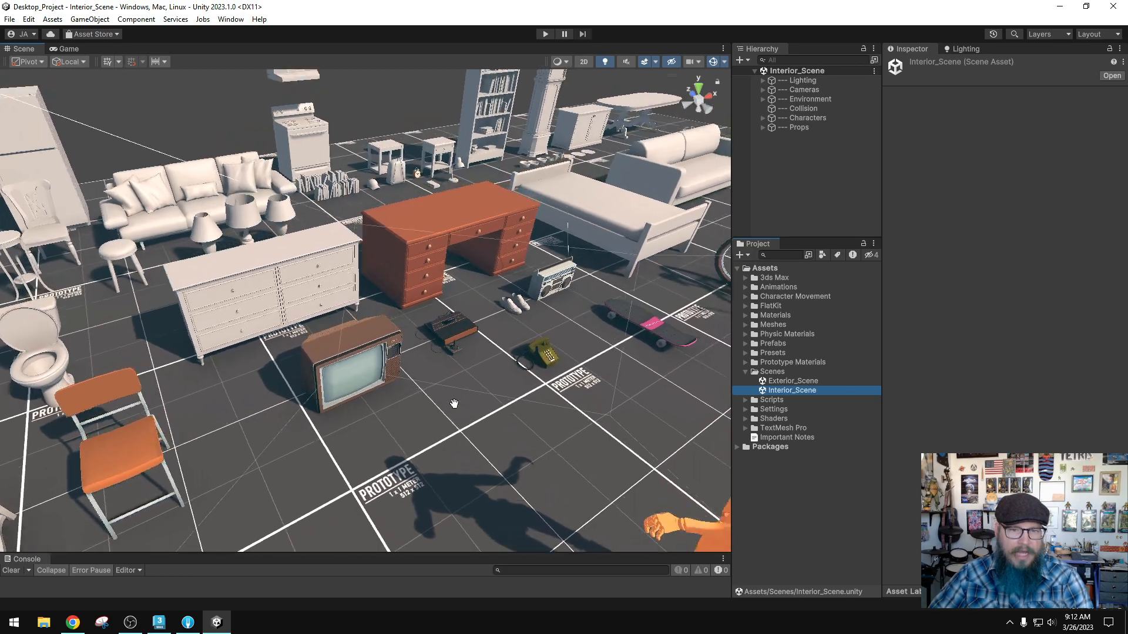
left_click_drag(453, 403, 471, 401)
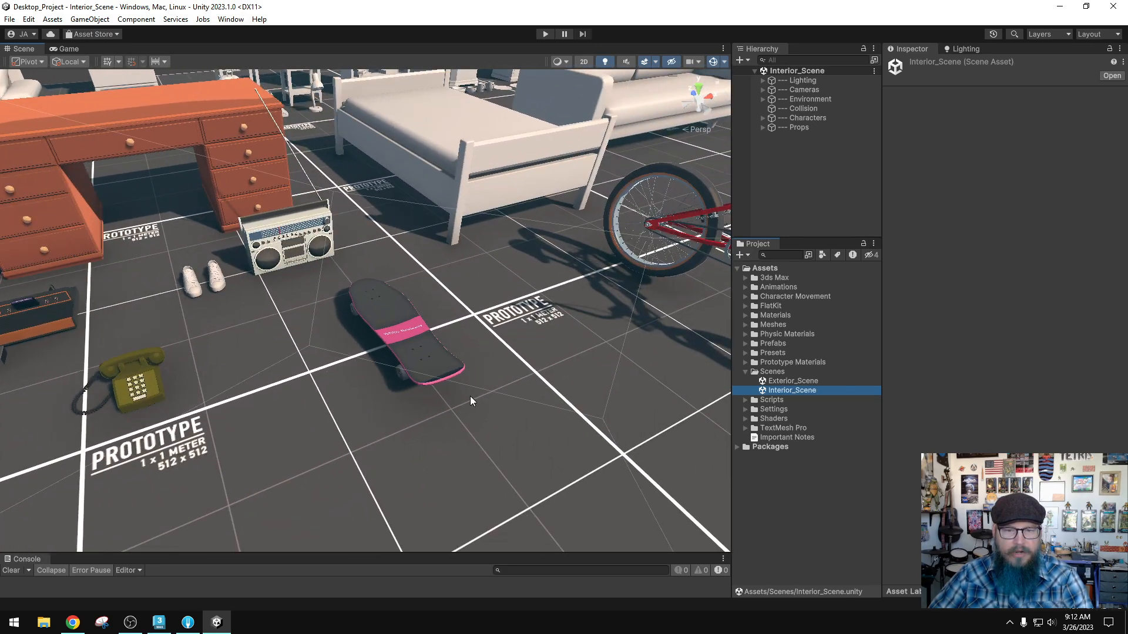
left_click_drag(467, 288, 518, 366)
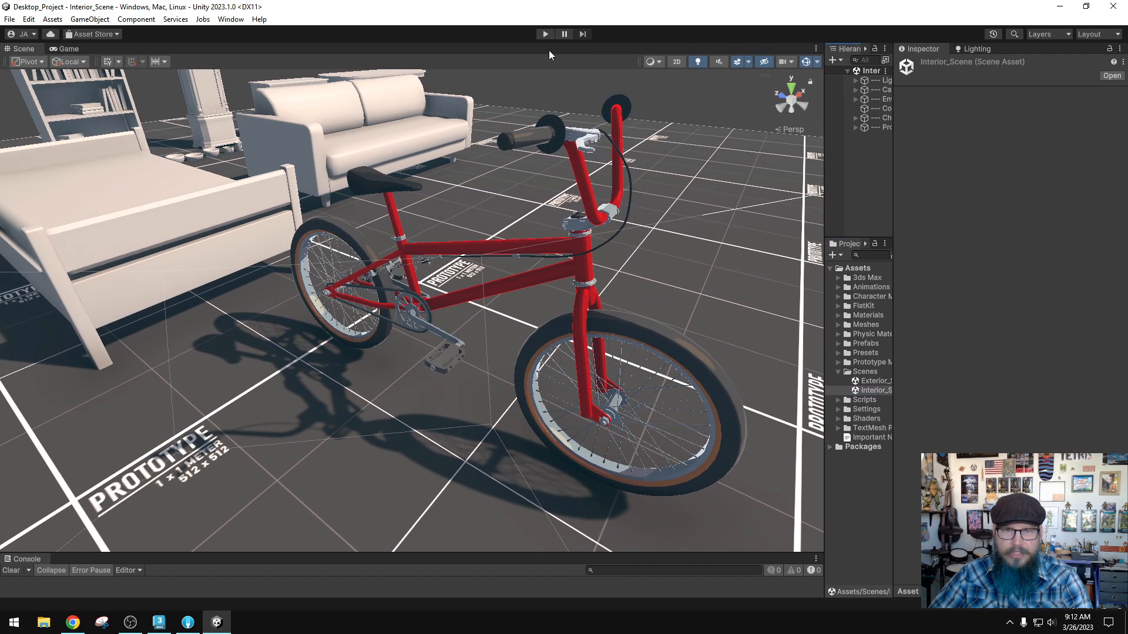
- Enter Play mode and walk the orange character around the interior props
left_click(544, 34)
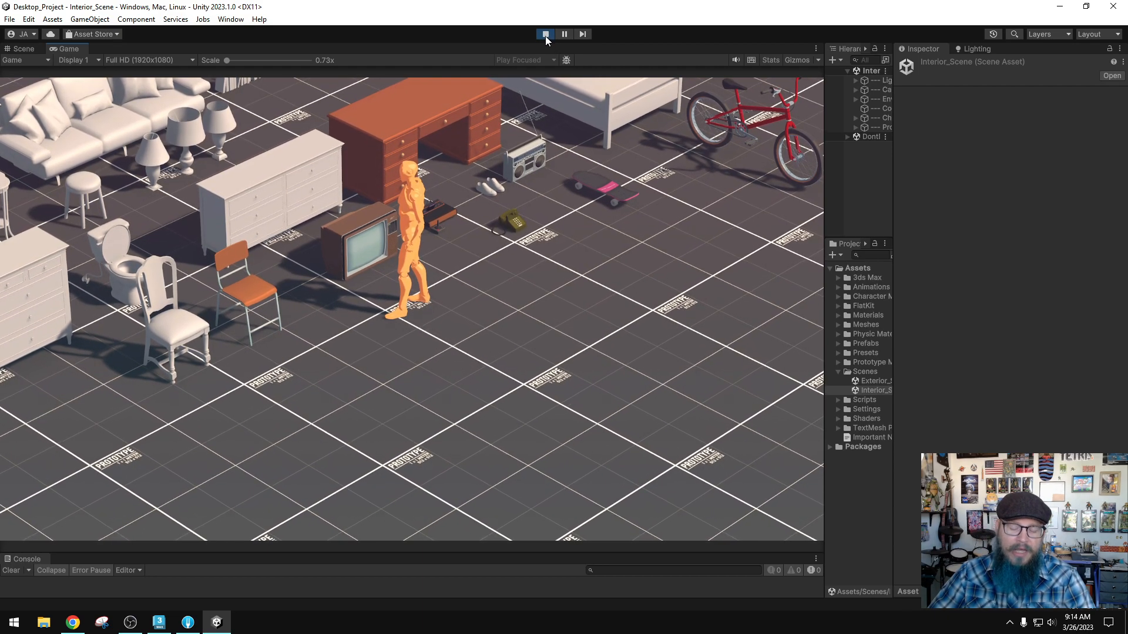
- Exit Play mode and zoom the Scene view onto the pink VERTIGO skateboard deck
left_click(544, 34)
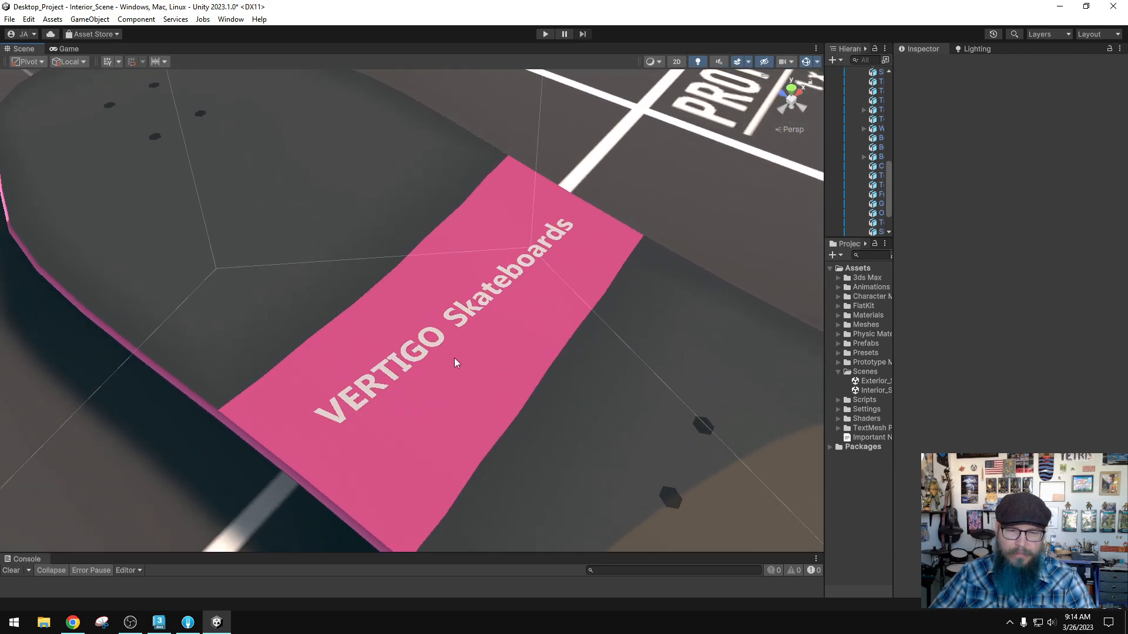
scroll("down", 3)
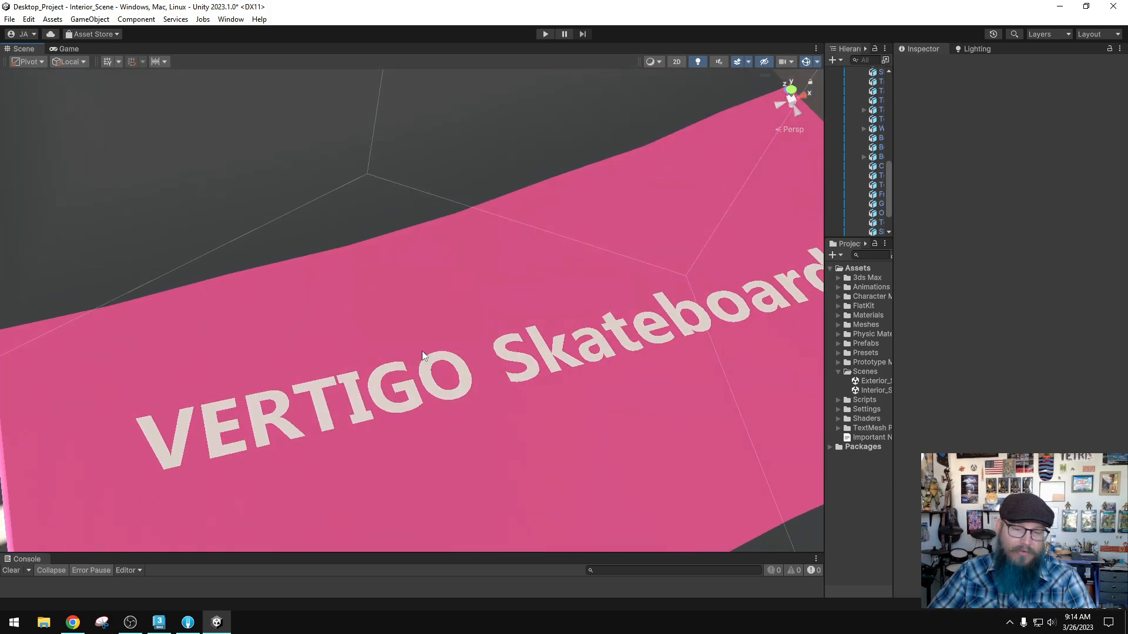
scroll("down", 3)
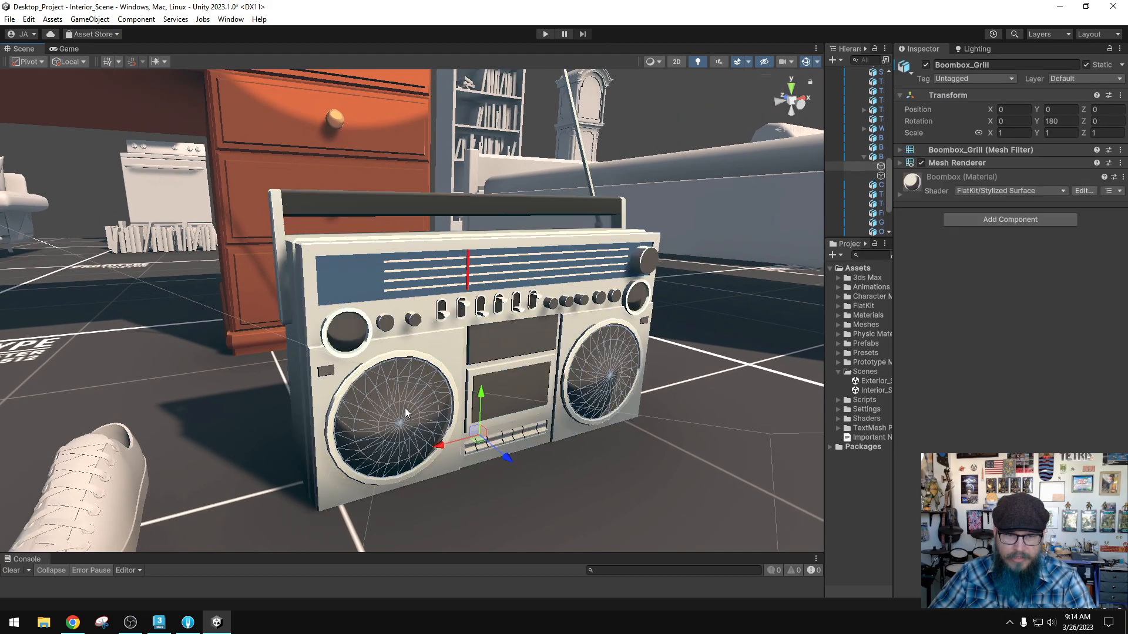
left_click_drag(481, 392, 481, 352)
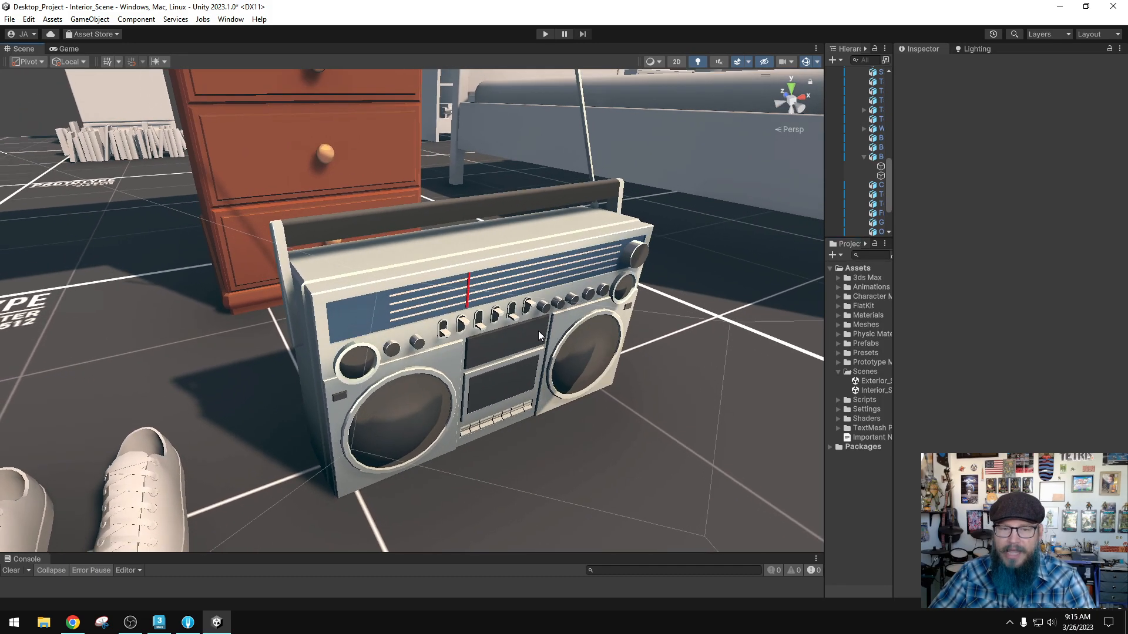
mouse_move(458, 283)
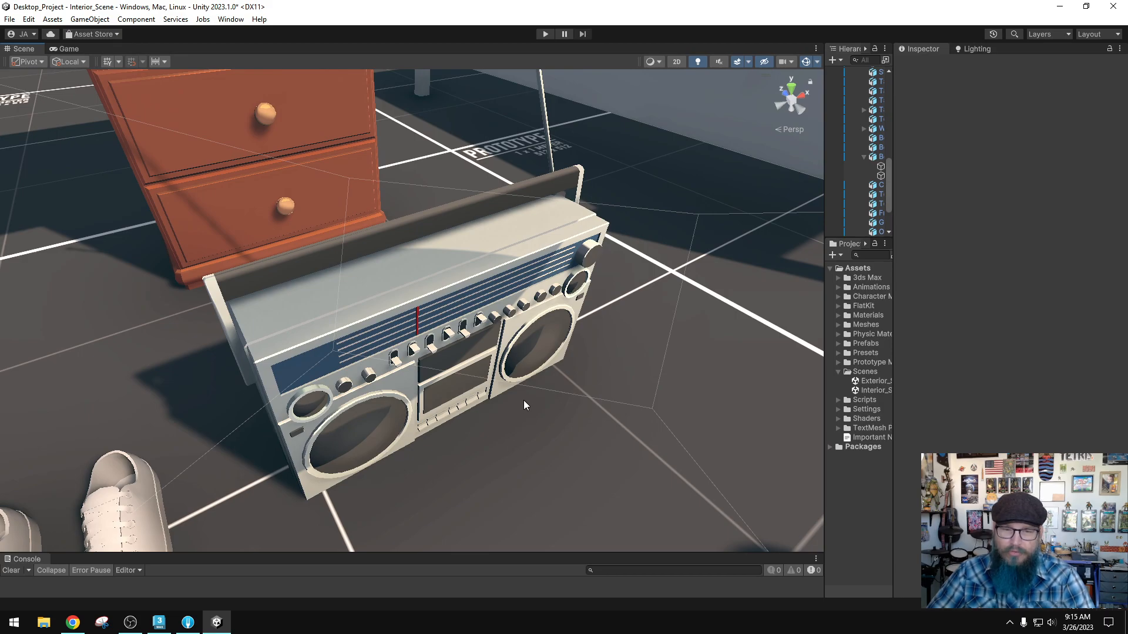
- Switch to the Game view and test-play Interior_Scene with the orange mannequin
left_click(70, 48)
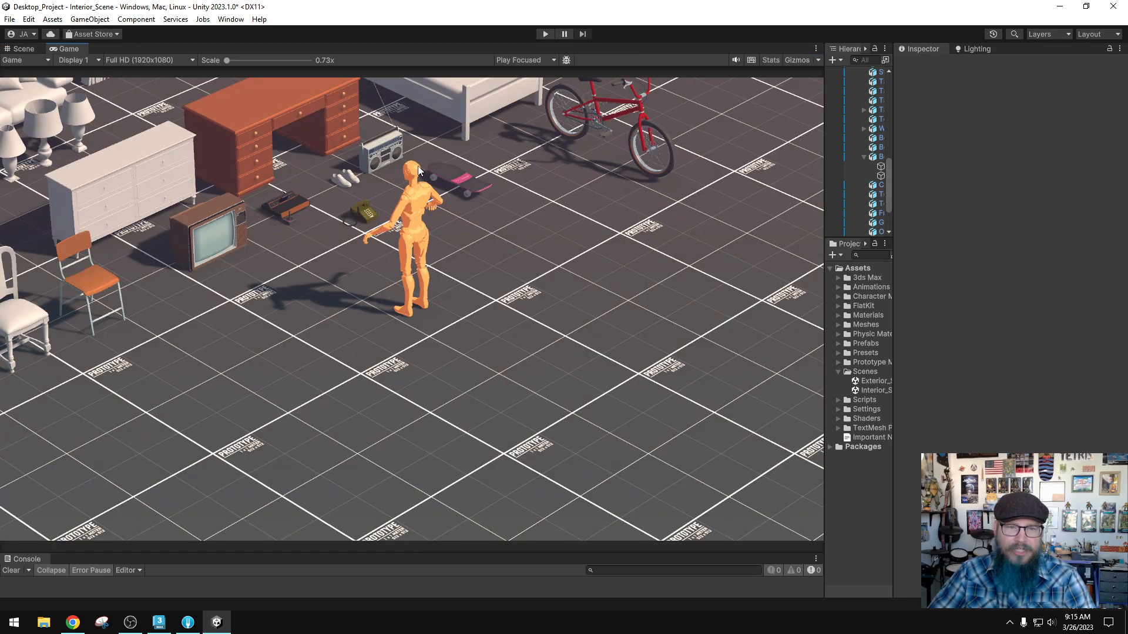
mouse_move(396, 160)
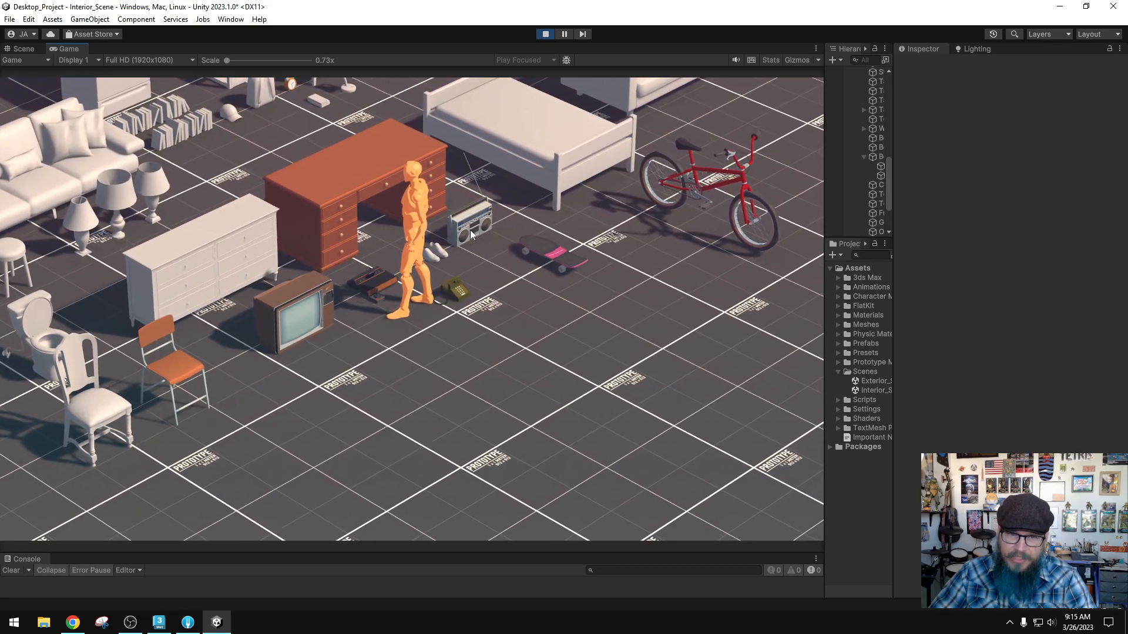
left_click_drag(228, 60, 253, 60)
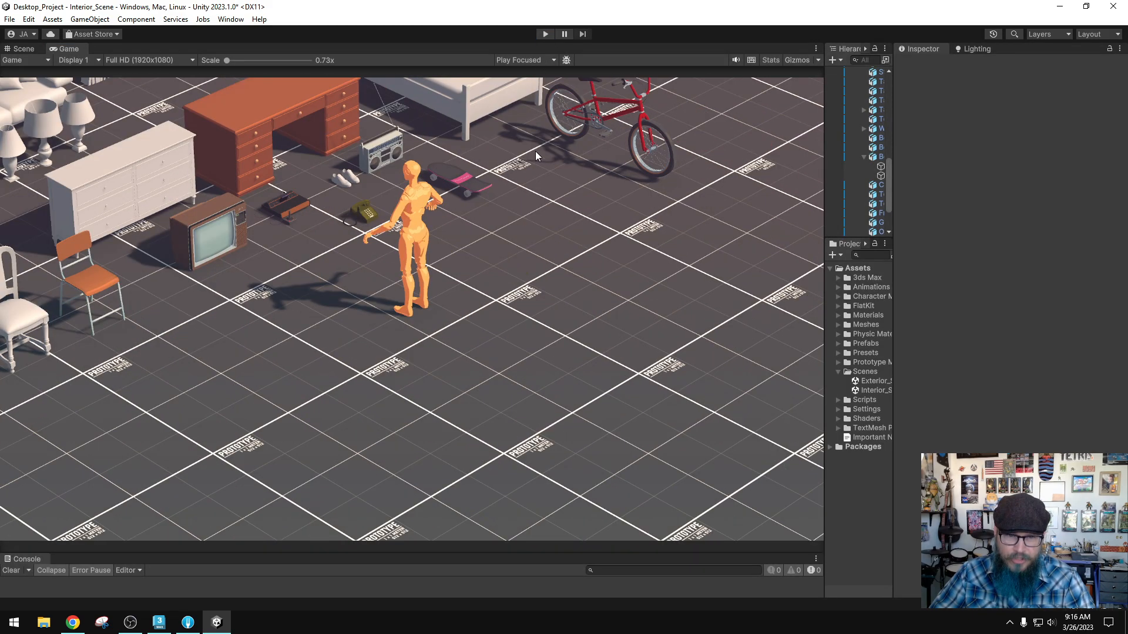
- Return to the Scene view and orbit around the green telephone and console props
left_click(21, 48)
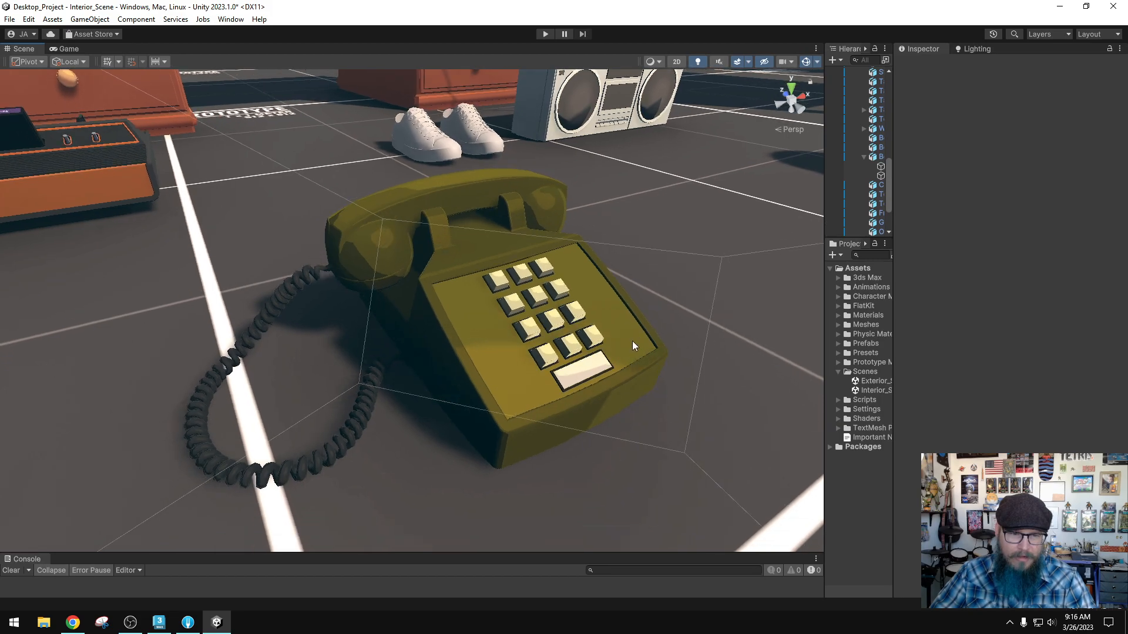
left_click_drag(633, 345, 666, 384)
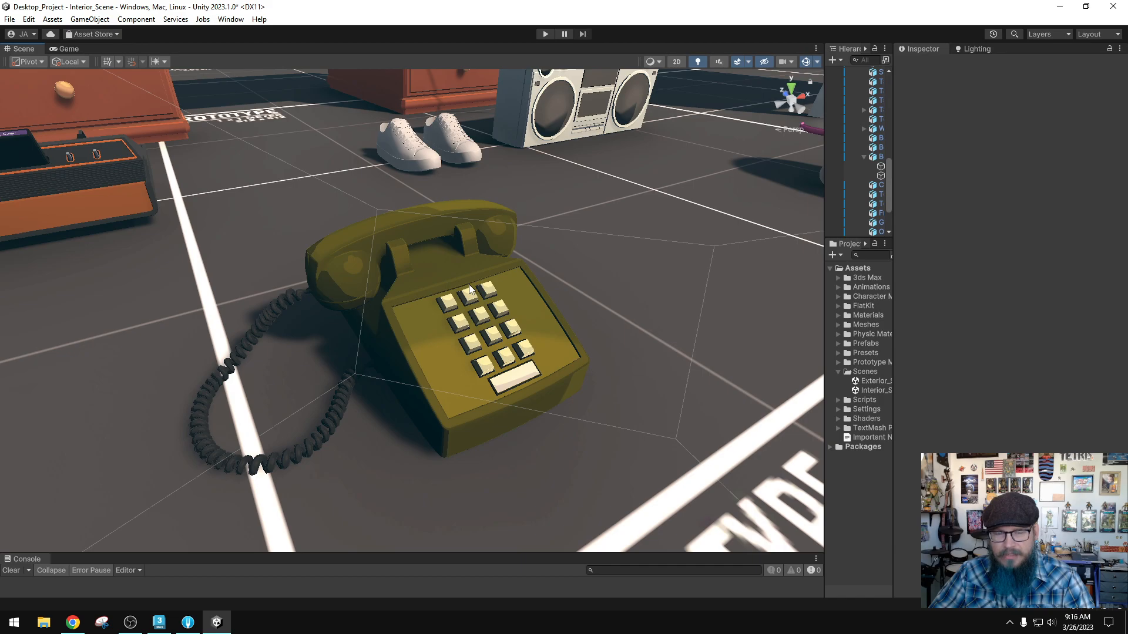
mouse_move(416, 304)
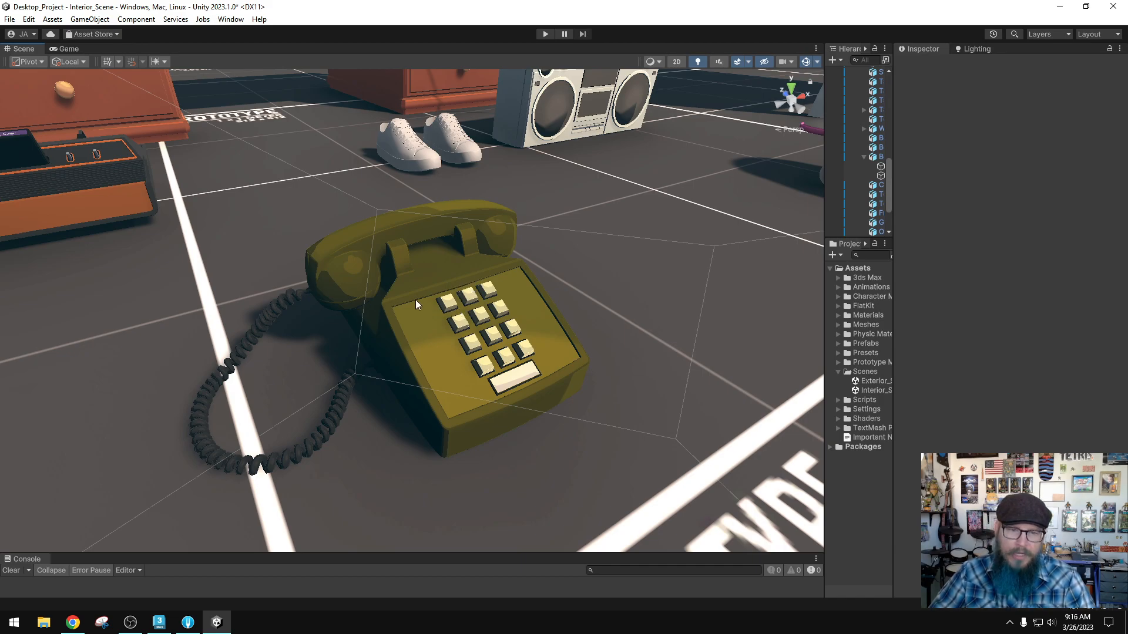
mouse_move(473, 325)
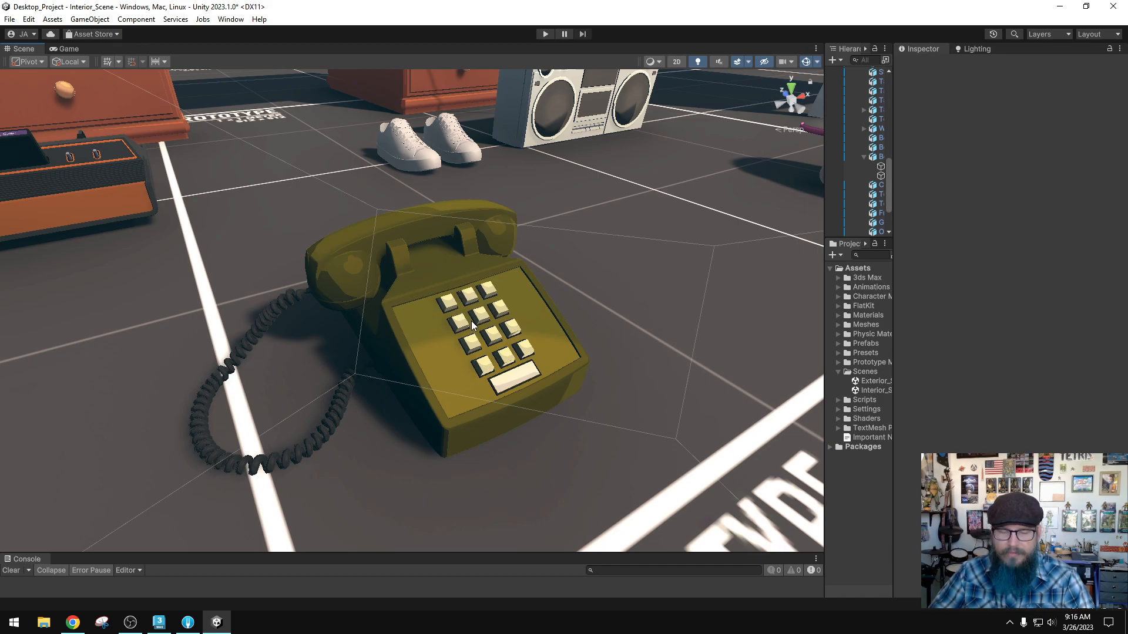
mouse_move(458, 301)
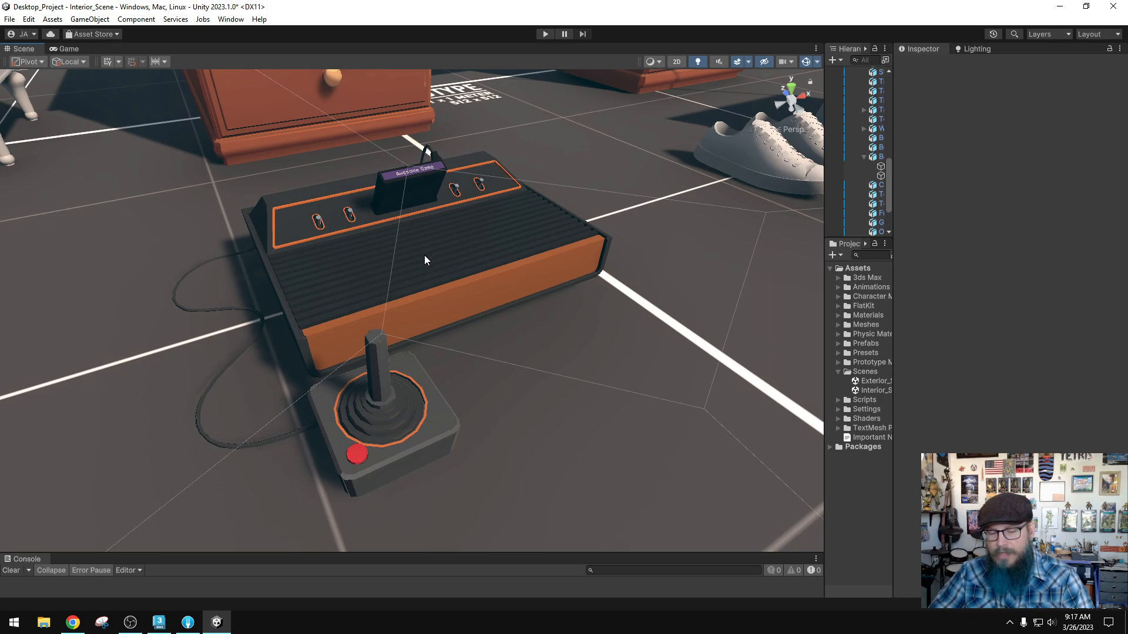
mouse_move(386, 238)
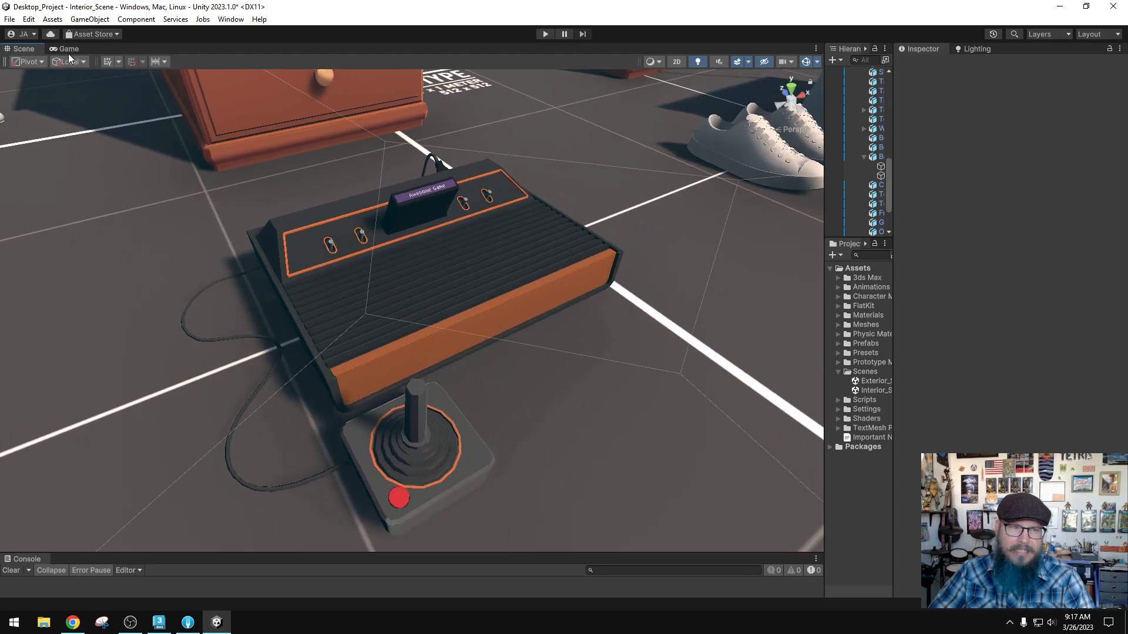
- Preview the Game camera shot, then return to the Scene view
left_click(68, 48)
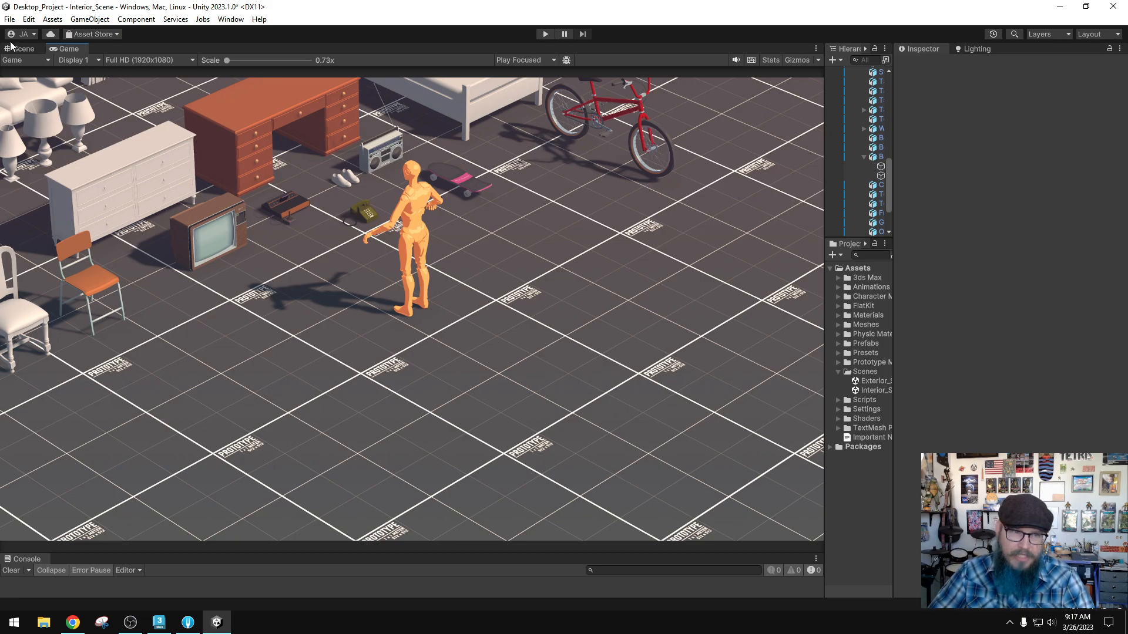
left_click(23, 49)
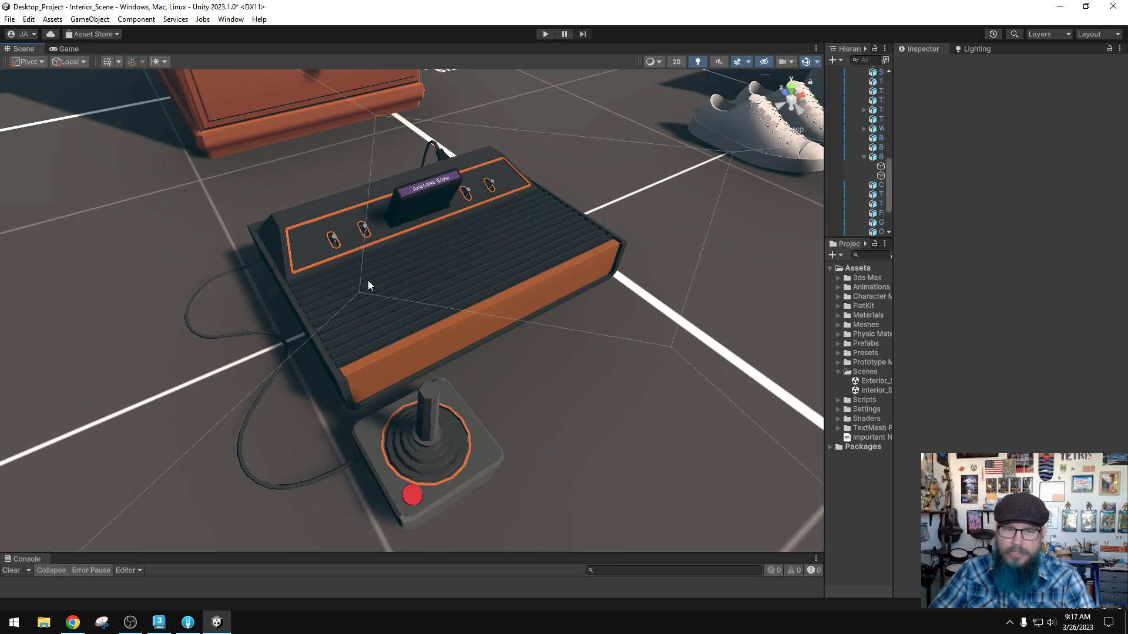
mouse_move(428, 269)
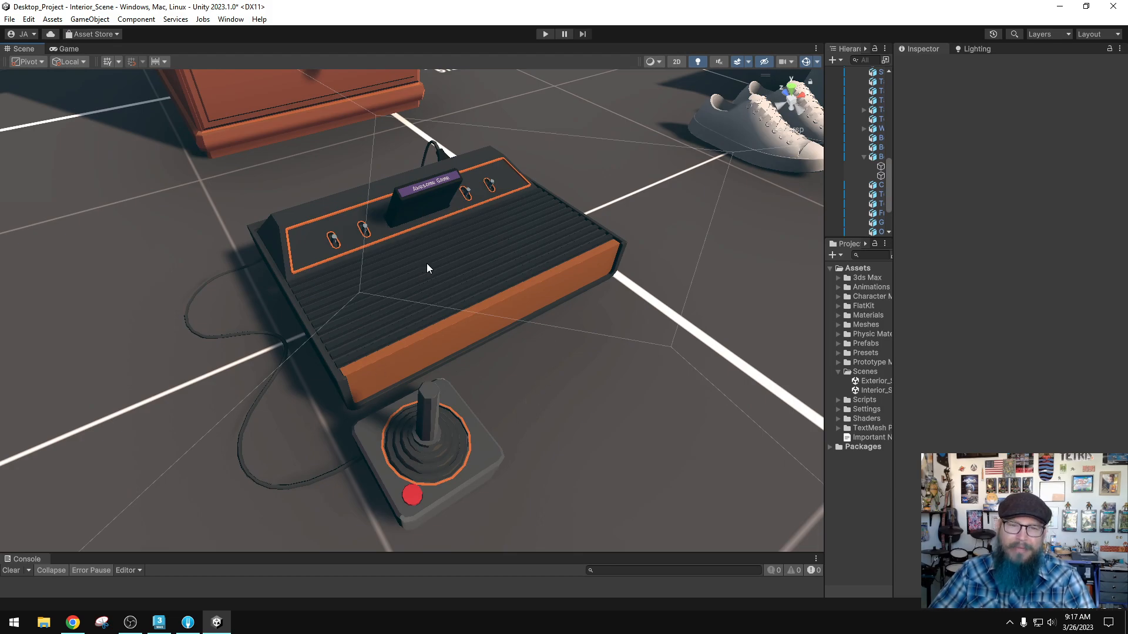
mouse_move(474, 278)
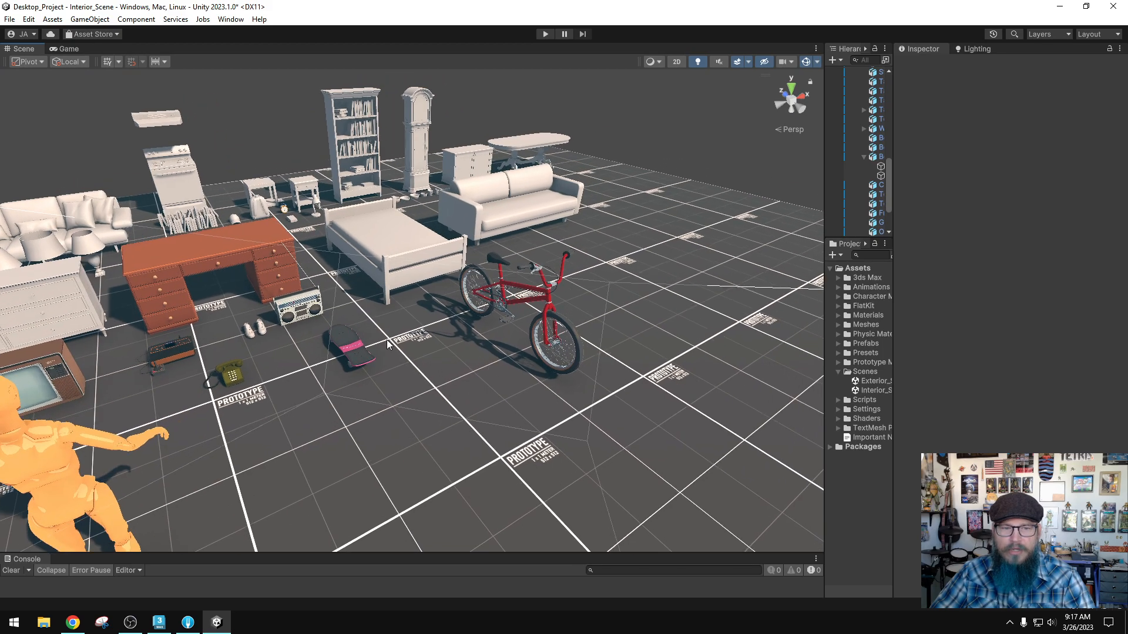
- Run the scene in Play mode briefly, then stop it
left_click(68, 48)
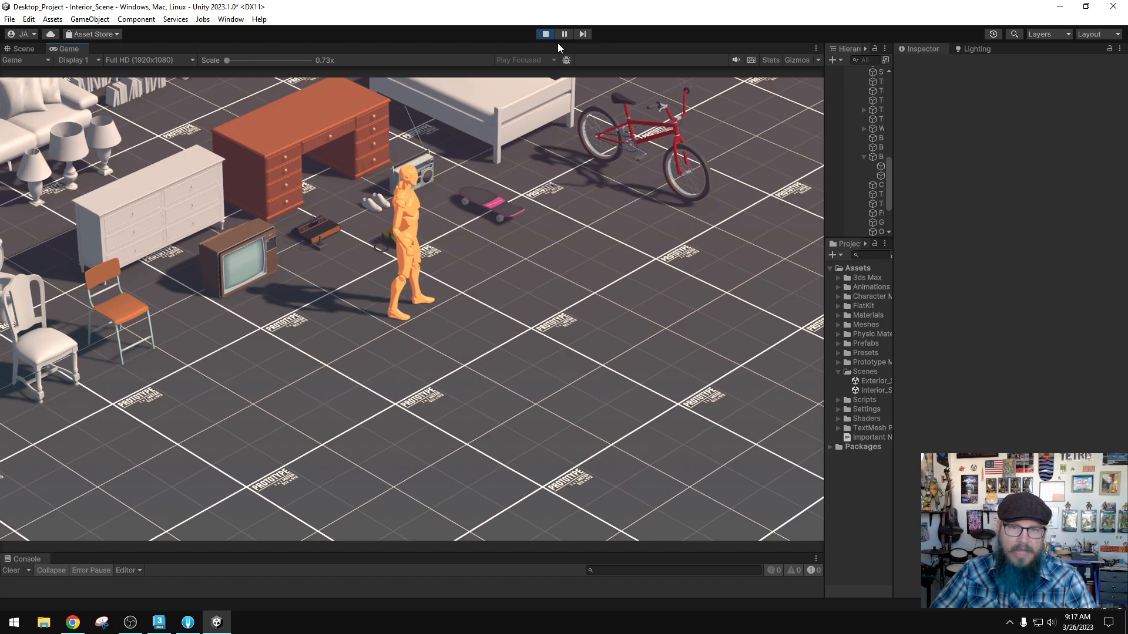
left_click(545, 34)
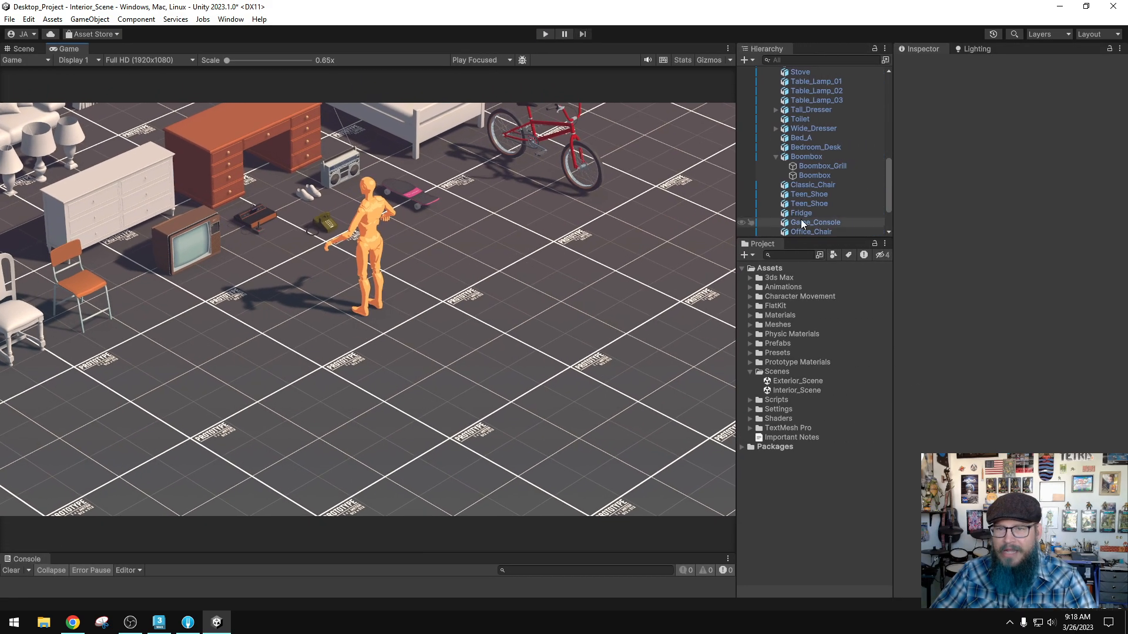
- Select Boombox to inspect its FlatKit Stylized Surface material in the Inspector
left_click(814, 175)
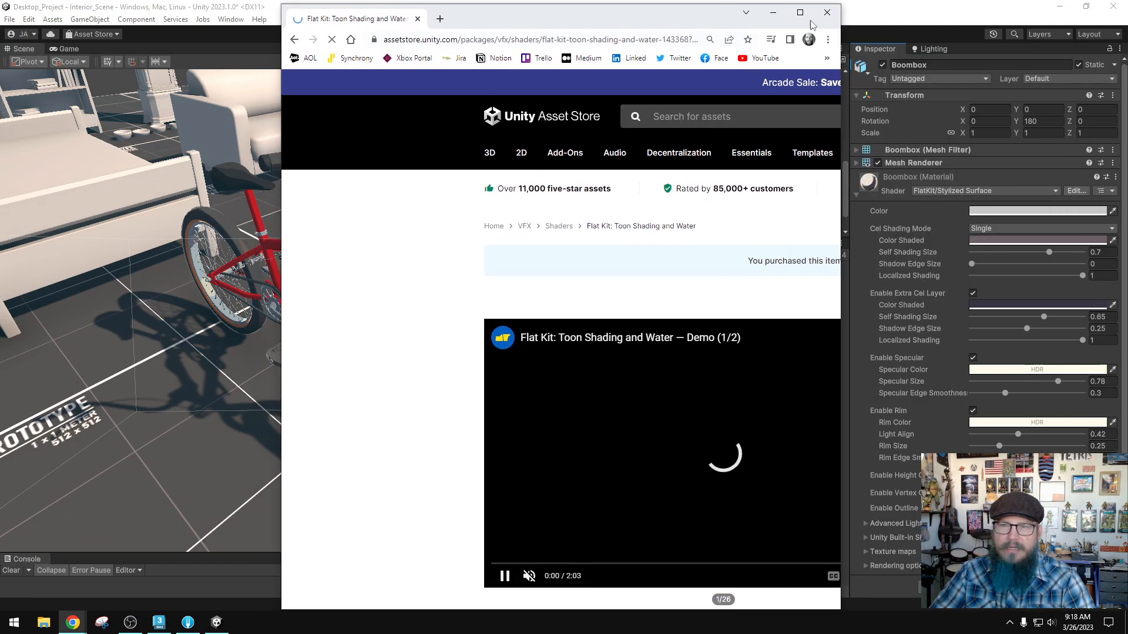
- Maximize Chrome and scroll the Flat Kit store page to its demo video and overview
left_click(800, 13)
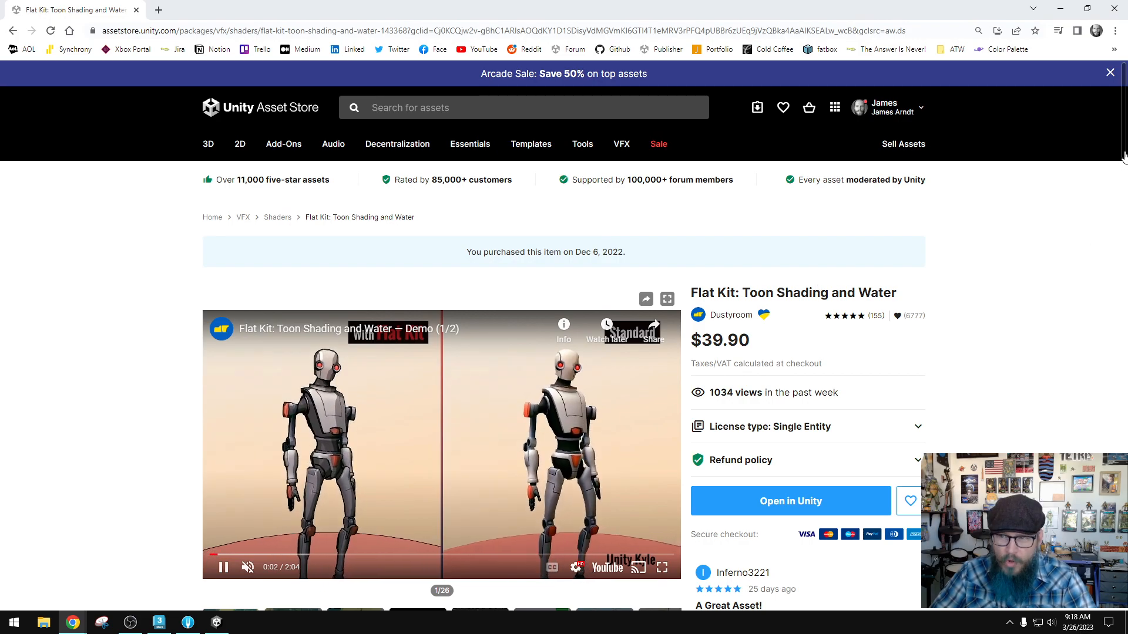
scroll("down", 3)
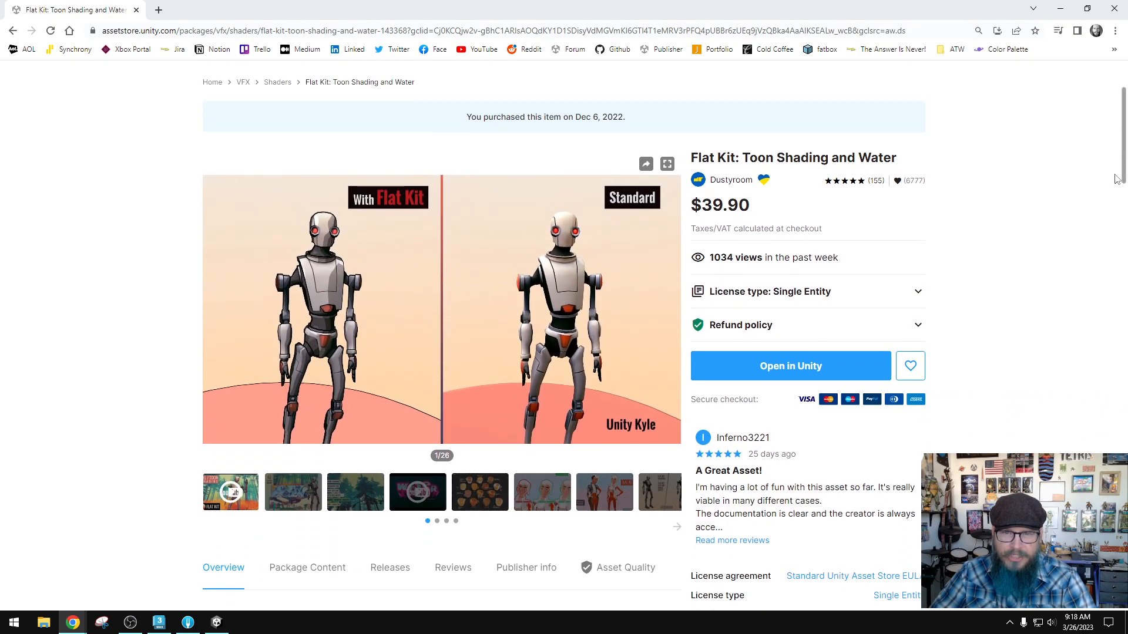
scroll("down", 3)
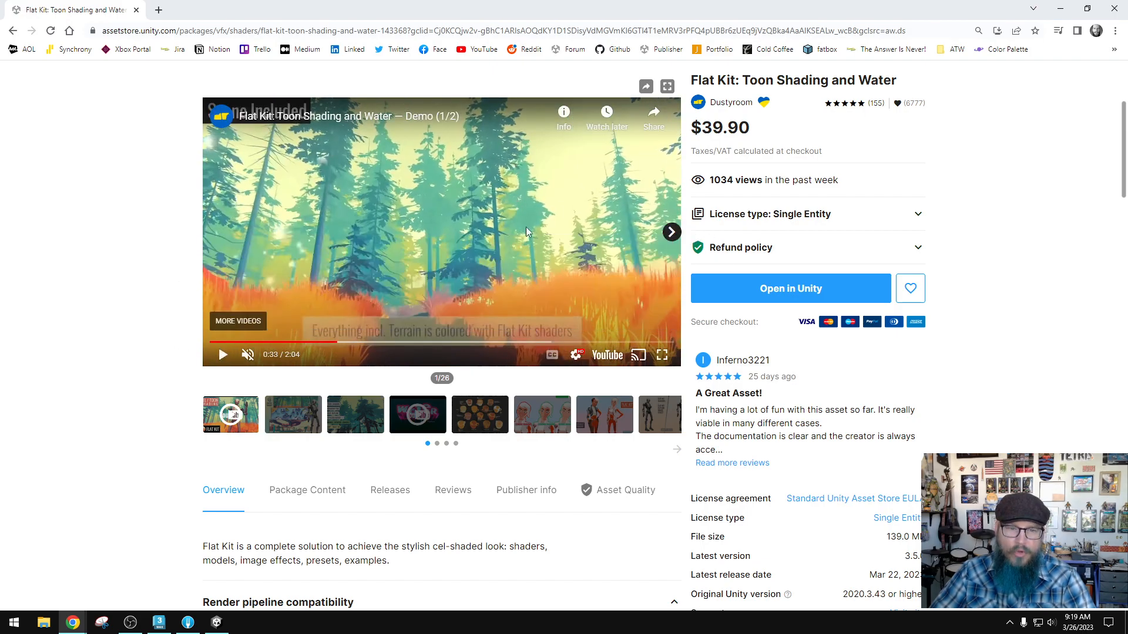
mouse_move(556, 232)
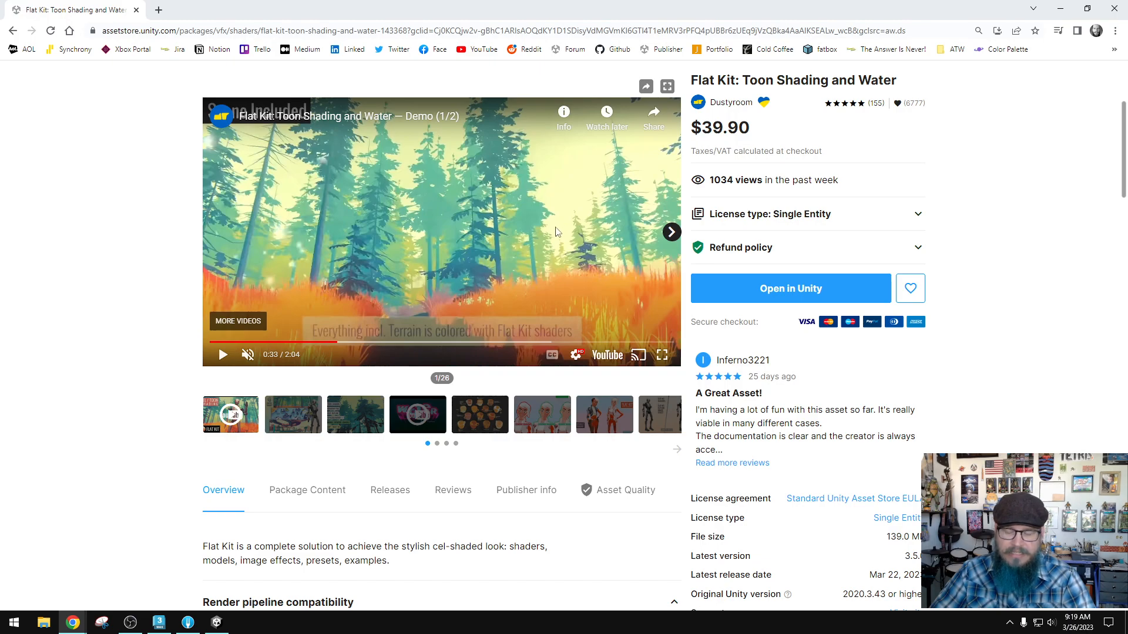
mouse_move(550, 229)
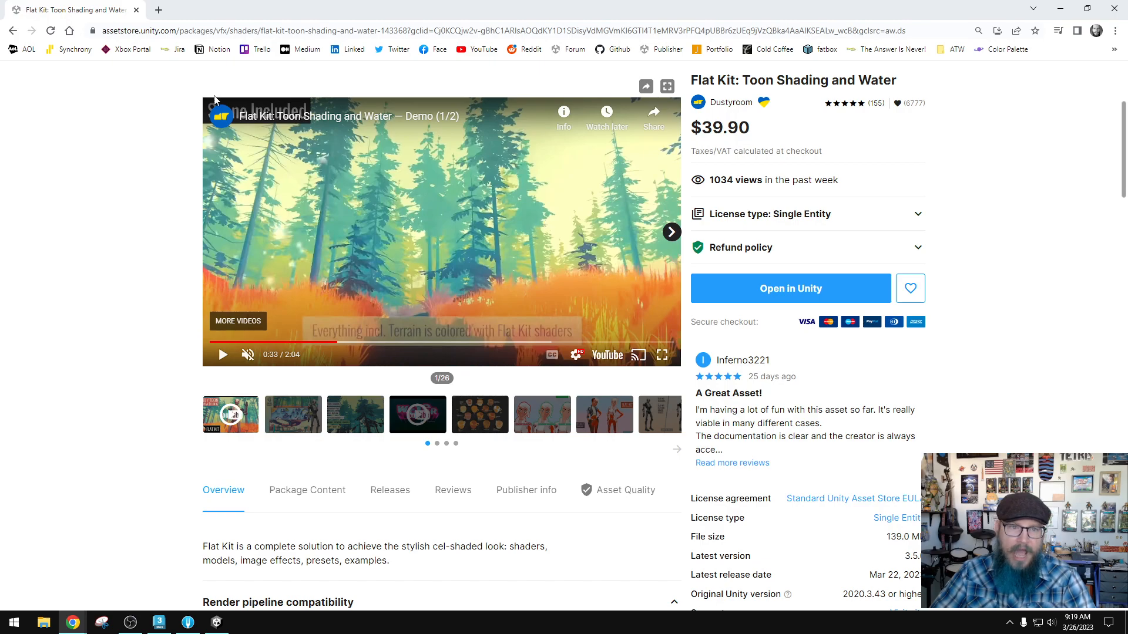
mouse_move(133, 295)
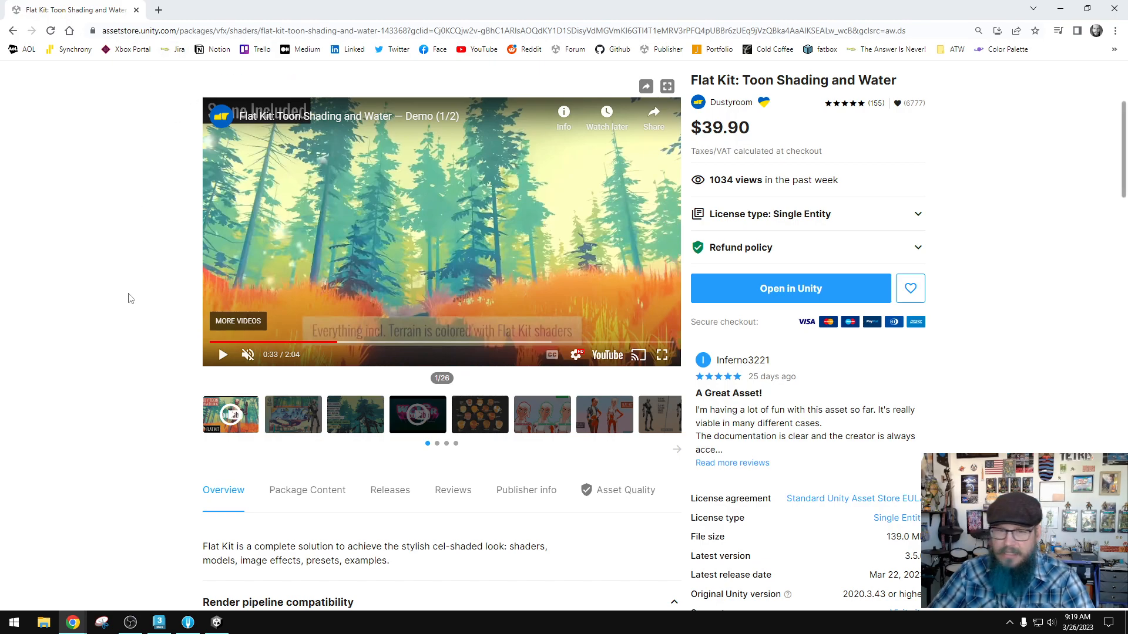
mouse_move(547, 228)
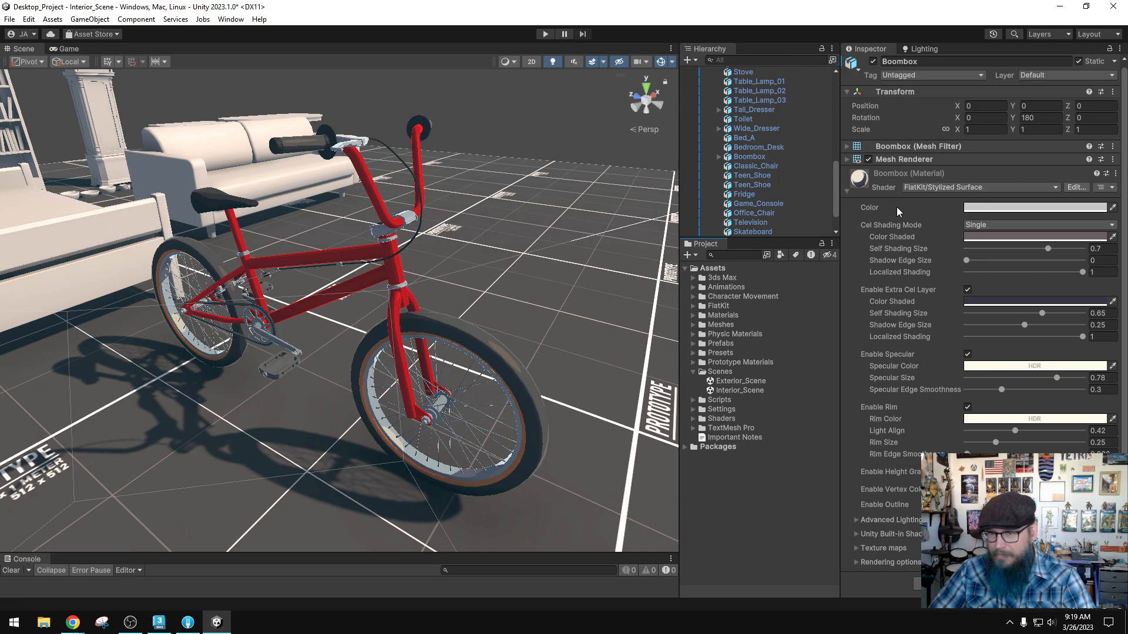
mouse_move(922, 317)
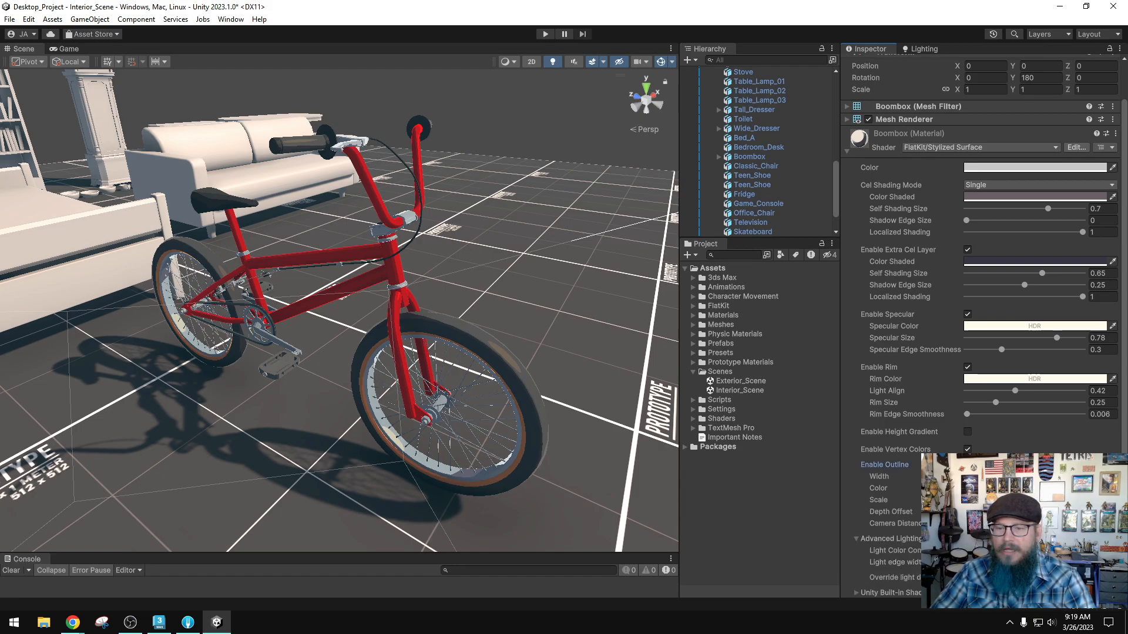
- Switch to the Game view to see the mannequin among the props
left_click(68, 48)
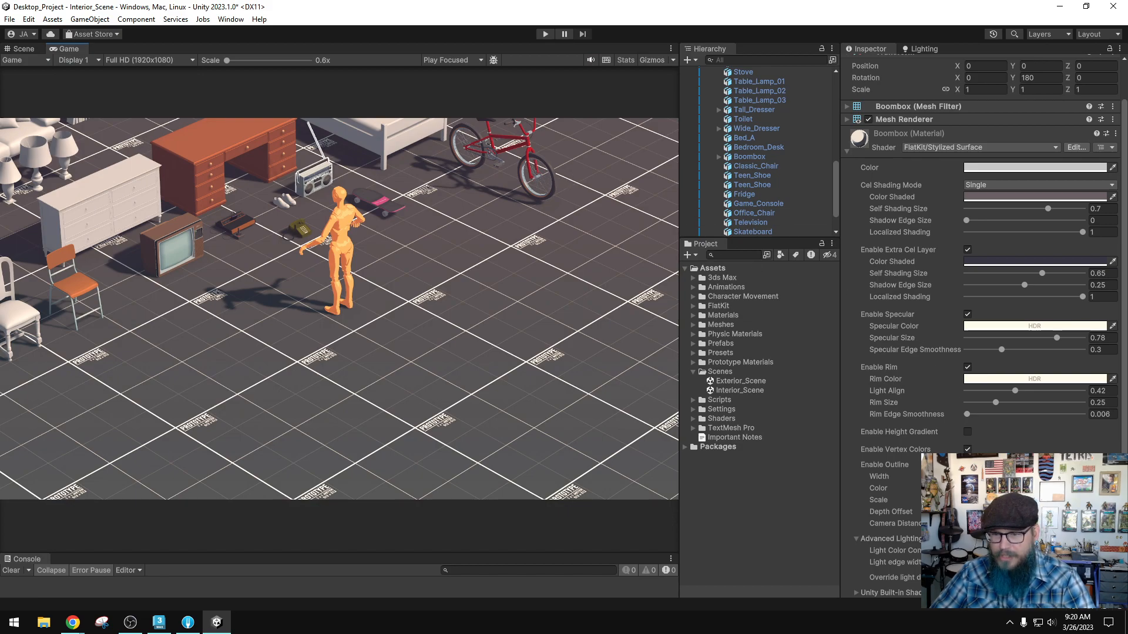
- Switch back to the Scene view for a close look at the boombox beside the dresser
left_click(23, 48)
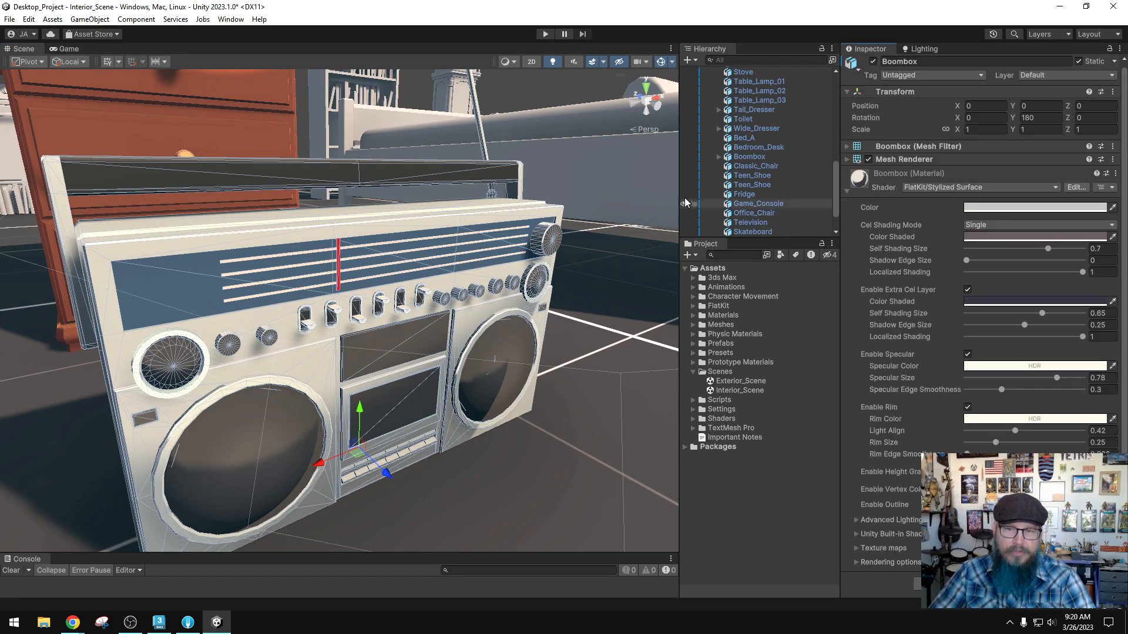
- Deselect everything, orbit the Scene view outward, and preview the orange mannequin in Game view
left_click(710, 128)
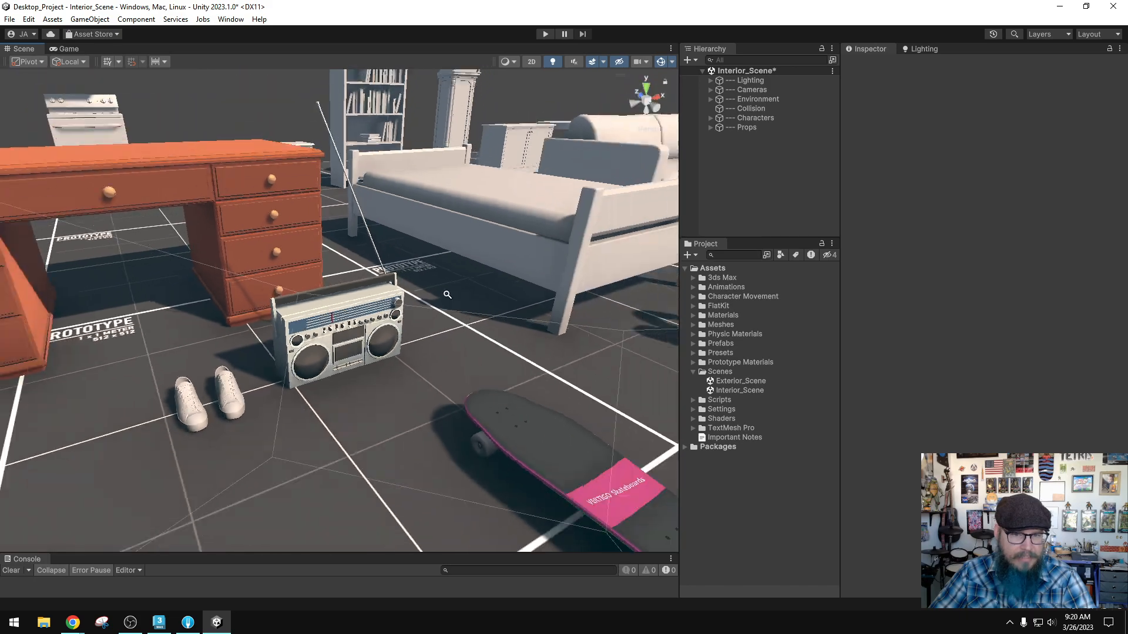
left_click_drag(448, 295, 468, 292)
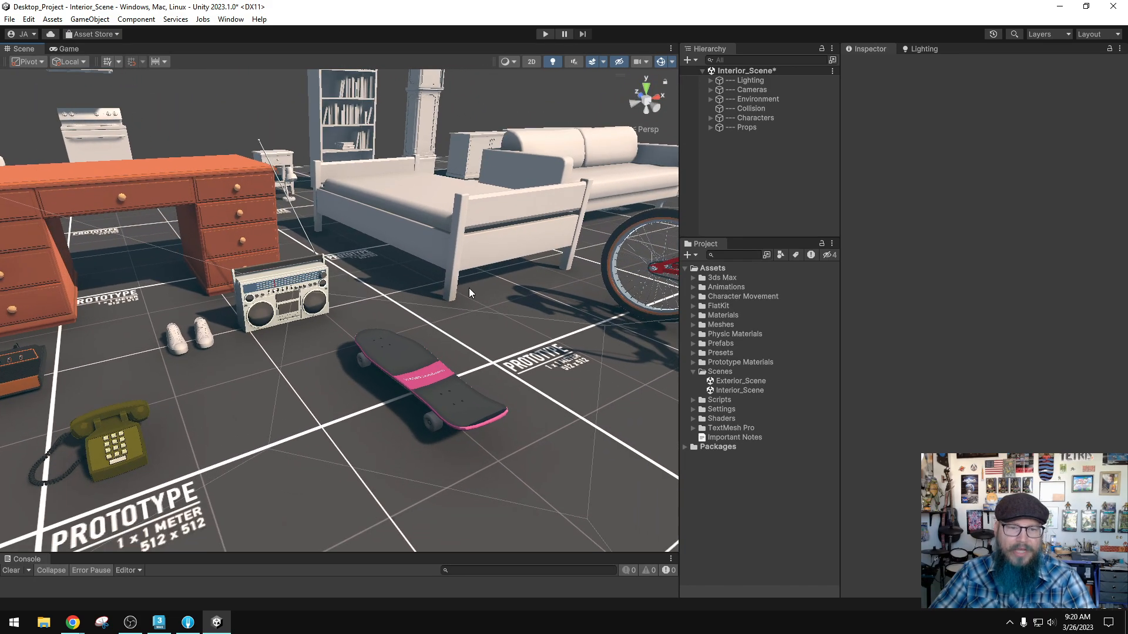
left_click(69, 48)
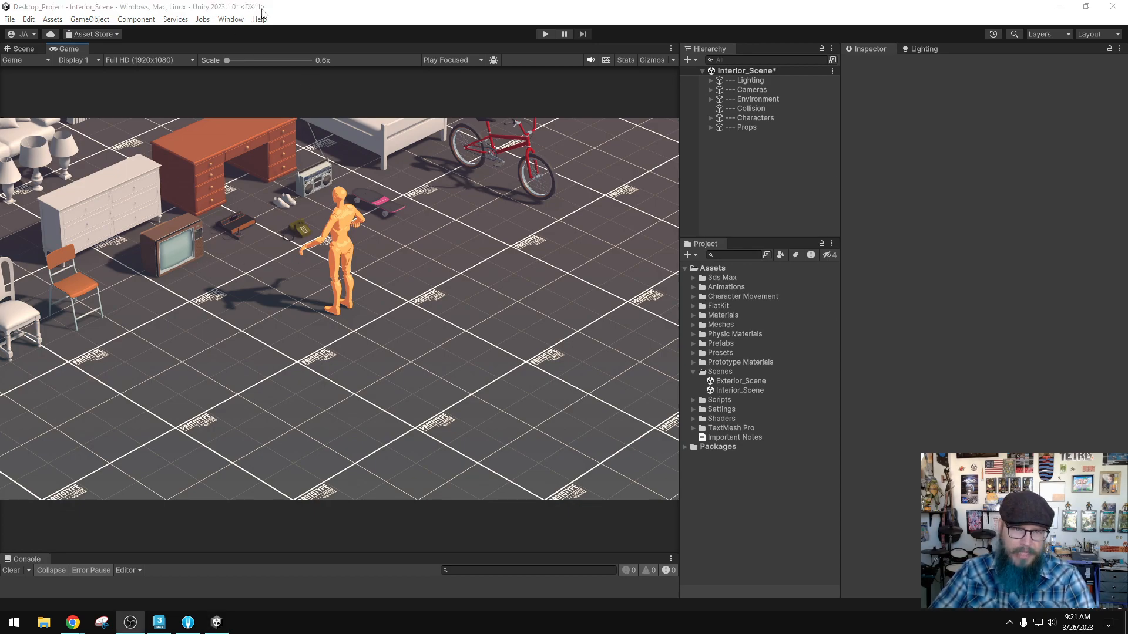
mouse_move(447, 311)
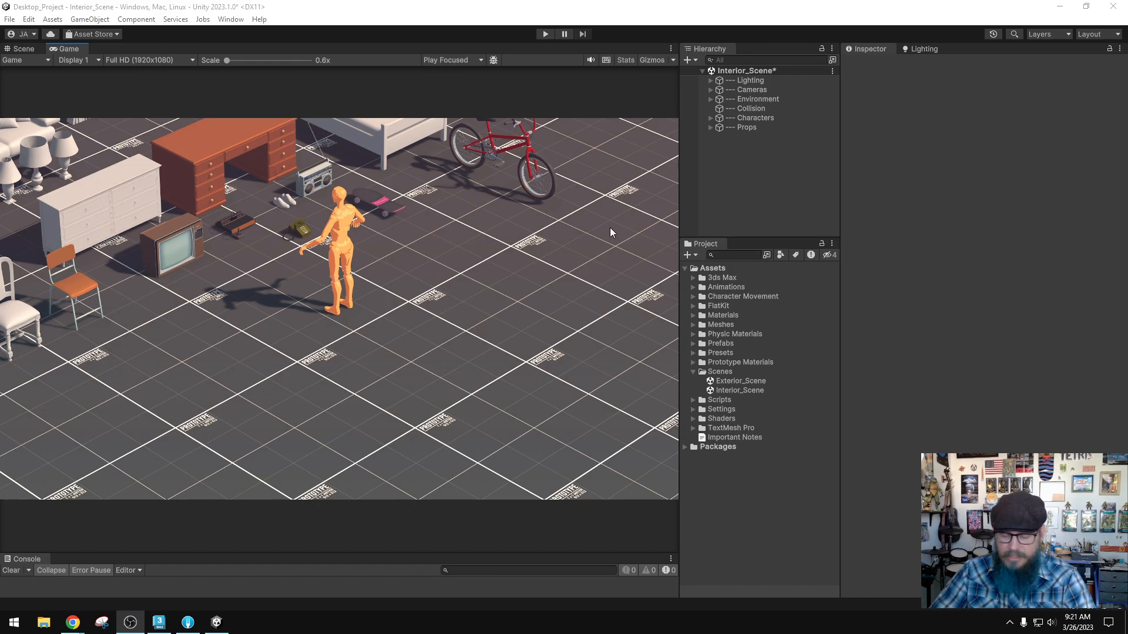
mouse_move(606, 225)
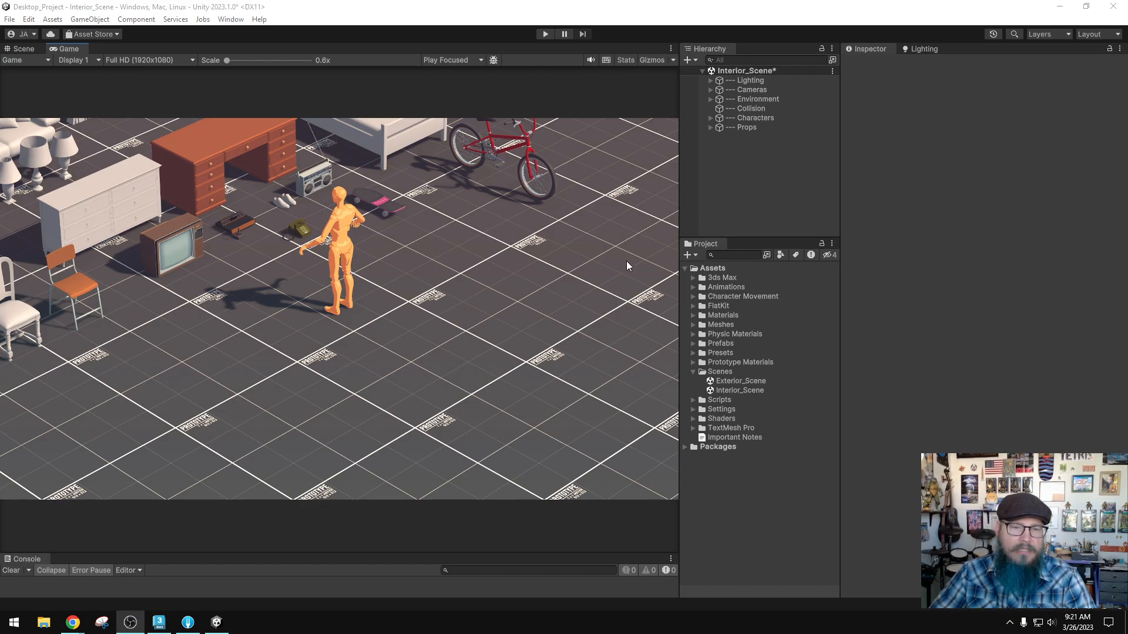
mouse_move(550, 273)
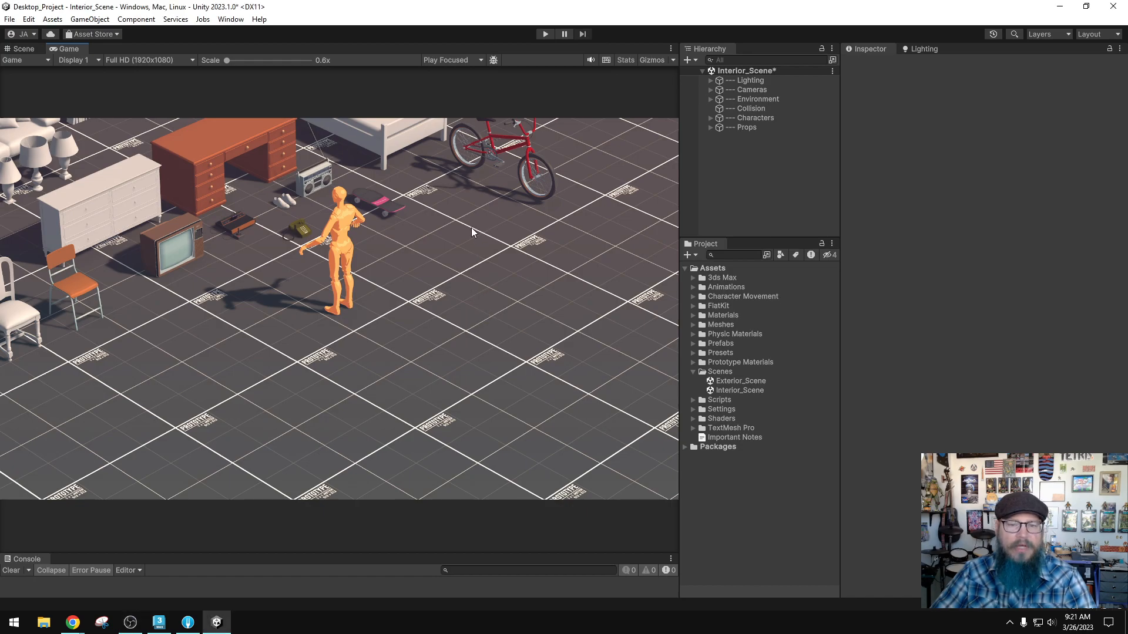
- Return to the Scene view showing the boombox, sneakers, skateboard and telephone
left_click(23, 48)
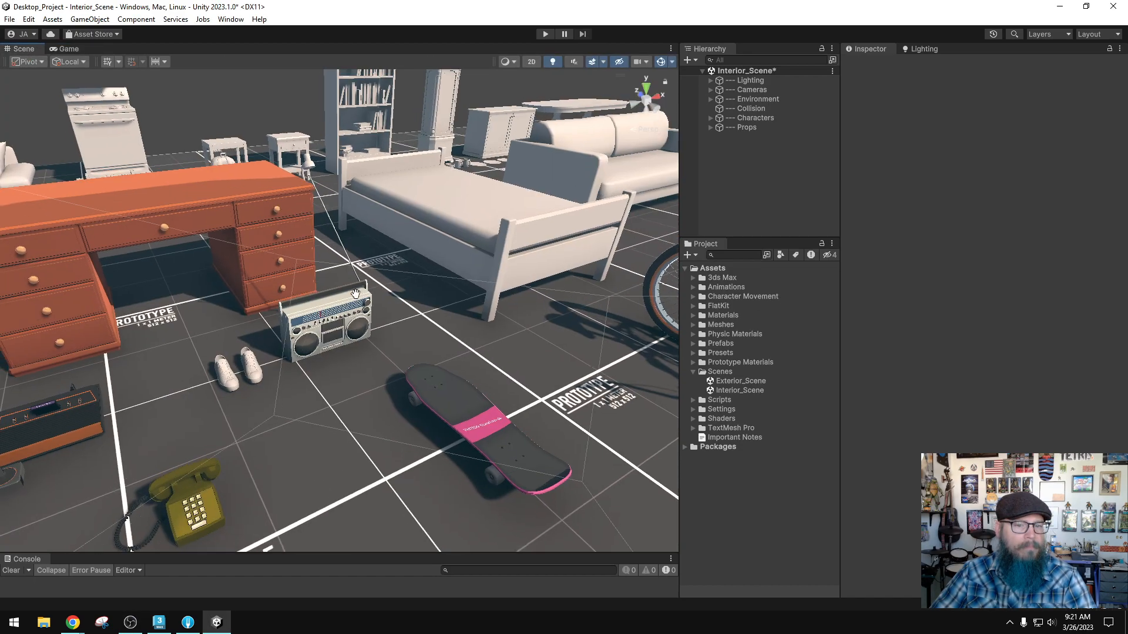